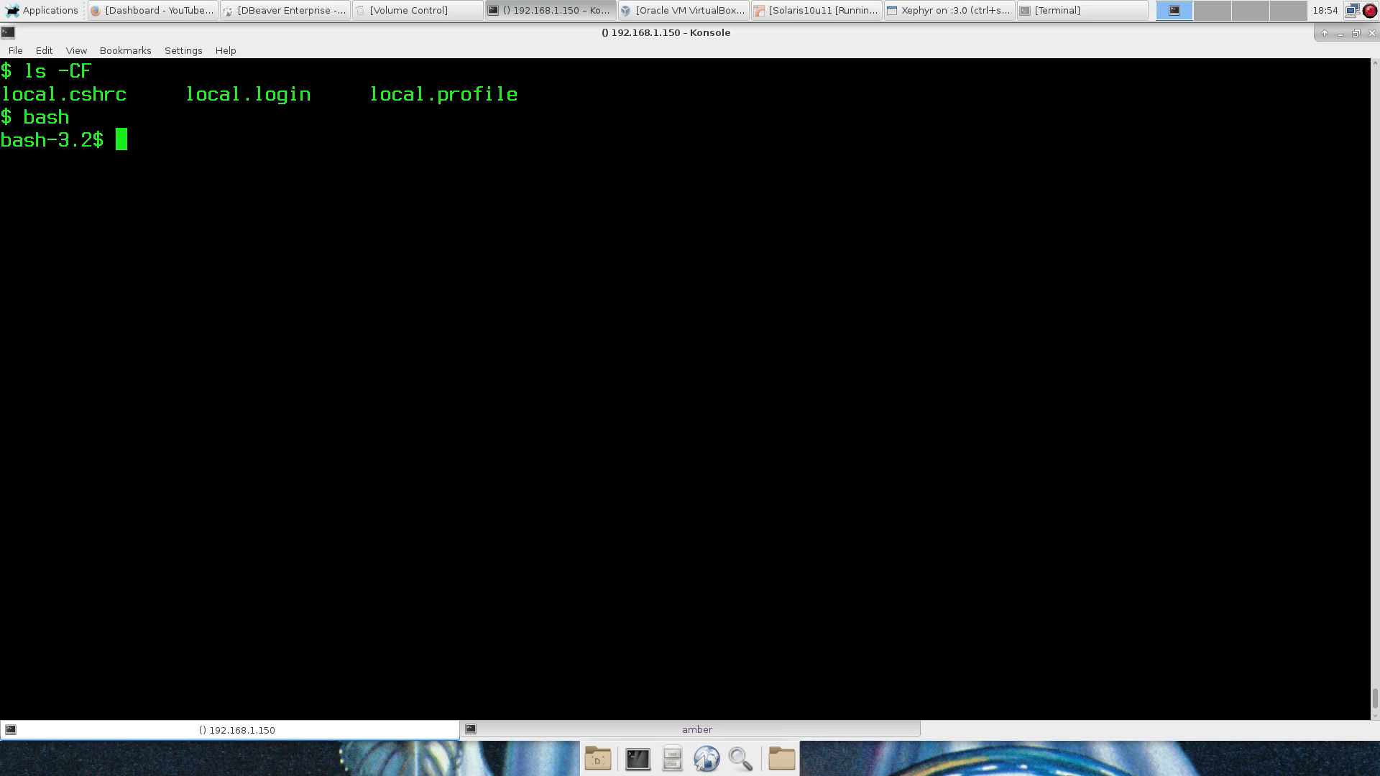
Step: Create and enter the owacomp folder, then log in to FTP server 192.168.1.150
{"action": "type", "text": "mkdir"}
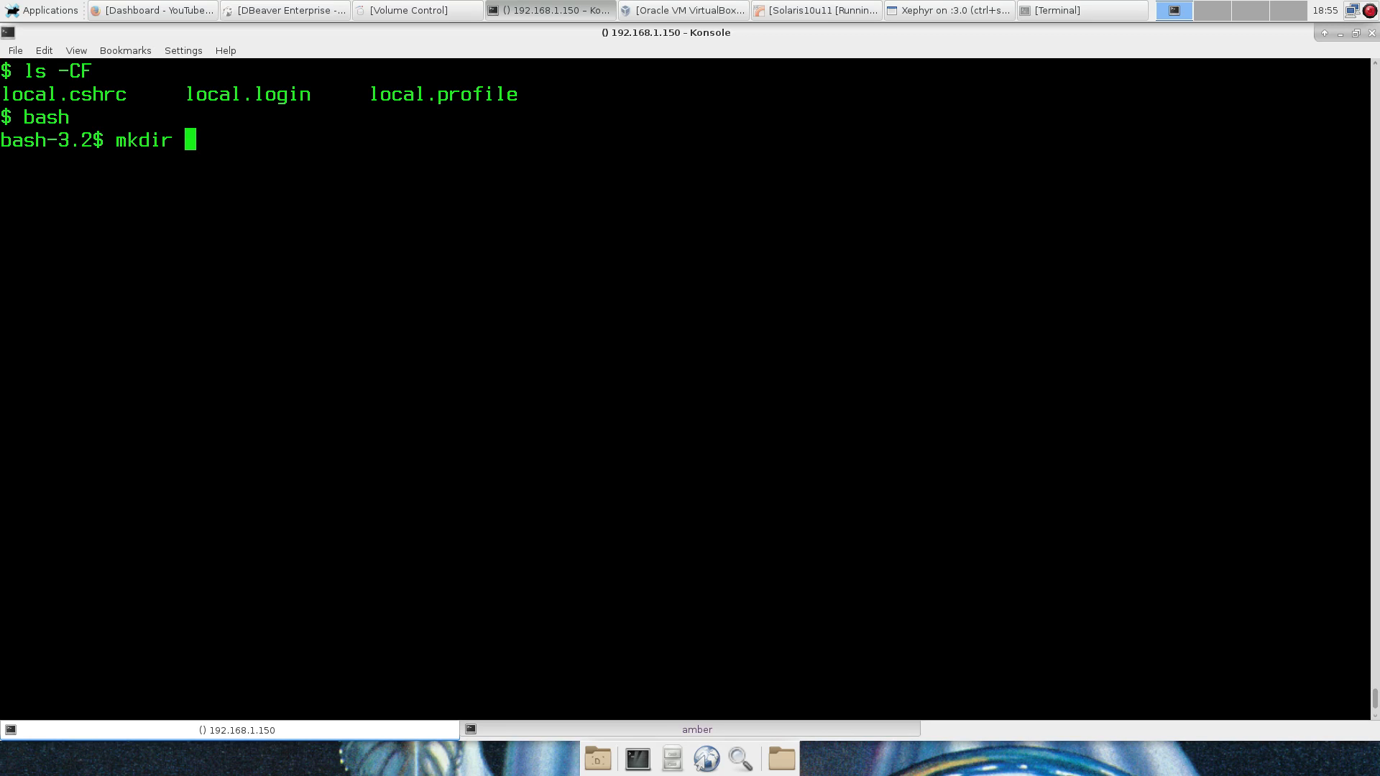
{"action": "type", "text": "owam"}
{"action": "type", "text": "cd"}
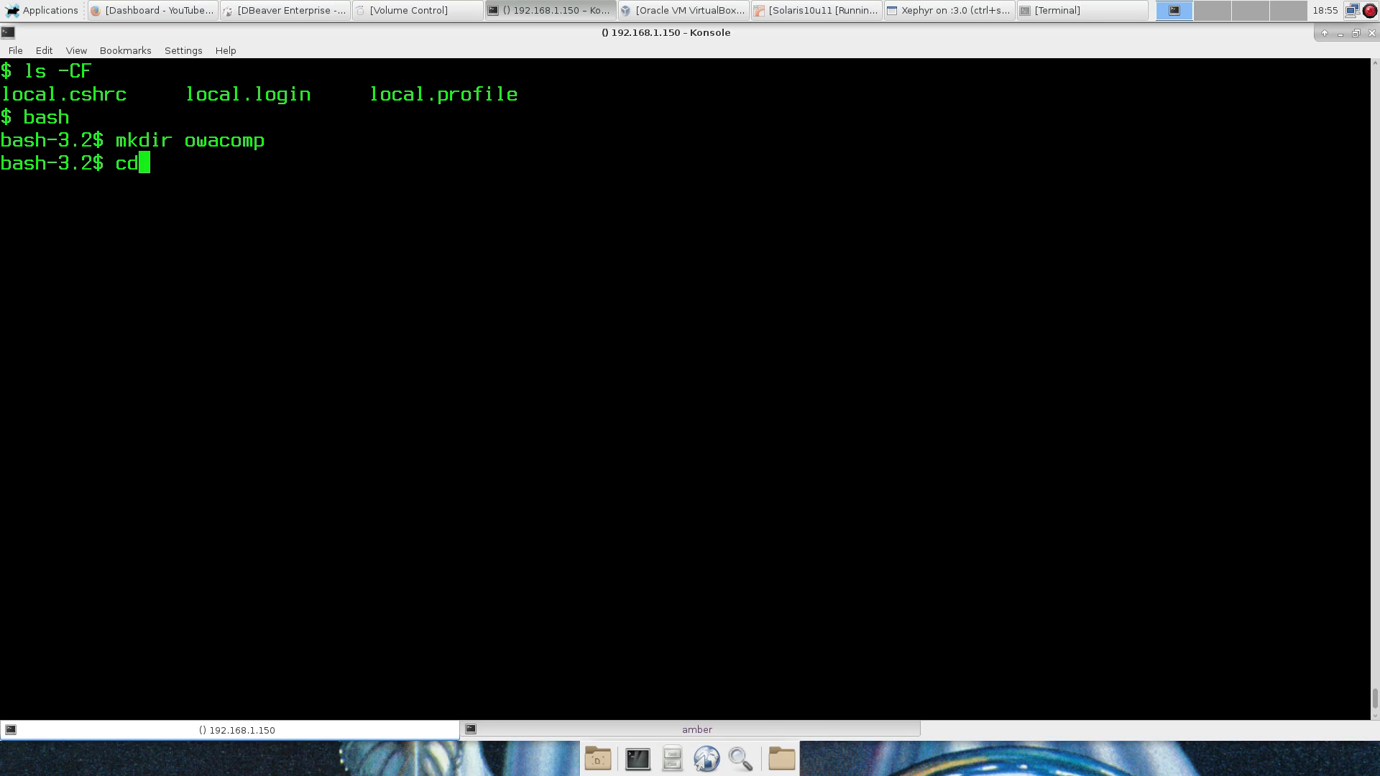
{"action": "key", "text": "Return"}
{"action": "type", "text": "ftp 192.16"}
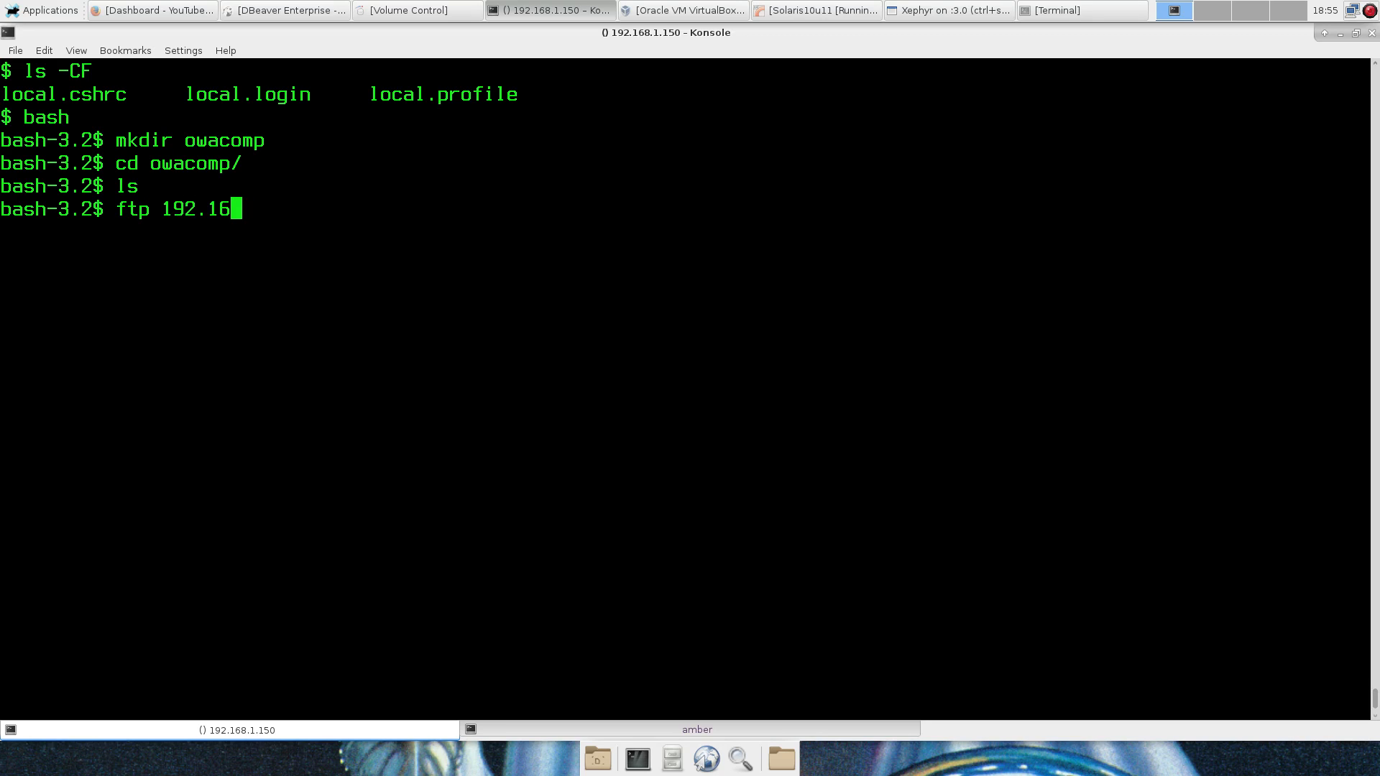
{"action": "key", "text": "Return"}
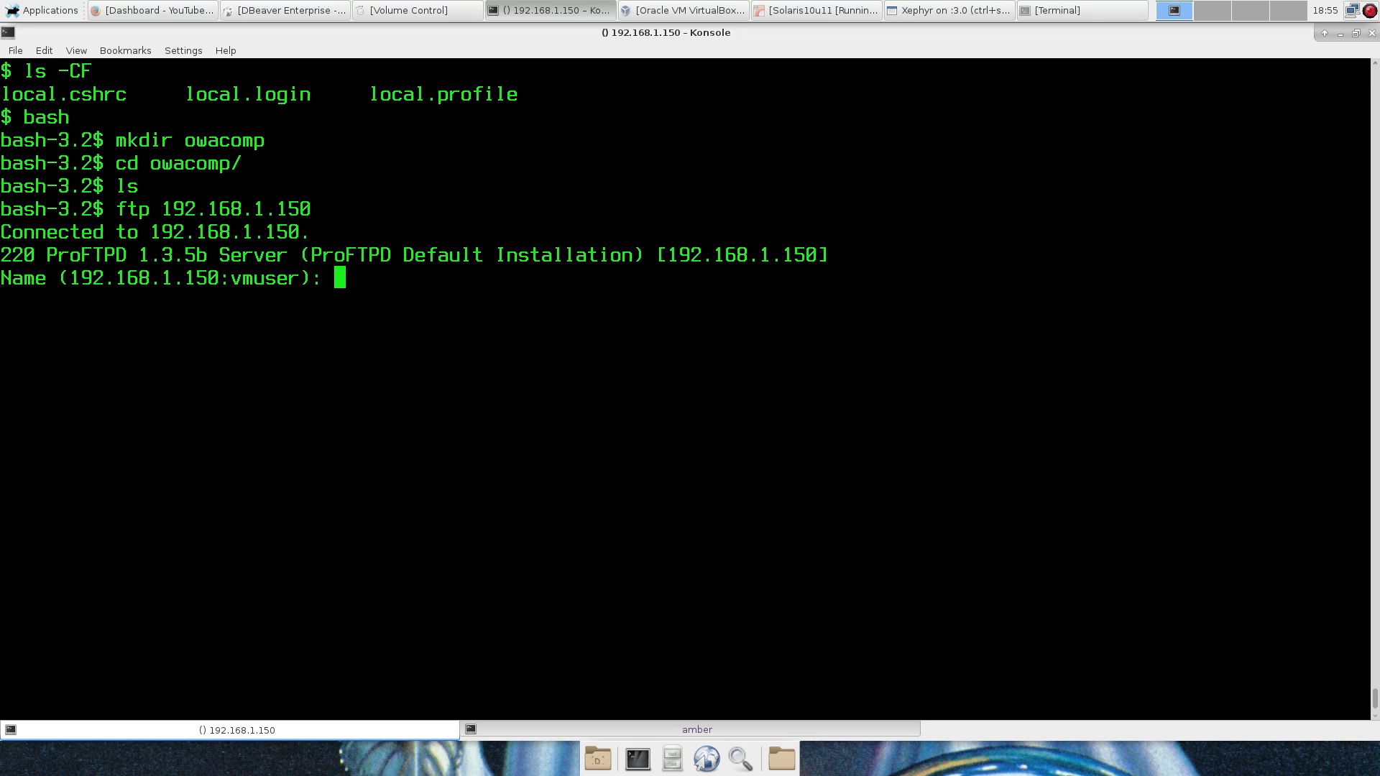
{"action": "key", "text": "Return"}
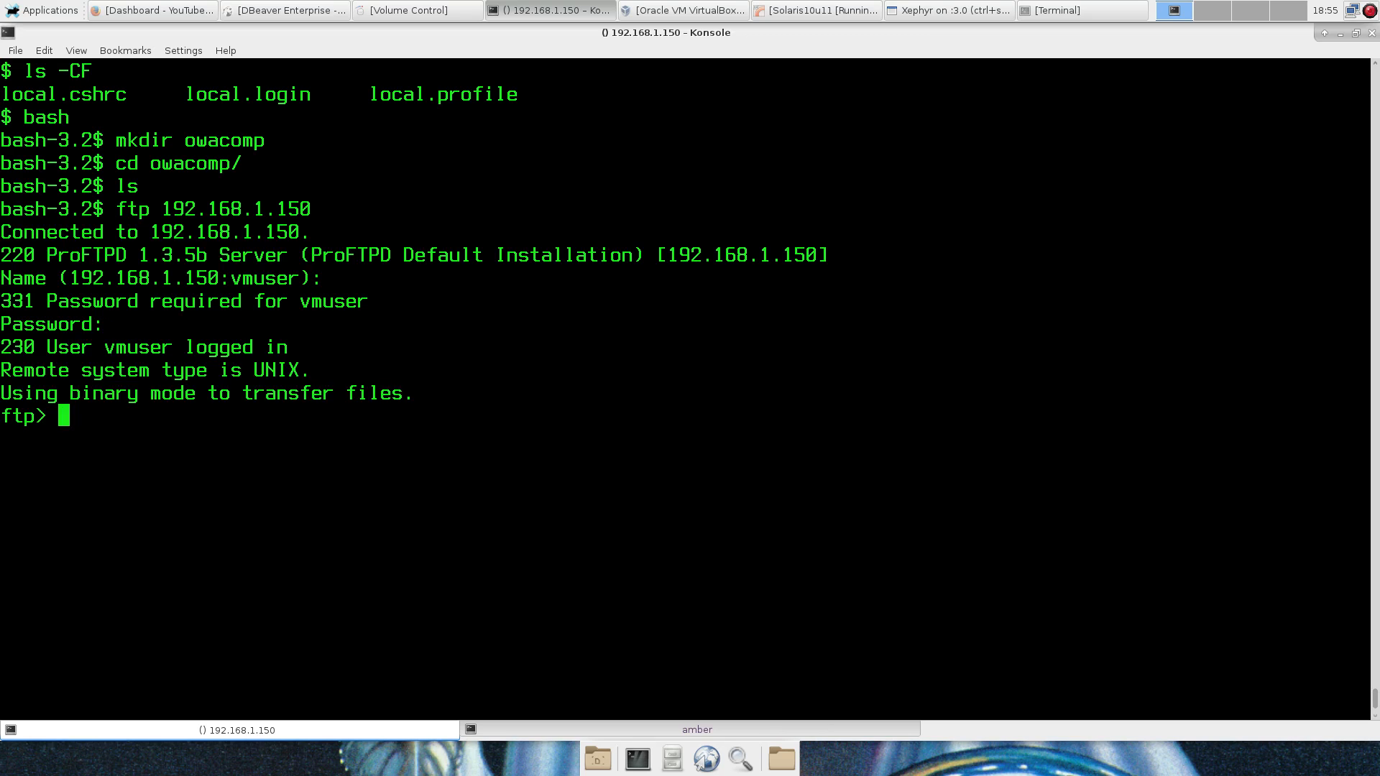
Step: Go to /data/solaris/OWacomp on the server, set binary mode and mget all files
{"action": "type", "text": "cd /data/solaris"}
{"action": "type", "text": "cd O"}
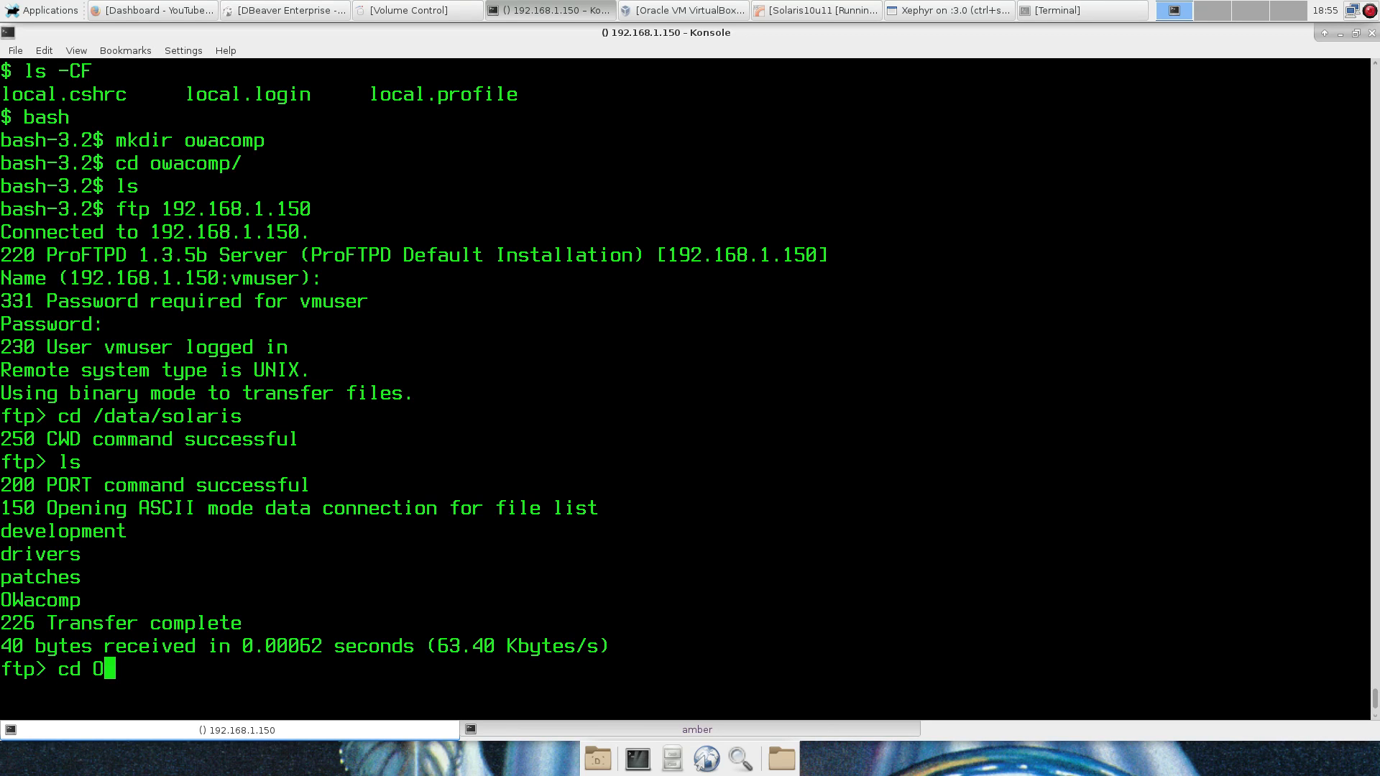
{"action": "key", "text": "Return"}
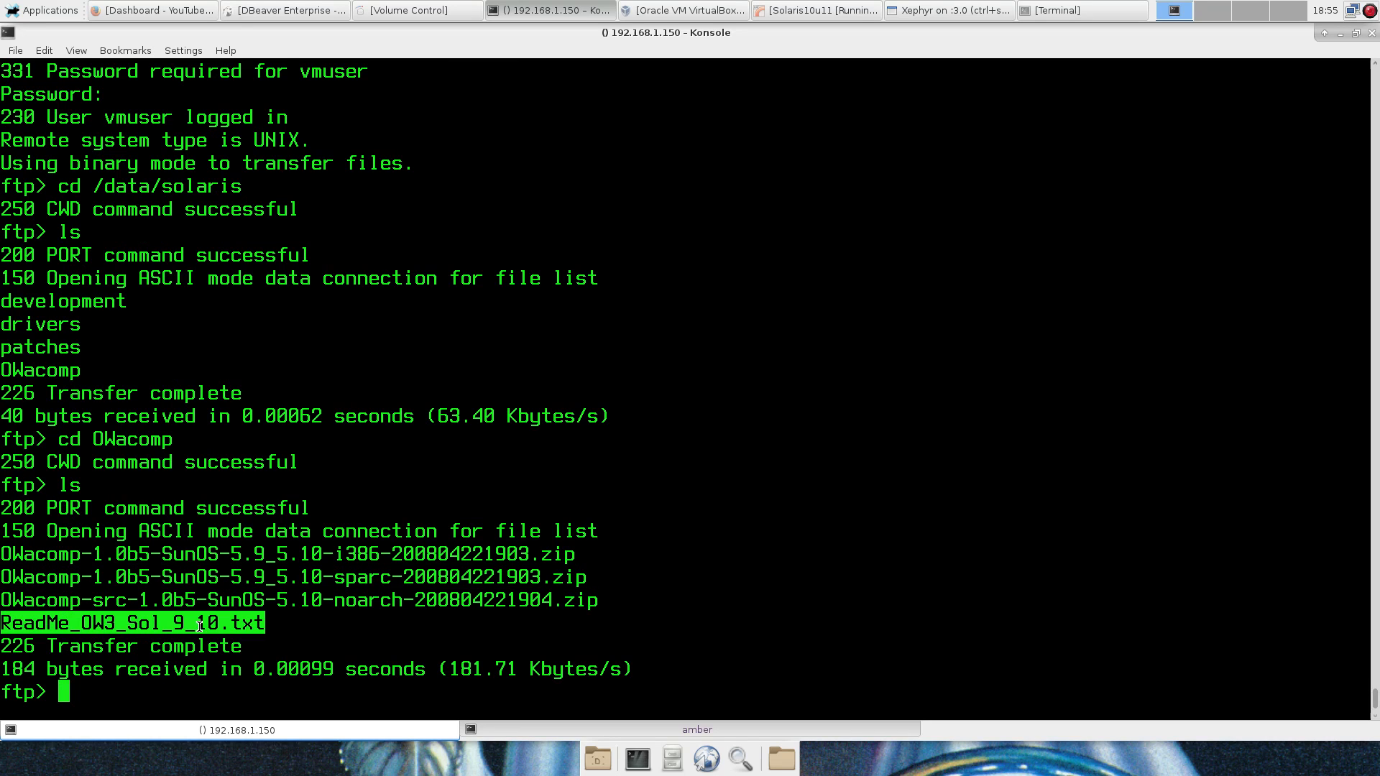
{"action": "type", "text": "bin"}
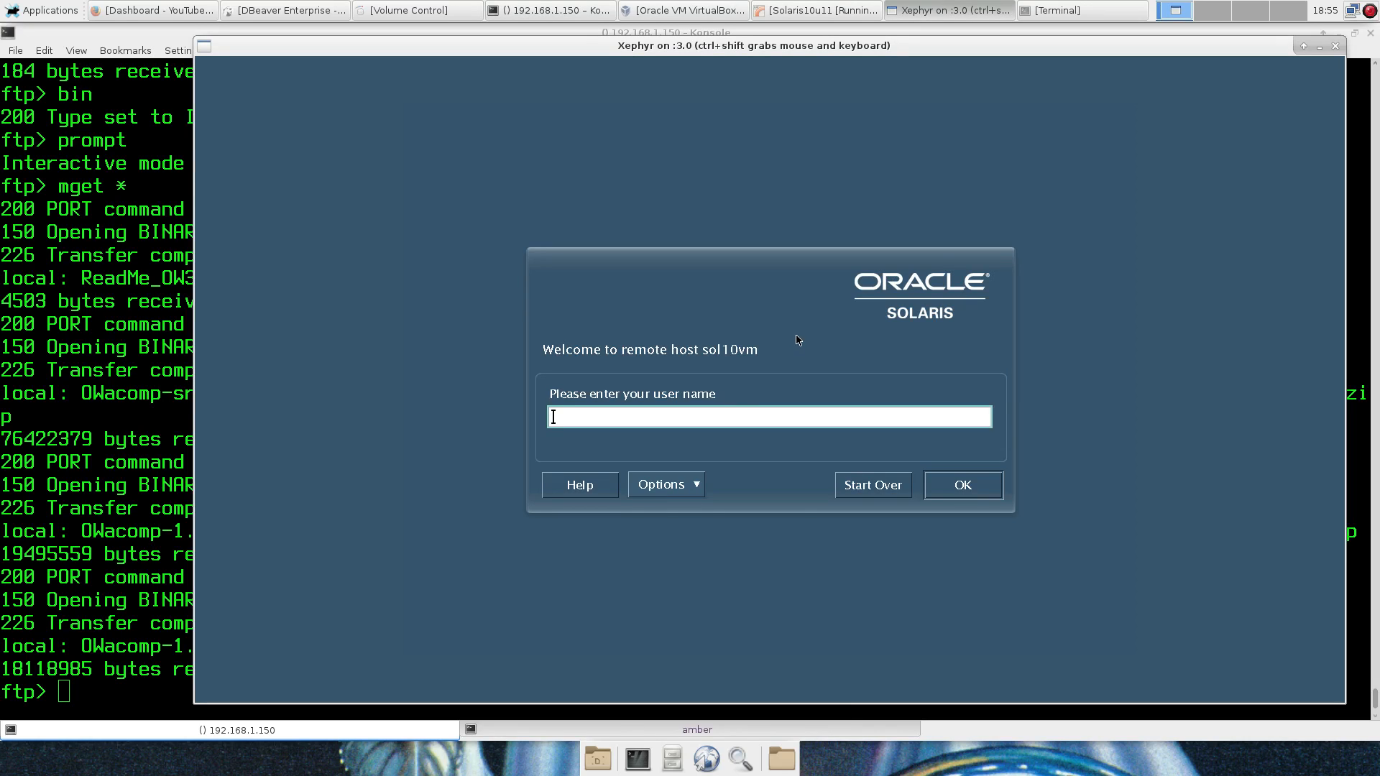
{"action": "mouse_move", "coordinate": [749, 483]}
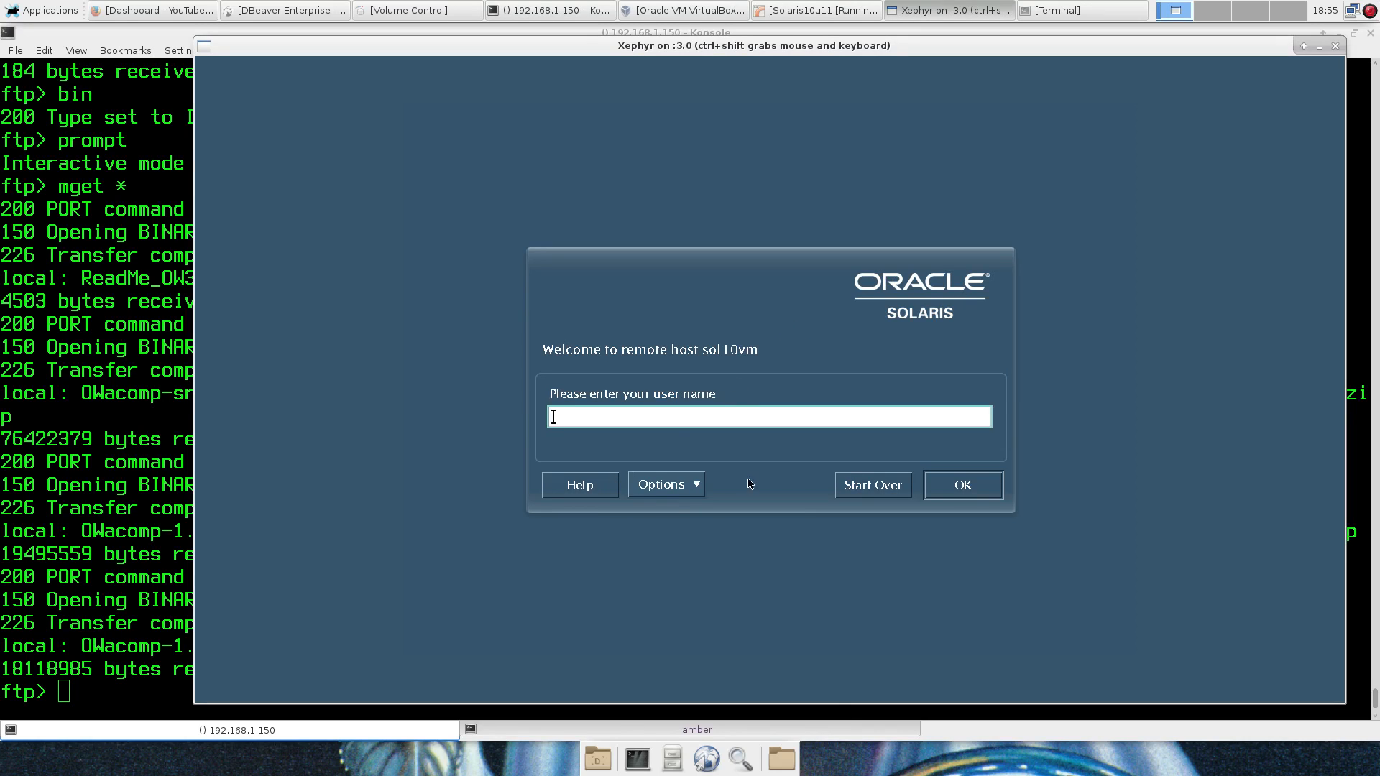
{"action": "left_click", "coordinate": [664, 483]}
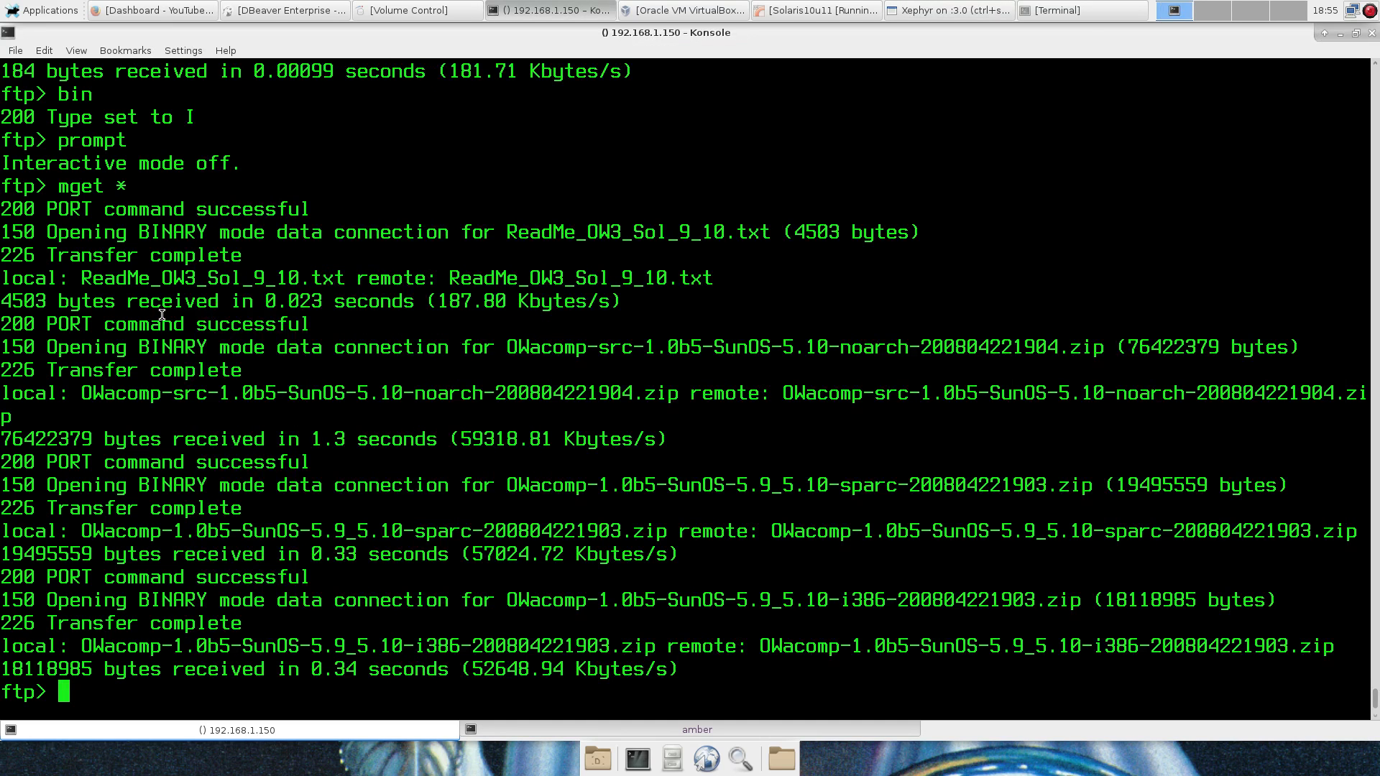
Step: Quit FTP, page through ReadMe_OW3_Sol_9_10.txt noting rootmenu, and list the local files
{"action": "type", "text": "bye"}
{"action": "type", "text": "more ReadMe_OW3_Sol_9_10.txt"}
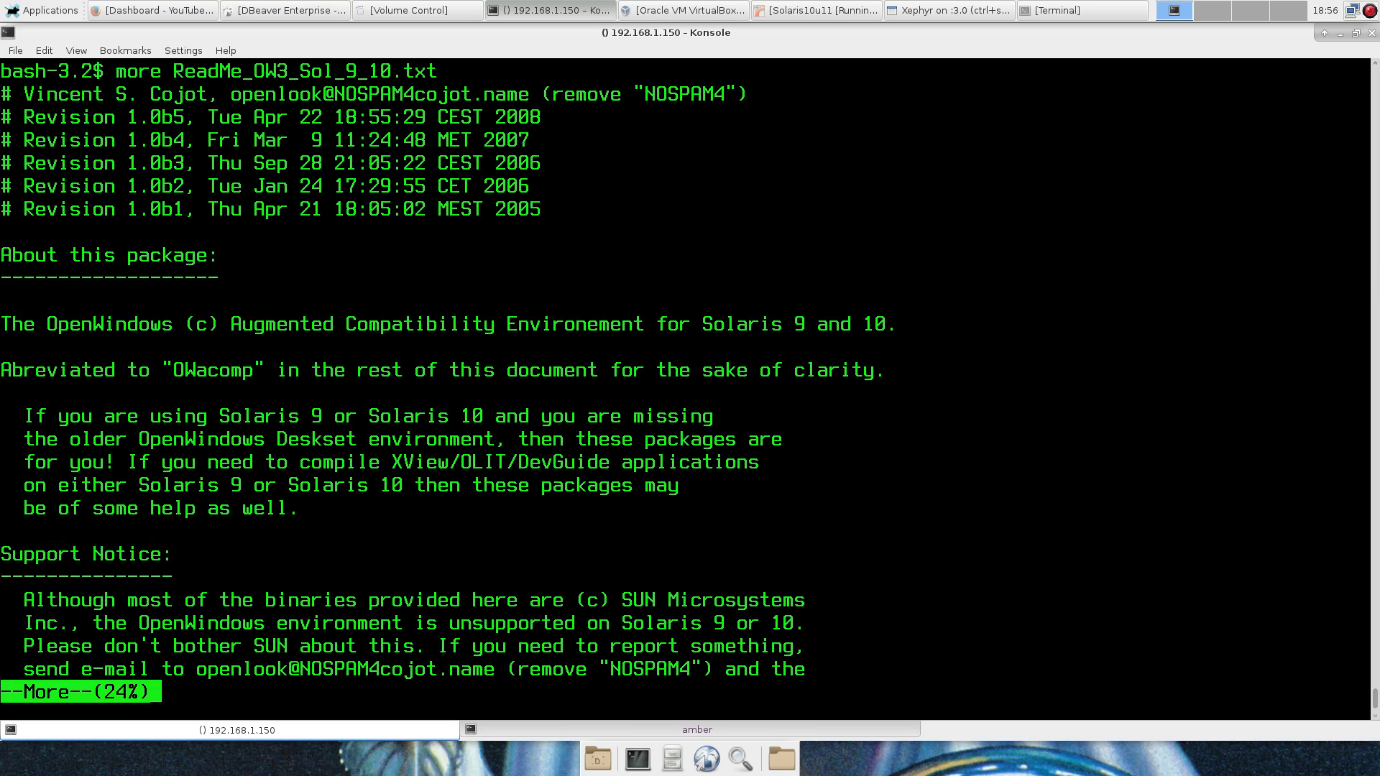
{"action": "mouse_move", "coordinate": [419, 264]}
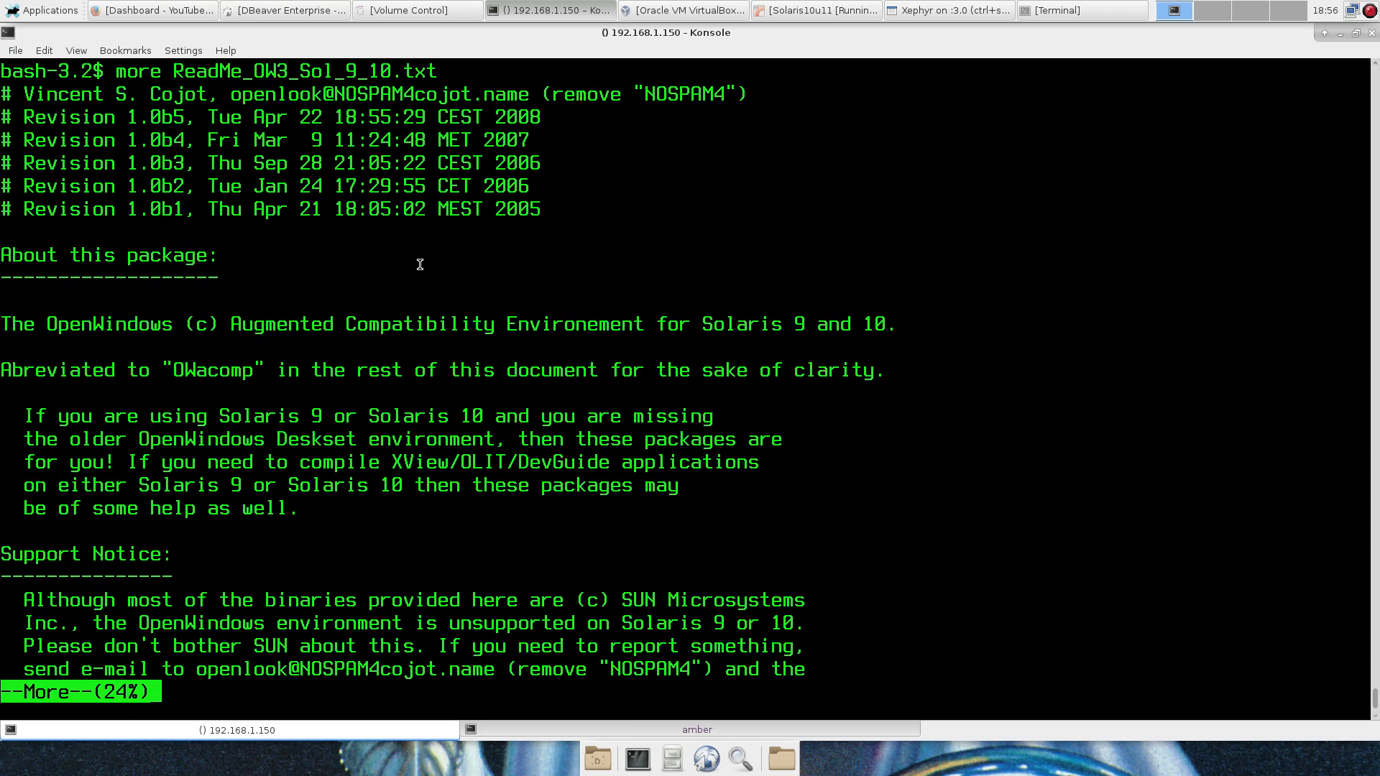
{"action": "mouse_move", "coordinate": [531, 442]}
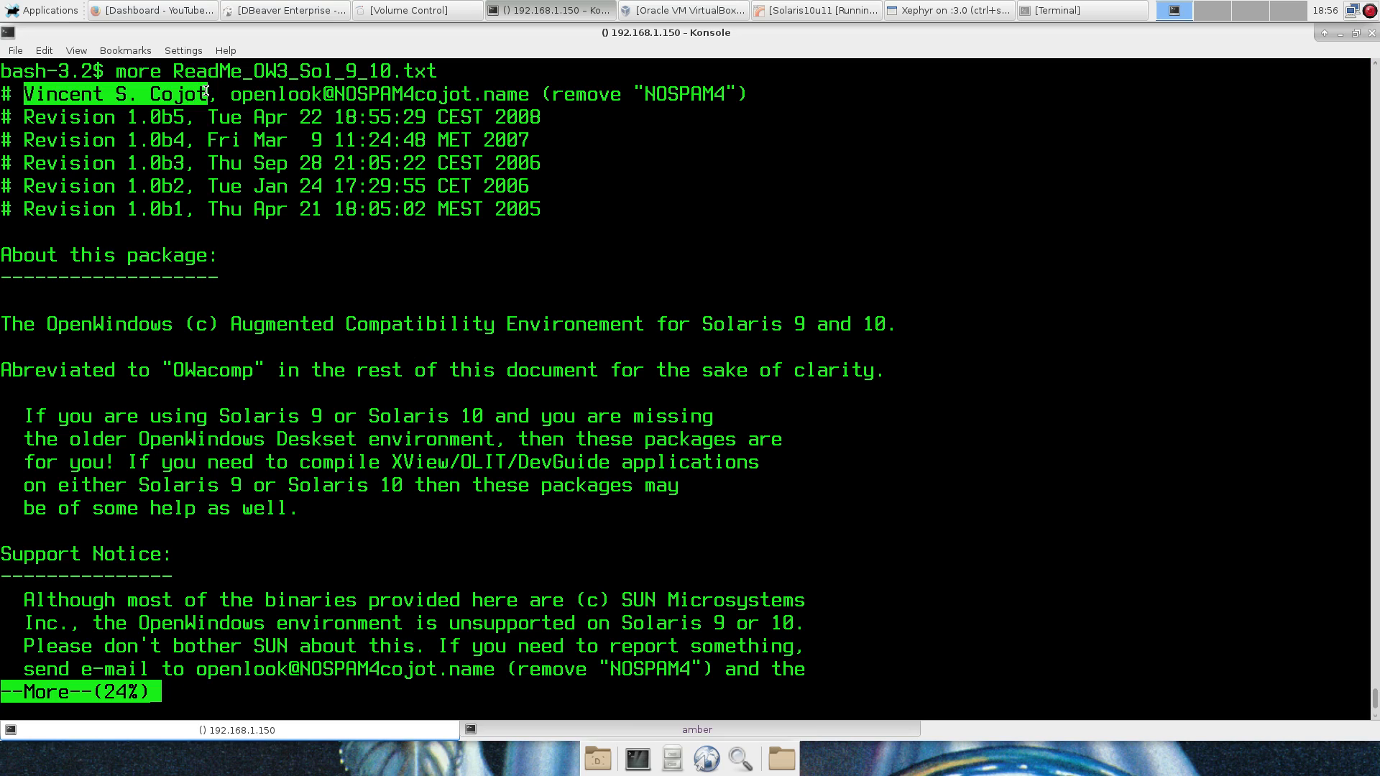
{"action": "mouse_move", "coordinate": [276, 196]}
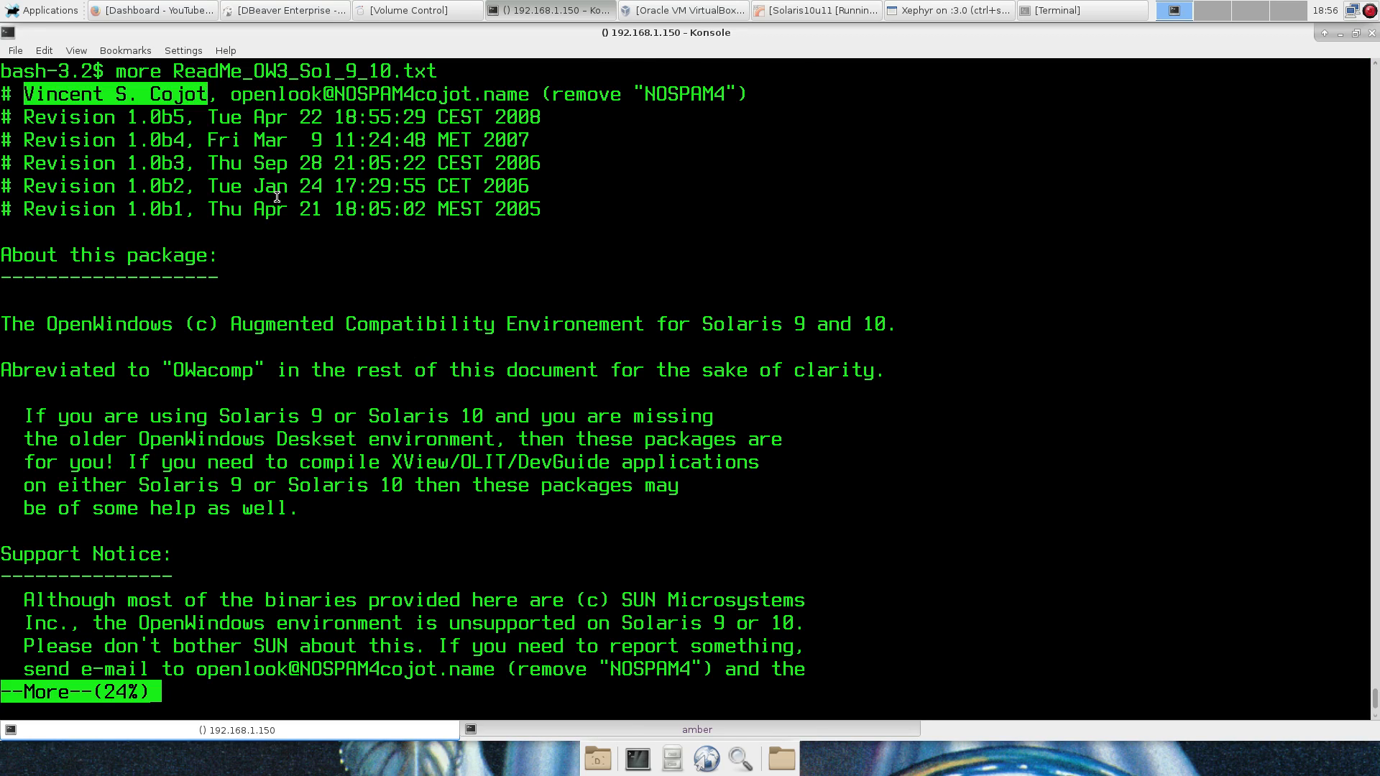
{"action": "key", "text": "space"}
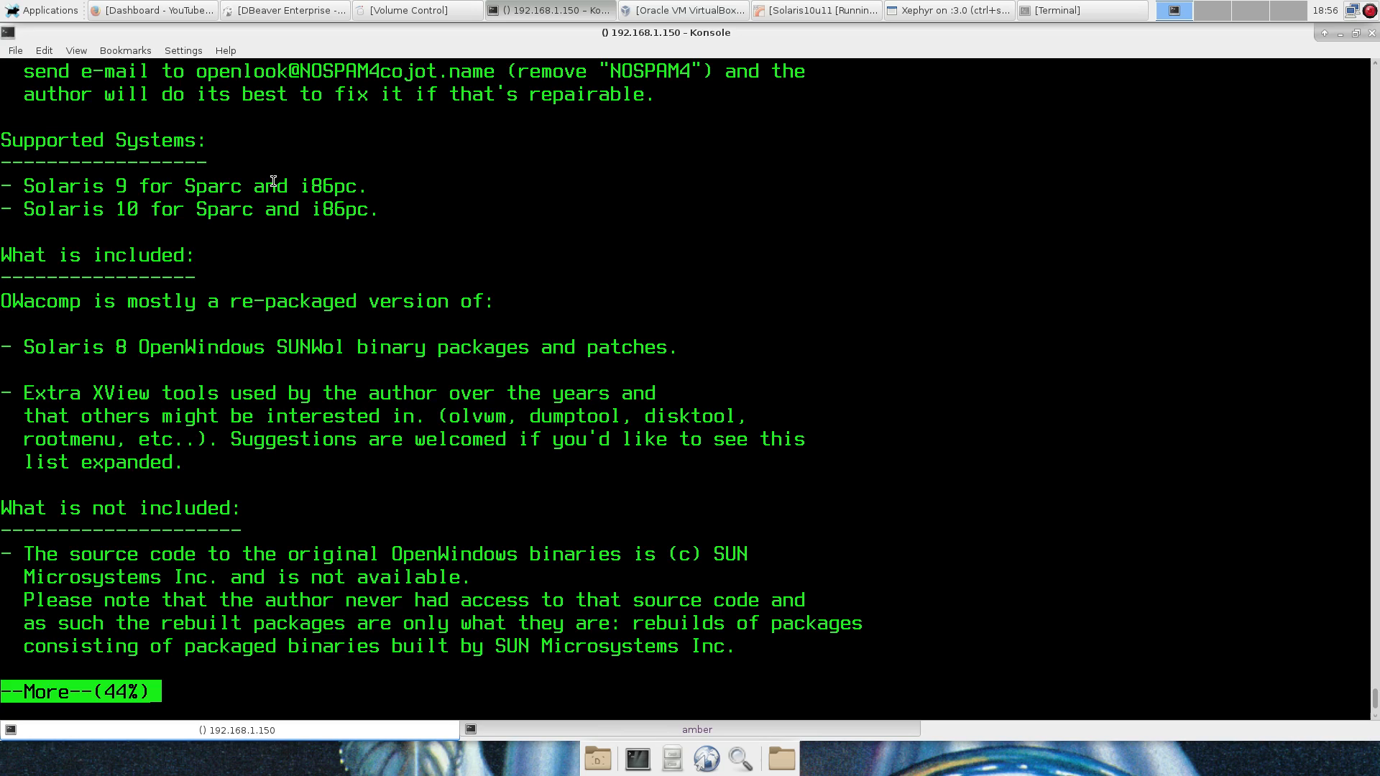
{"action": "mouse_move", "coordinate": [317, 193]}
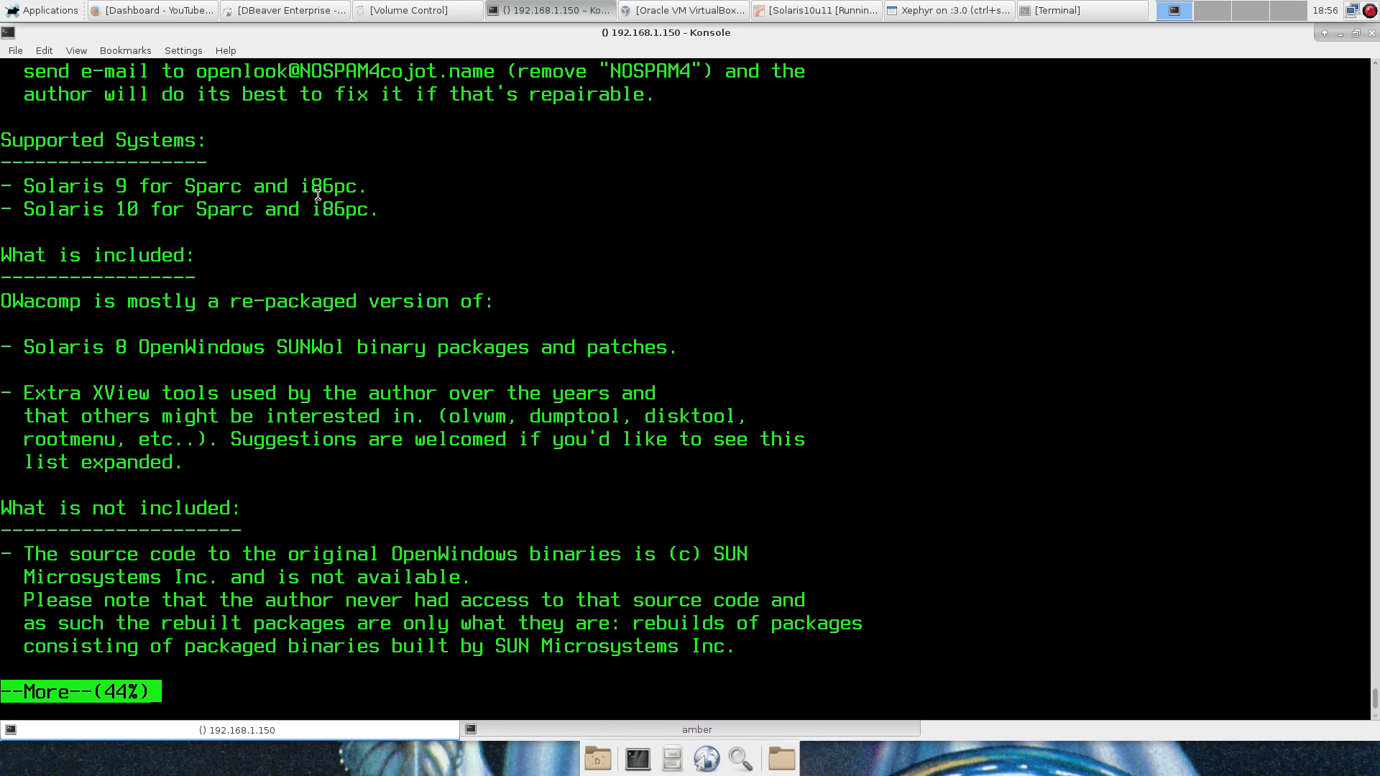
{"action": "mouse_move", "coordinate": [309, 455]}
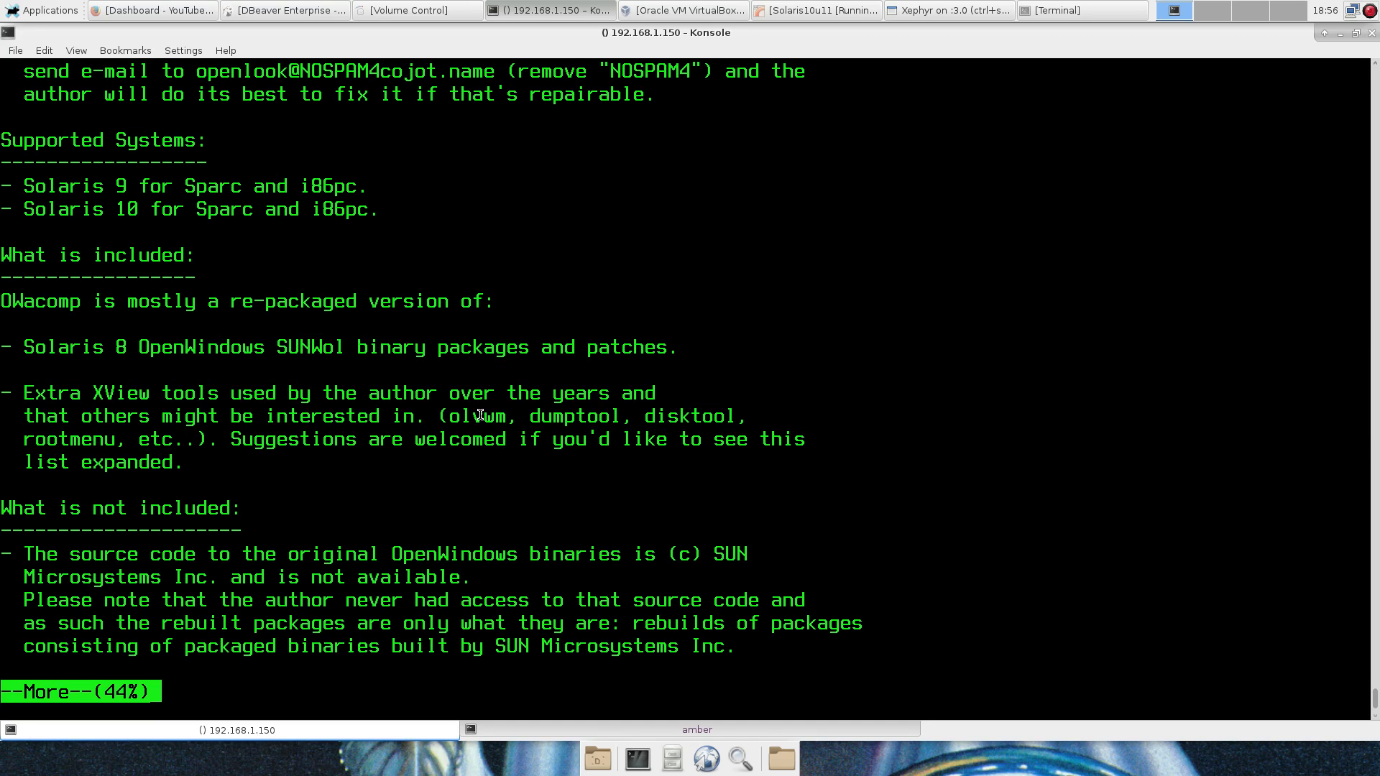
{"action": "double_click", "coordinate": [478, 415]}
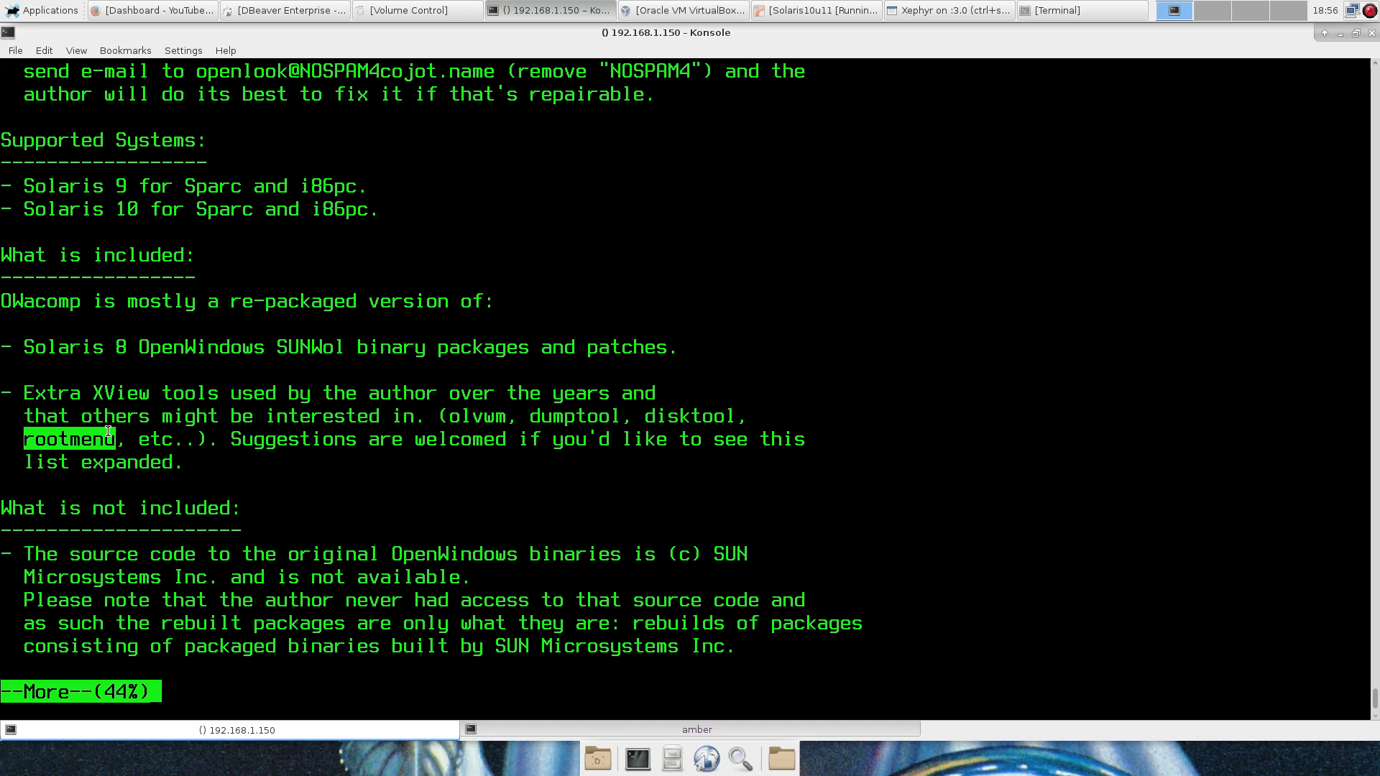
{"action": "key", "text": "q"}
{"action": "type", "text": "unz"}
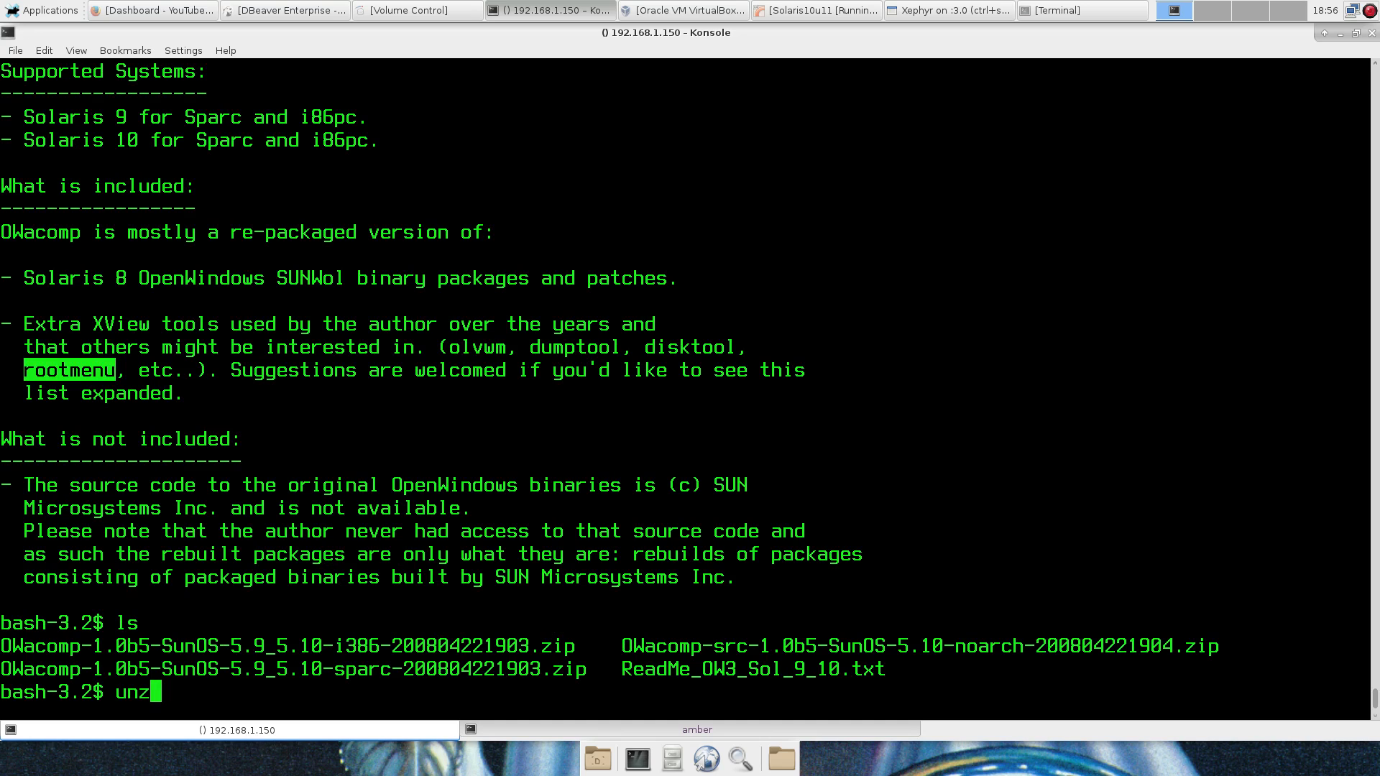
Step: Reread the ReadMe, unzip the i386 archive, then enter i386 as root with ./upgrade_packages.sh typed
{"action": "key", "text": "Return"}
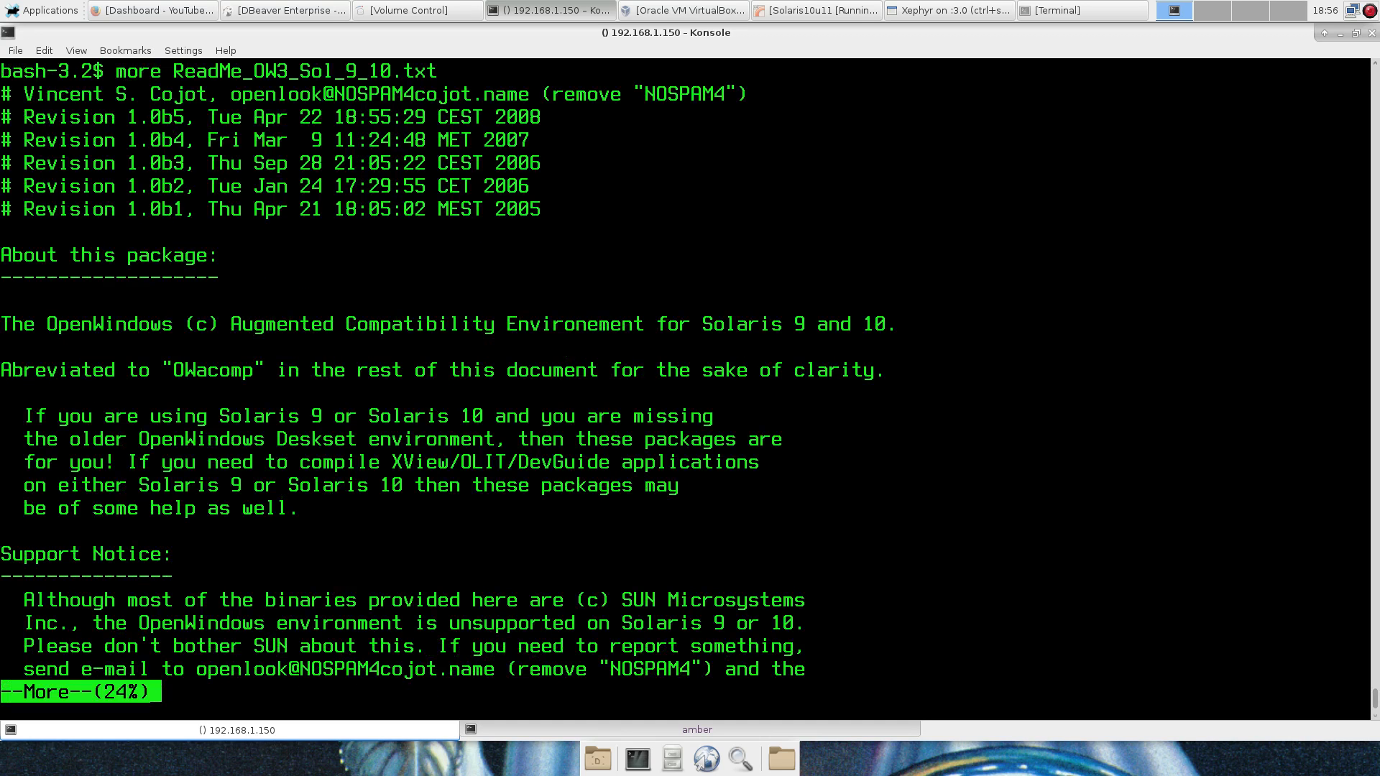
{"action": "key", "text": "space"}
{"action": "type", "text": "ls"}
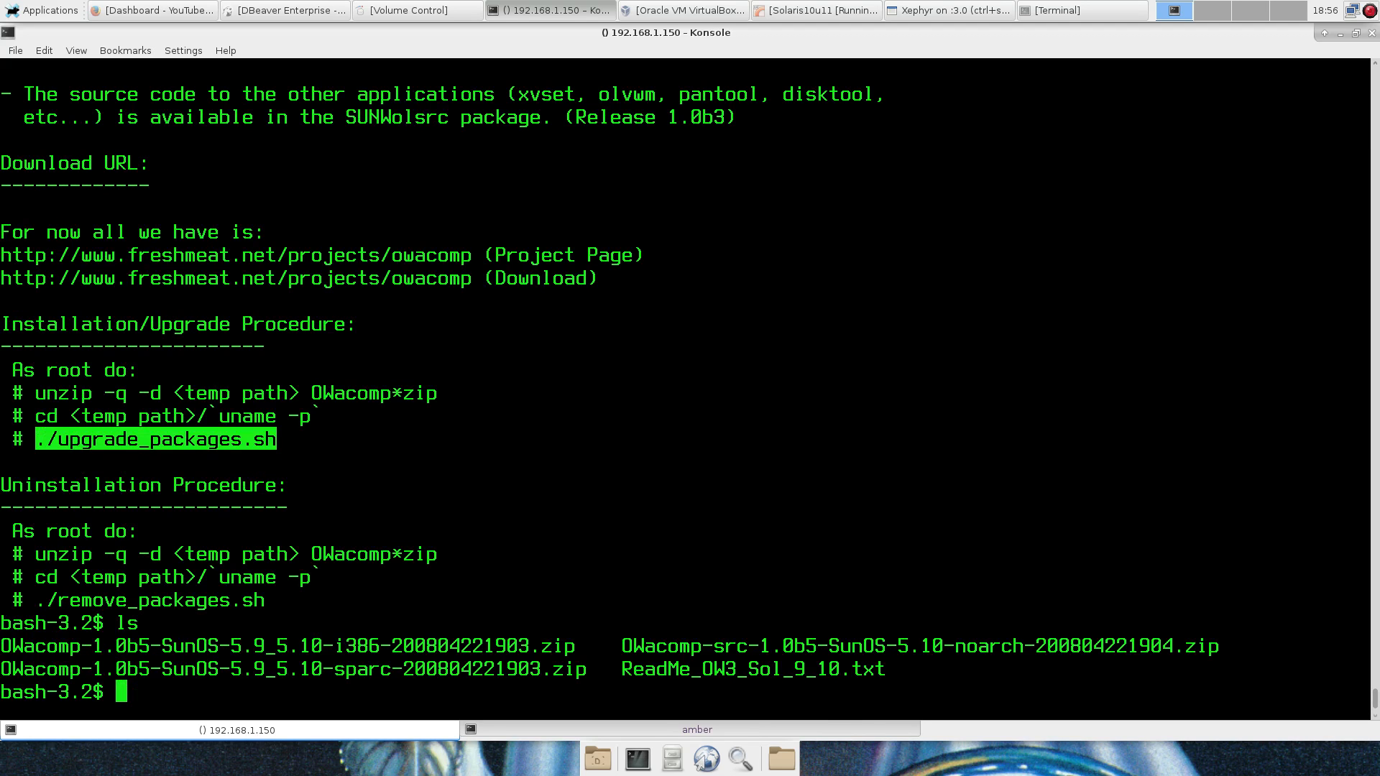
{"action": "type", "text": "unzip"}
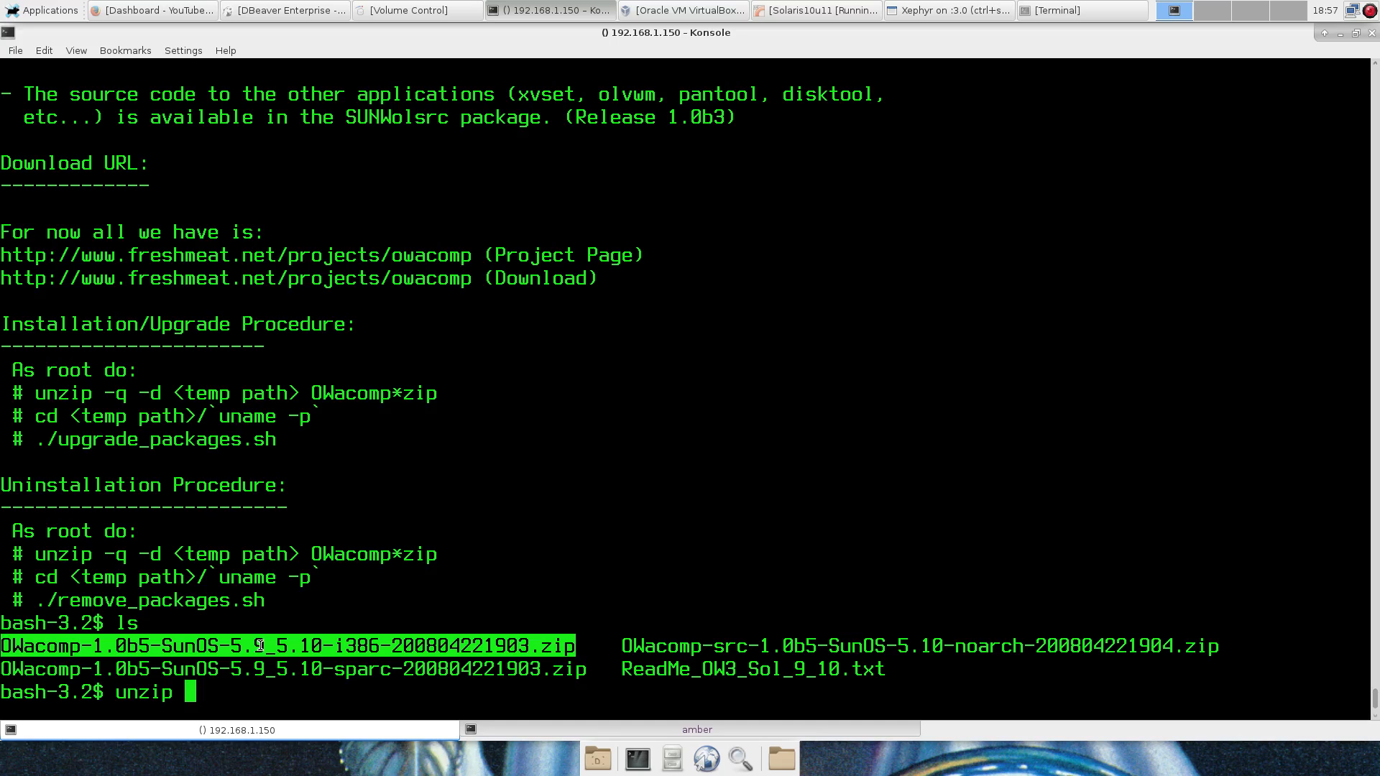
{"action": "key", "text": "Return"}
{"action": "type", "text": "./upgrade_packages.sh"}
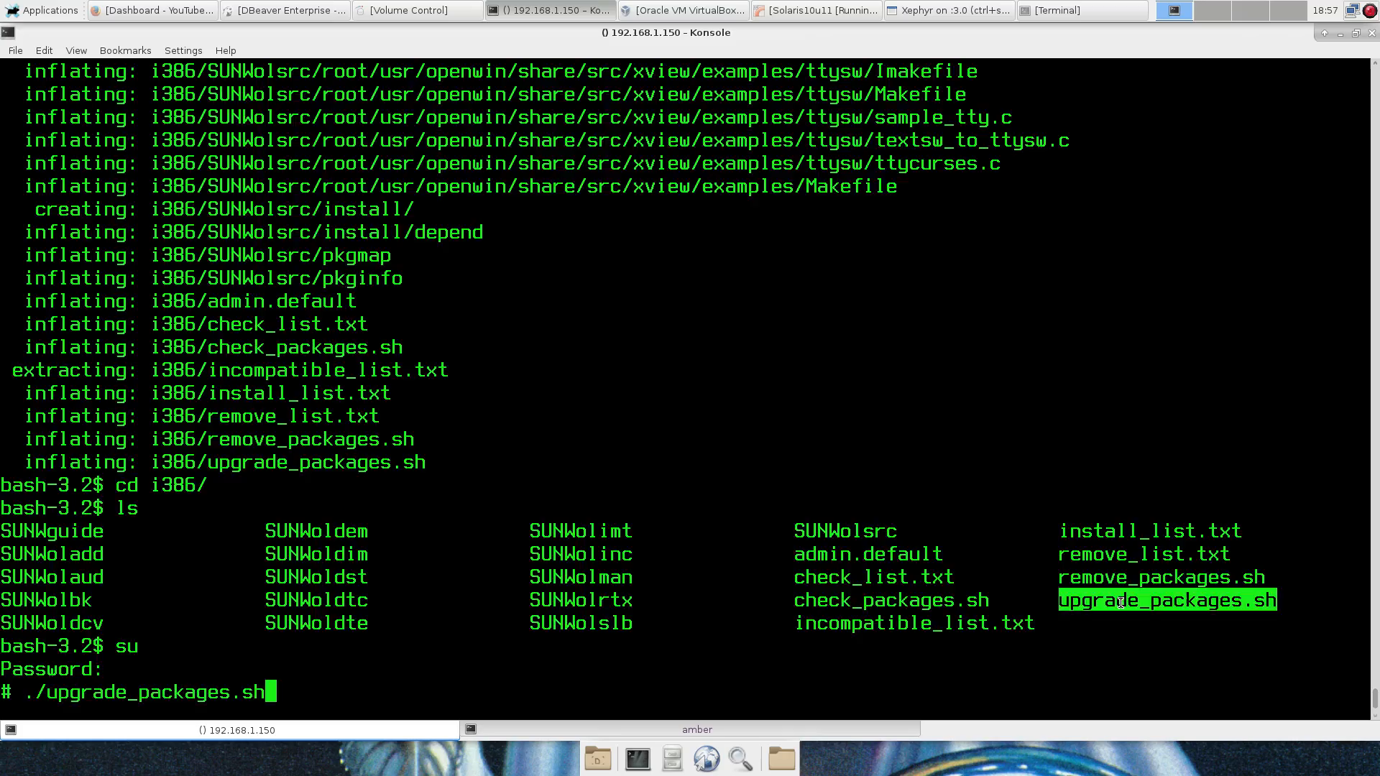
Step: Run ./upgrade_packages.sh until SUNWolsrc installs successfully, then list the i386 folder
{"action": "key", "text": "Return"}
{"action": "type", "text": "ls"}
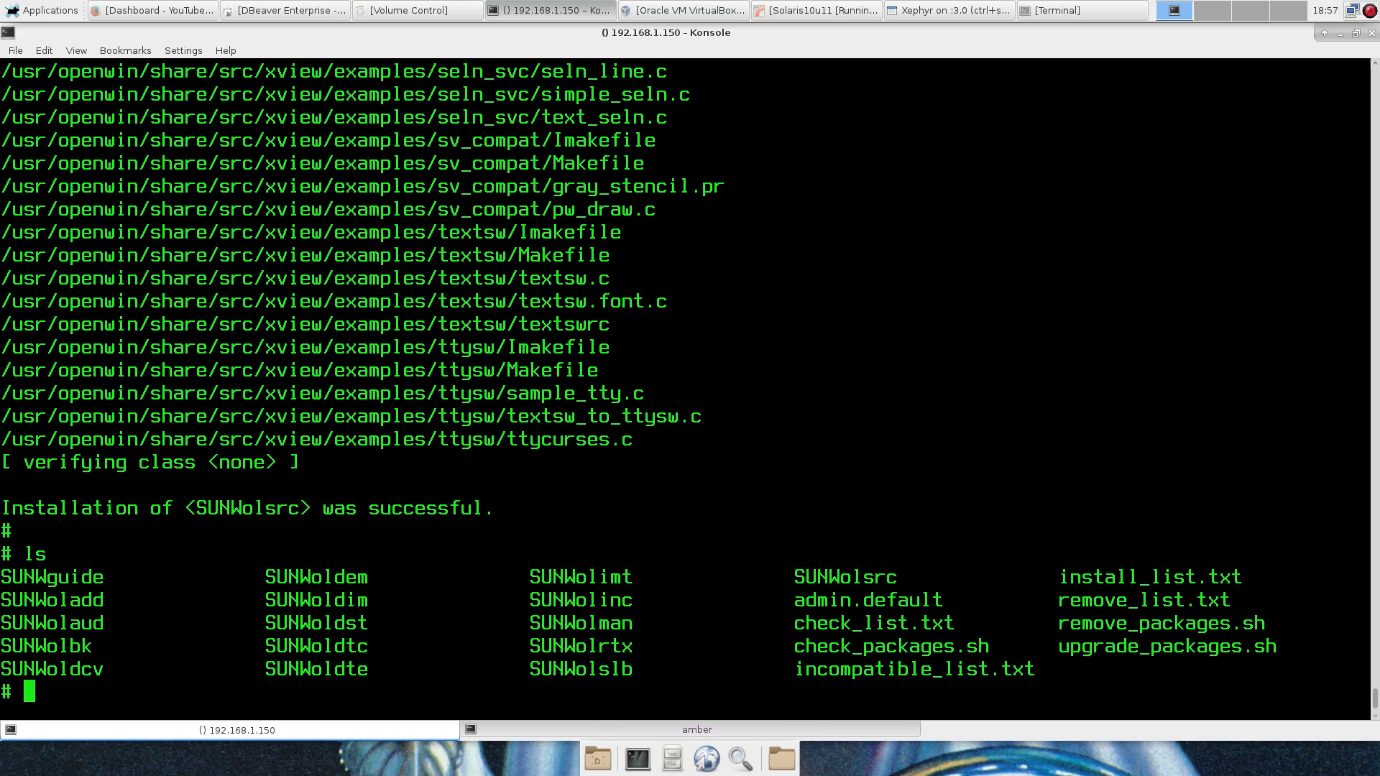
Step: Glance at the Xephyr login screen, then list all services with svcs -a
{"action": "left_click", "coordinate": [946, 9]}
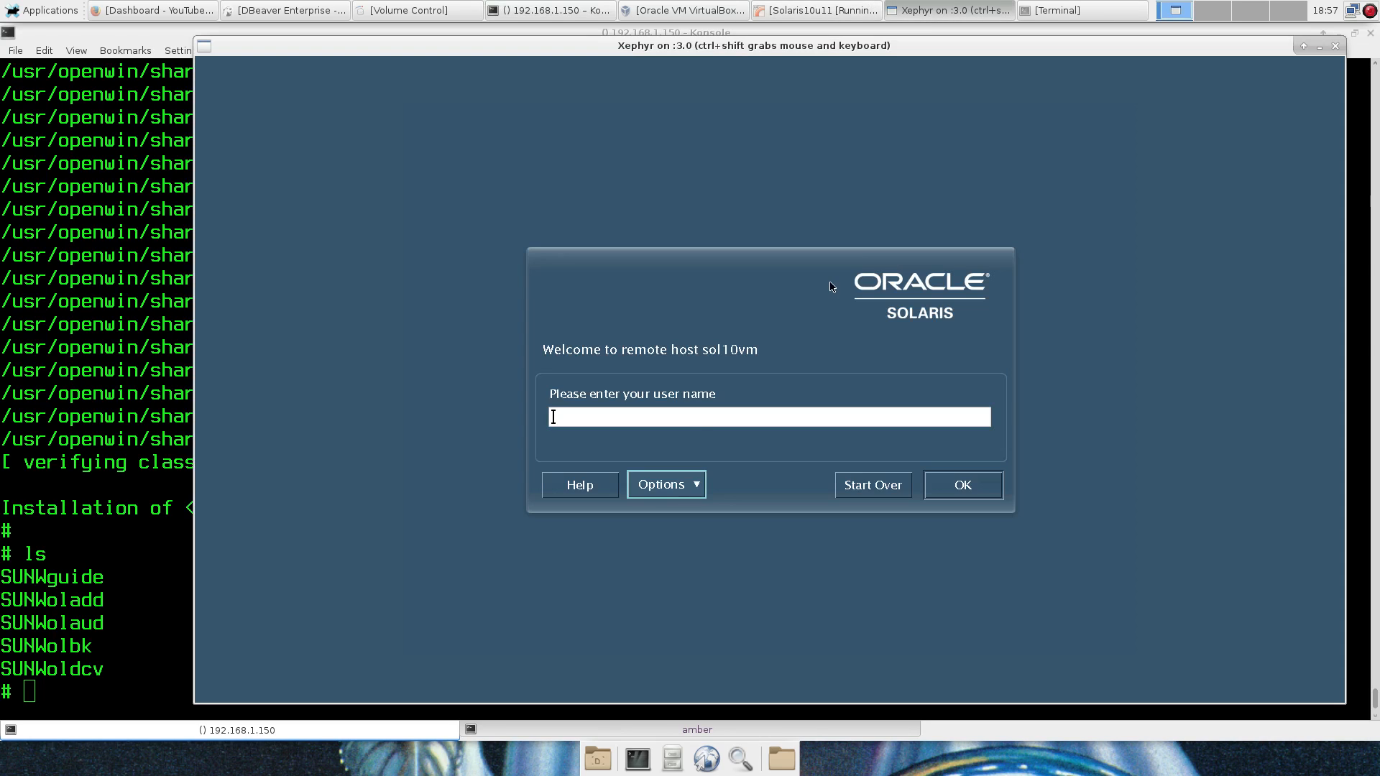
{"action": "left_click", "coordinate": [666, 483]}
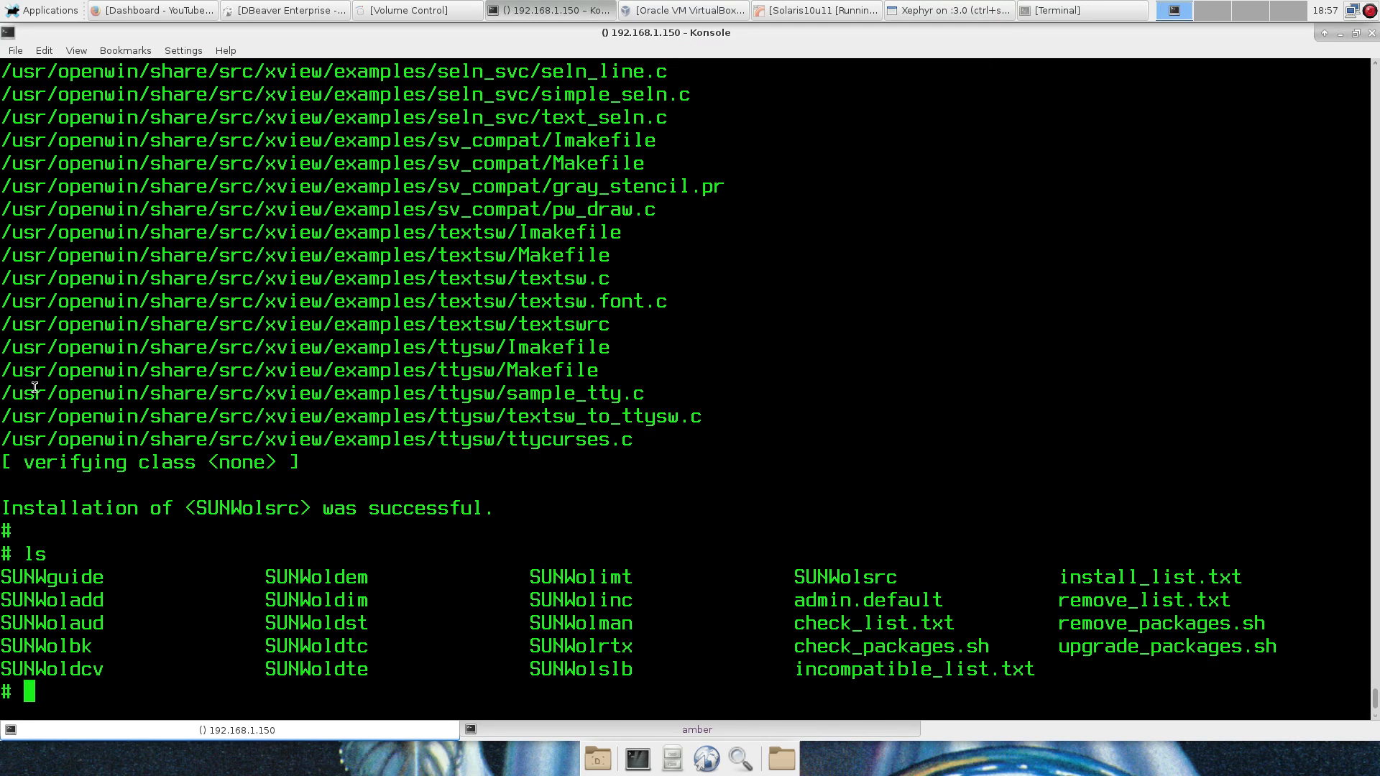
{"action": "type", "text": "svcs"}
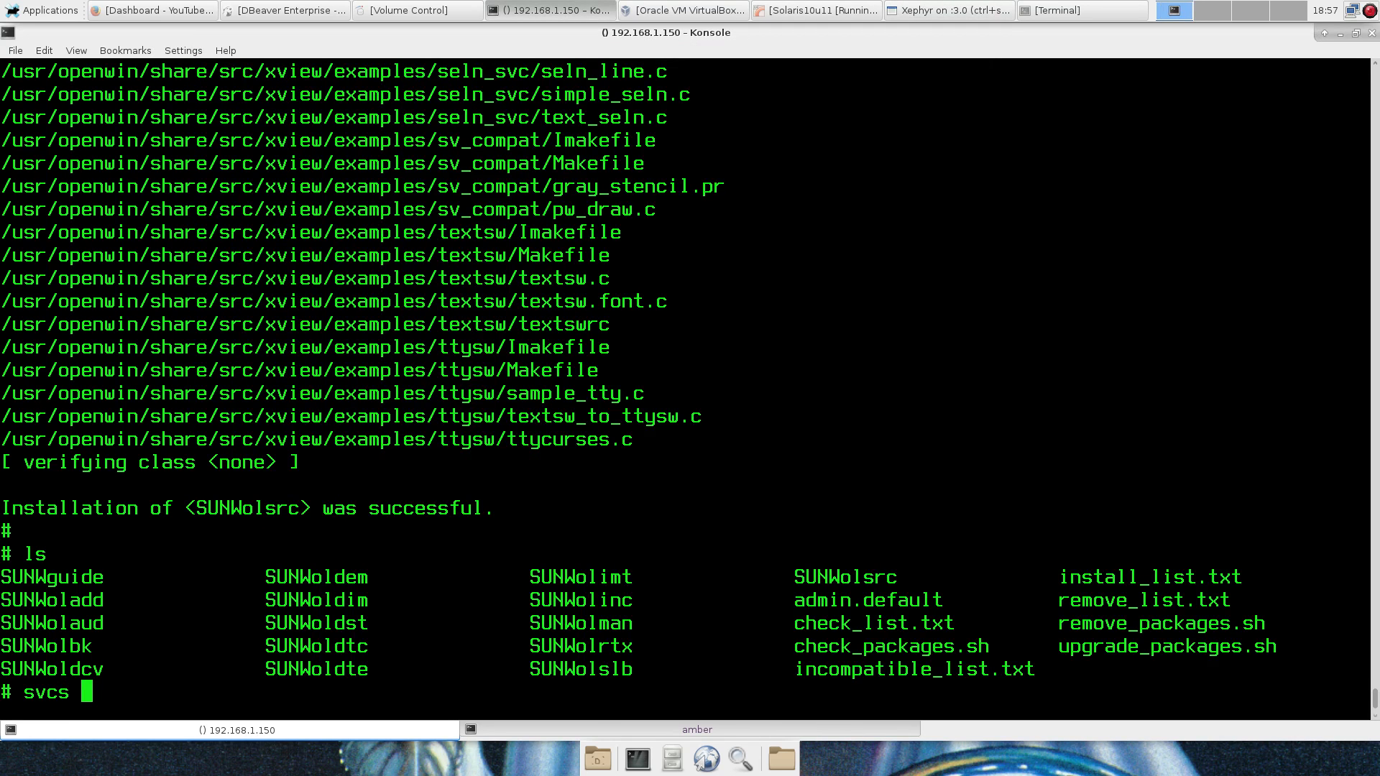
{"action": "type", "text": "|grep dl"}
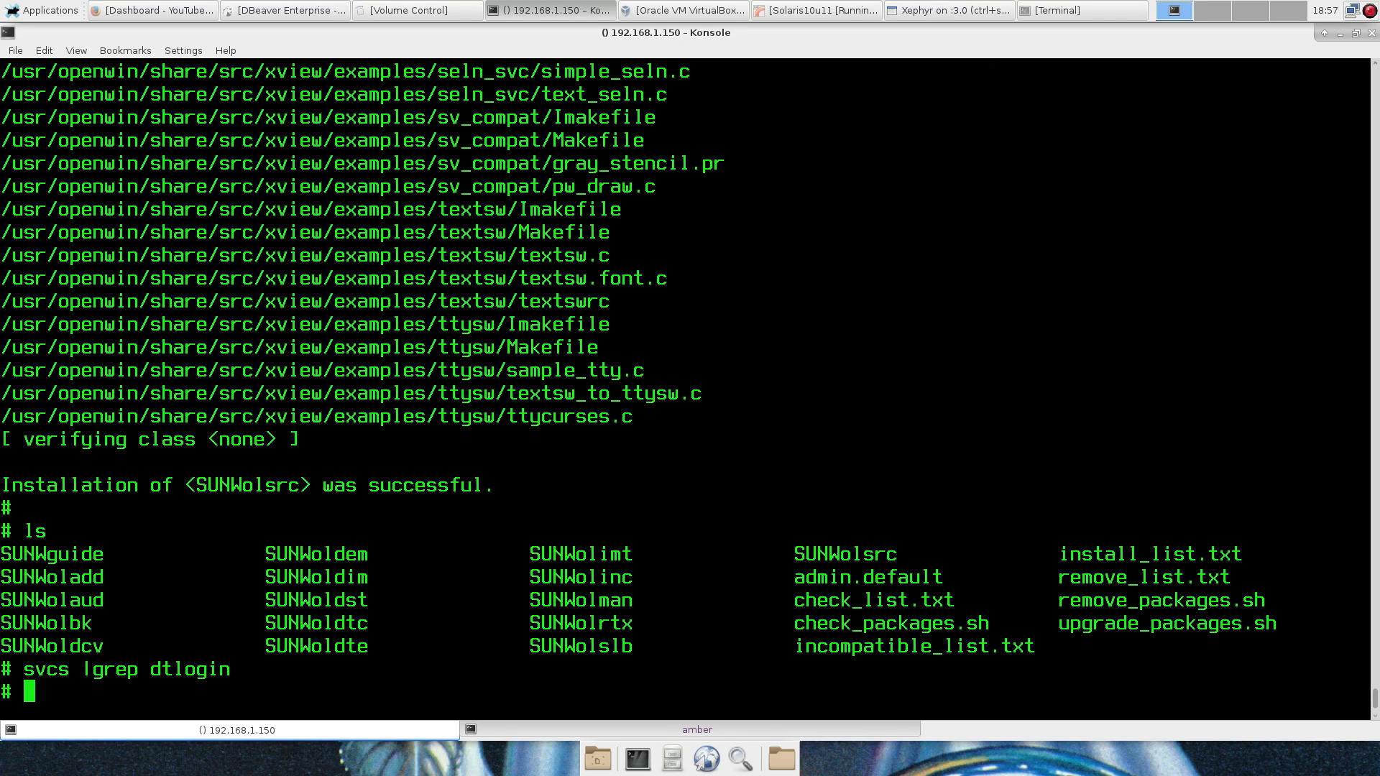
{"action": "type", "text": "s"}
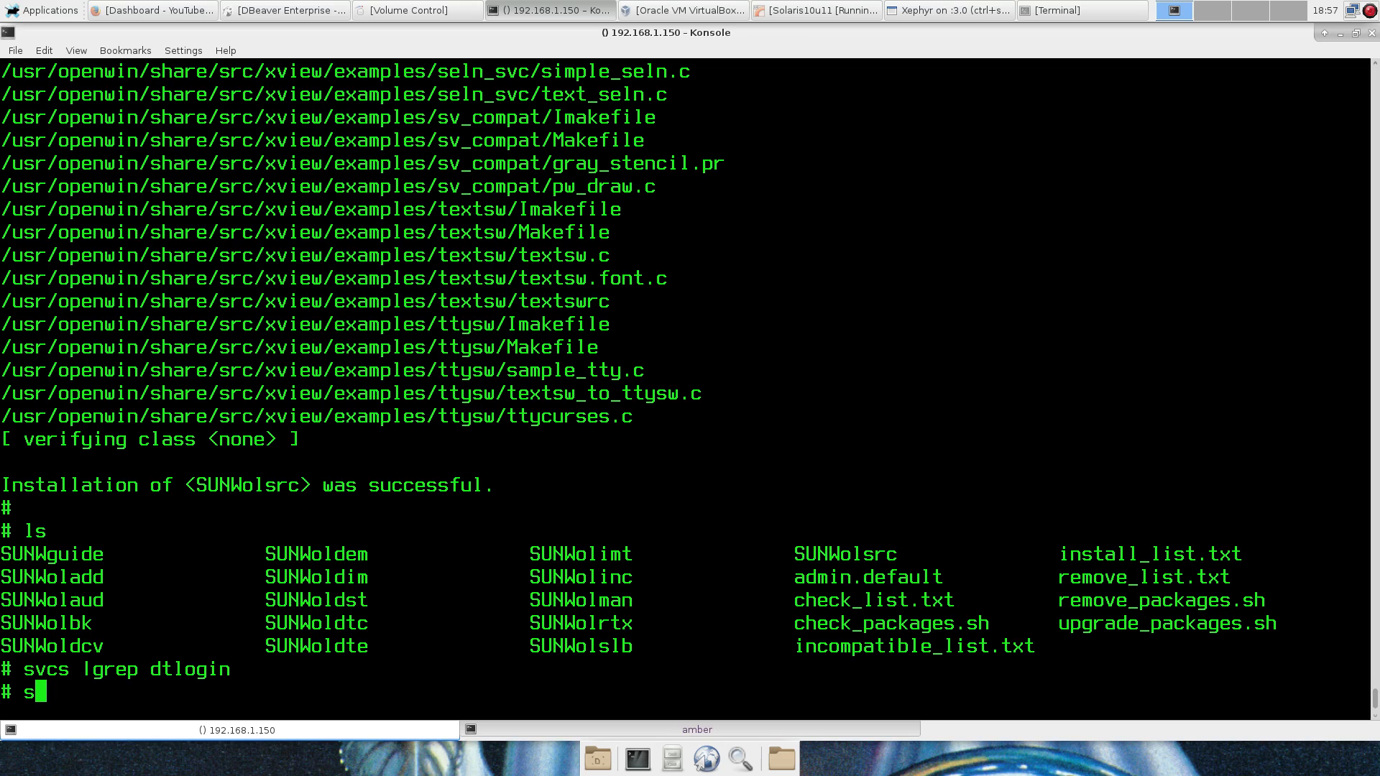
{"action": "type", "text": "vcs -a"}
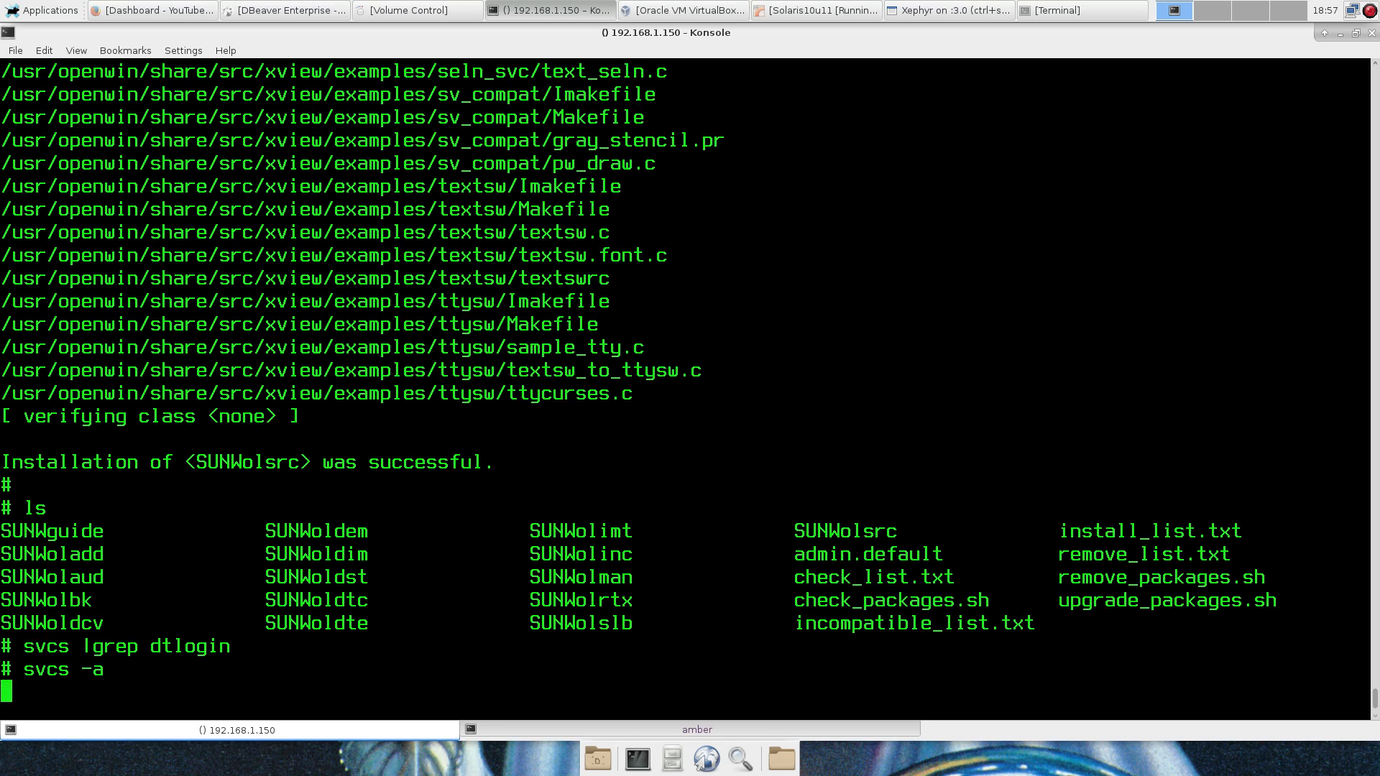
{"action": "key", "text": "Return"}
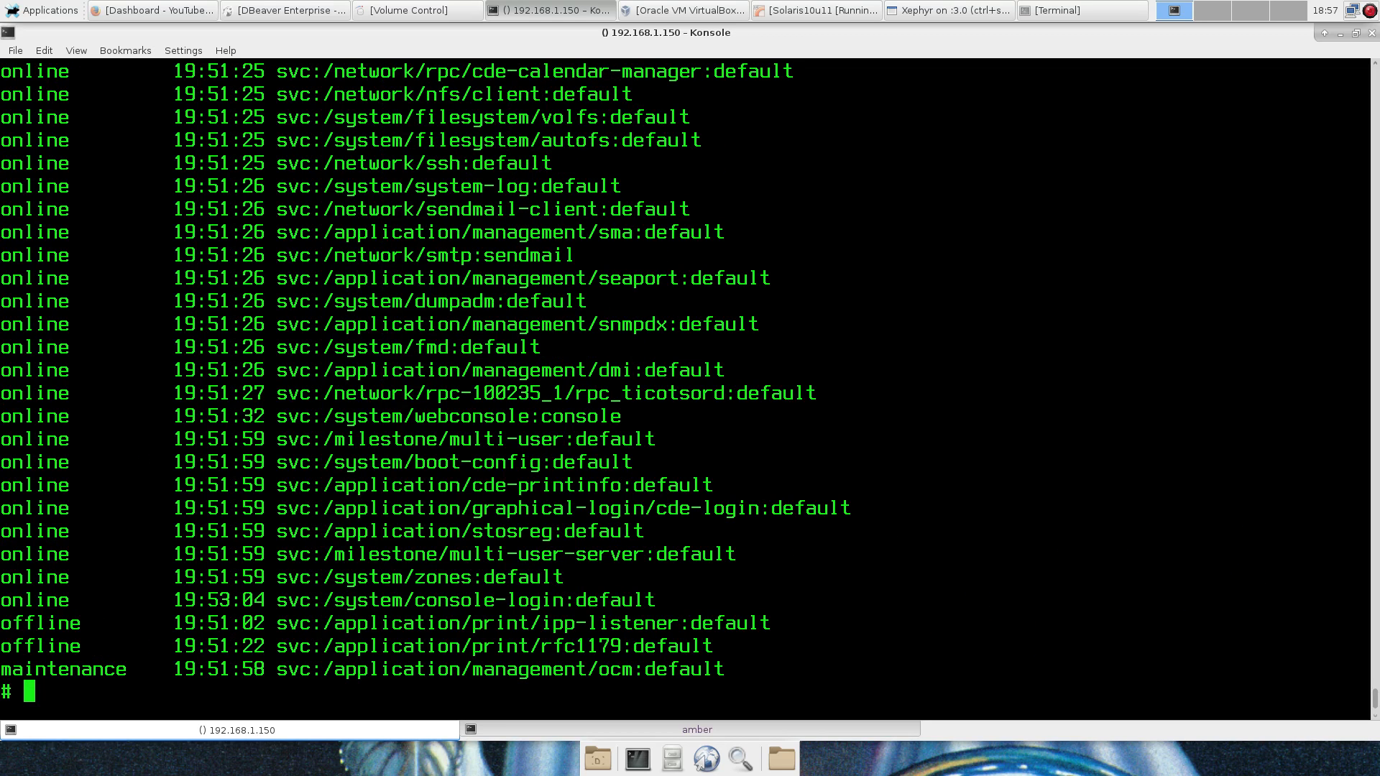
Step: Filter services with svcs -a | grep login and highlight the online cde-login entry
{"action": "type", "text": "s"}
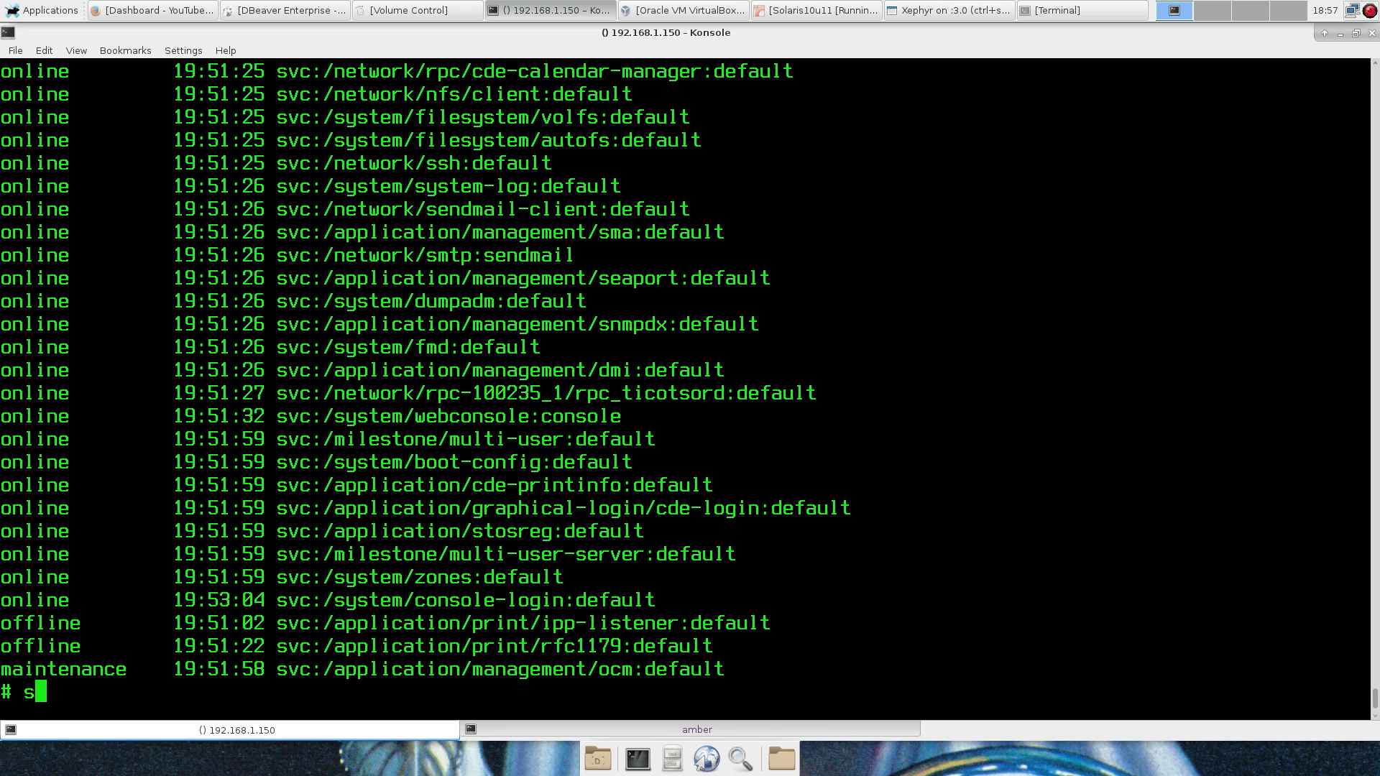
{"action": "type", "text": "vcs -a lgre"}
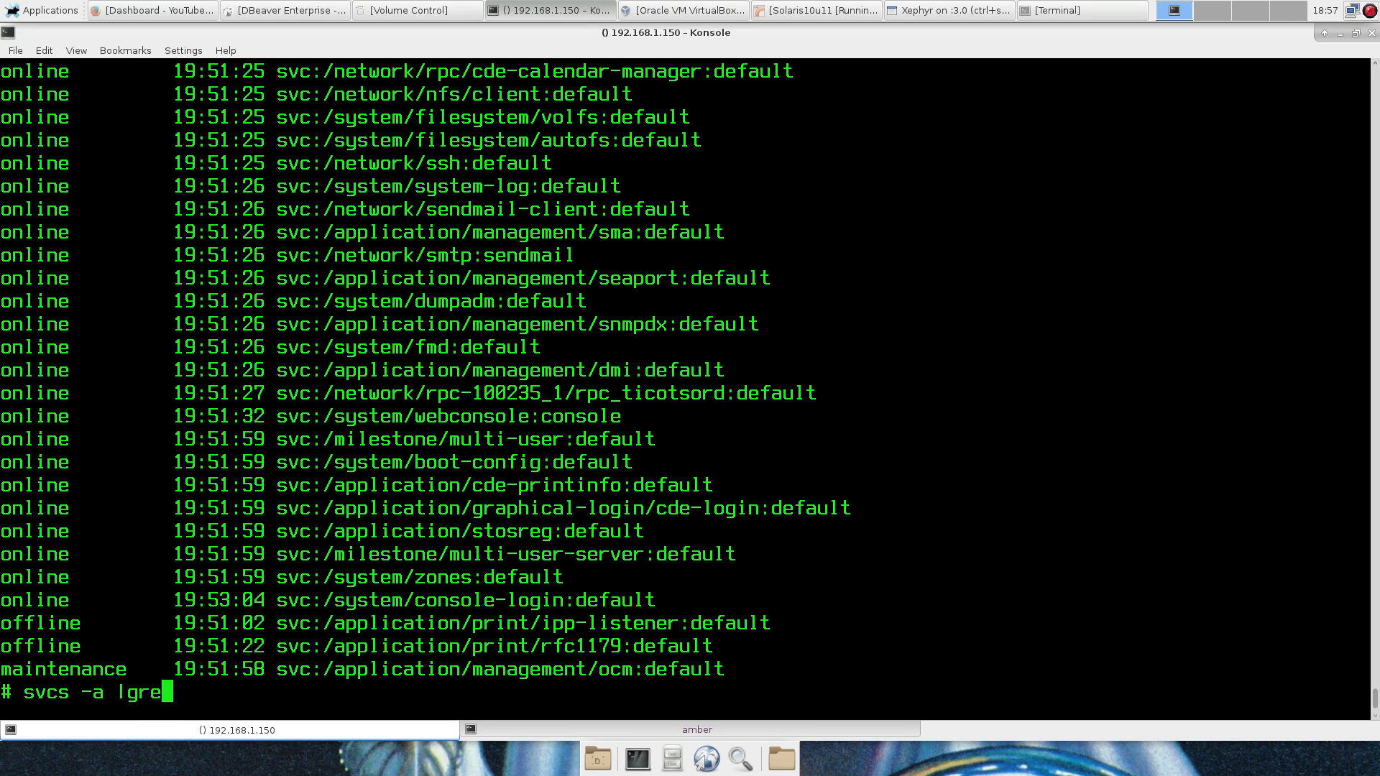
{"action": "type", "text": "p login"}
{"action": "key", "text": "Return"}
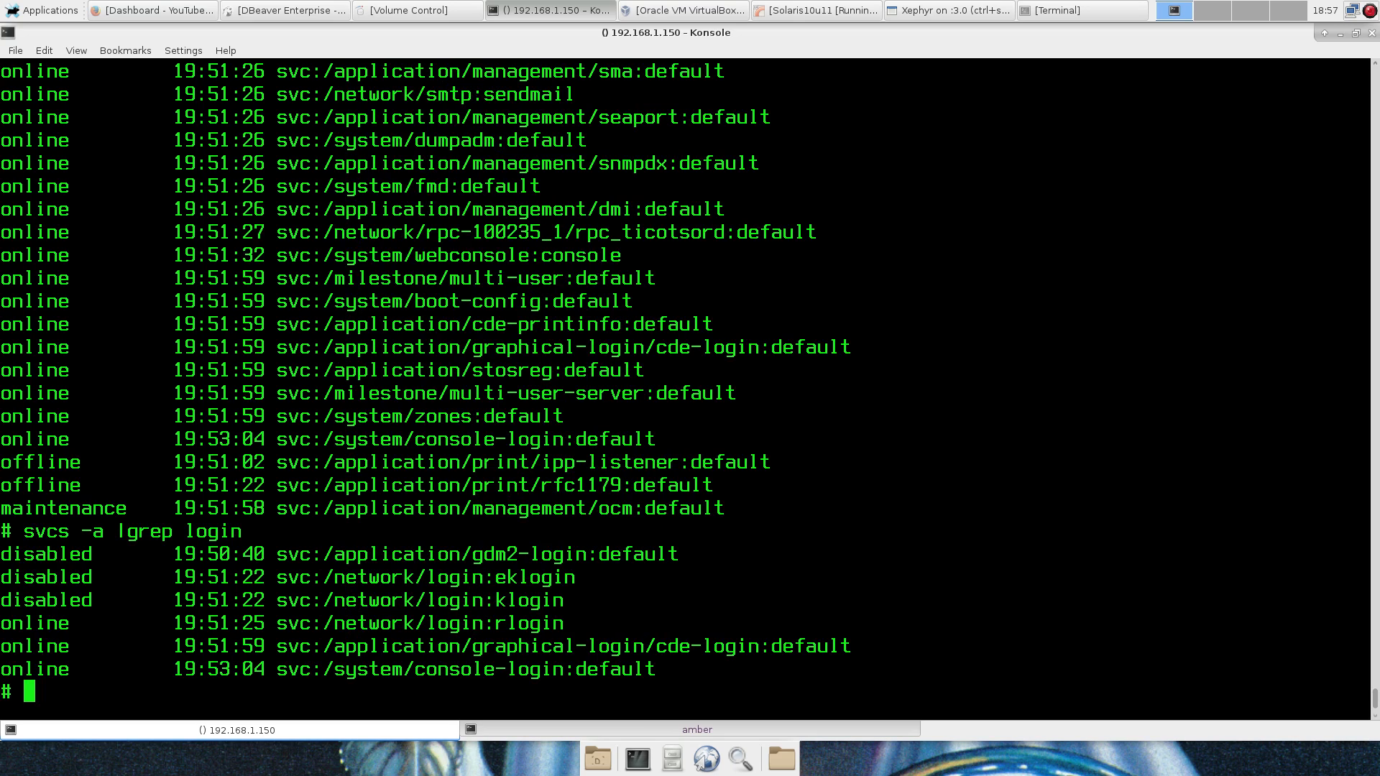
{"action": "double_click", "coordinate": [562, 646]}
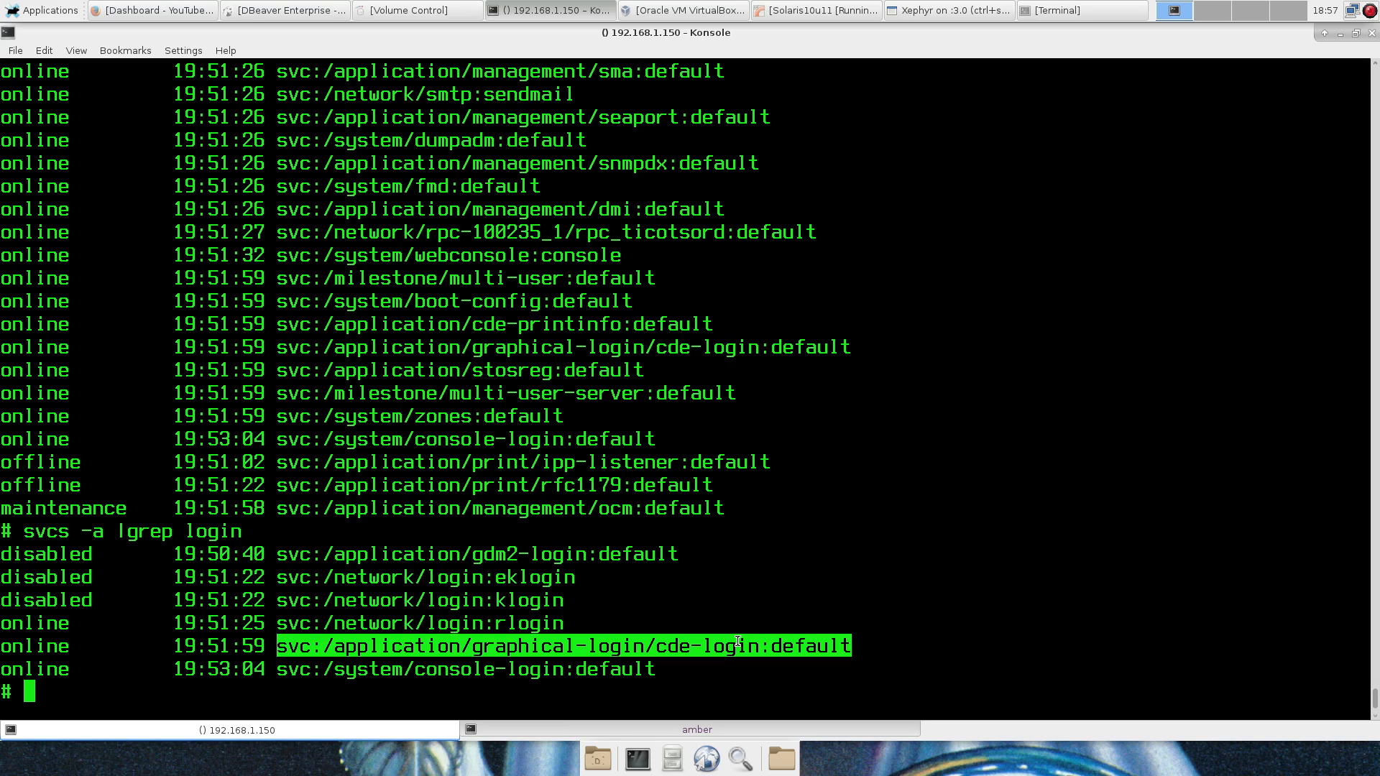
{"action": "left_click", "coordinate": [730, 646]}
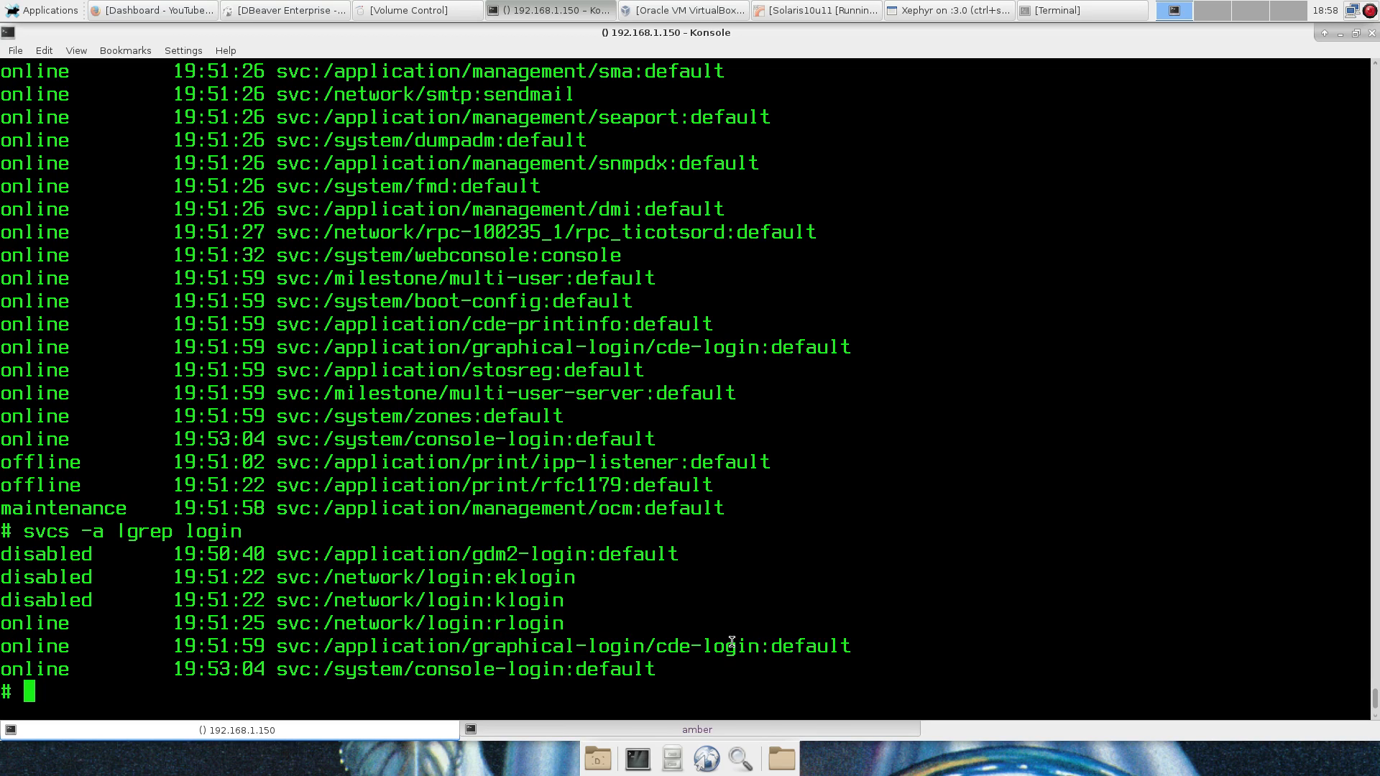
Step: Reboot the Solaris VM and wait for the sol10vm connection to close
{"action": "type", "text": "reb"}
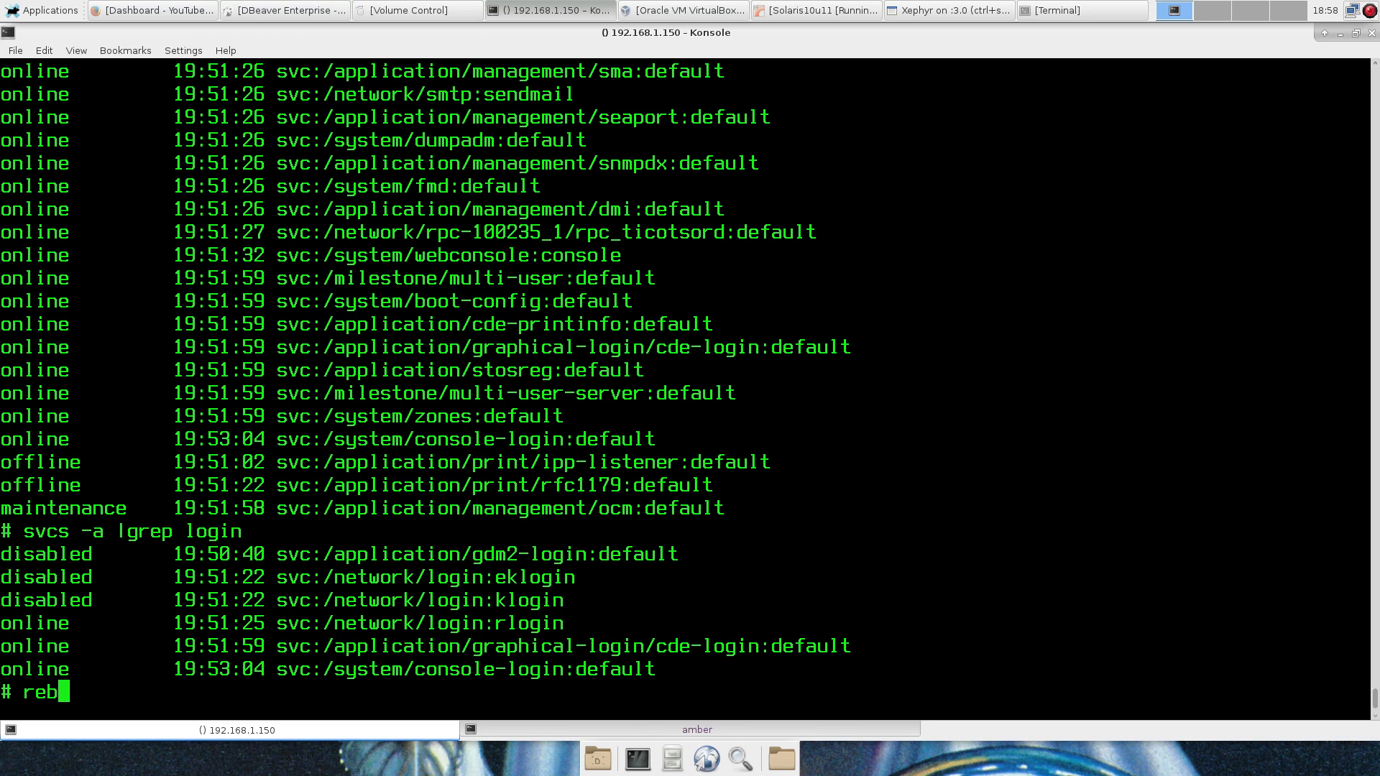
{"action": "type", "text": "oot"}
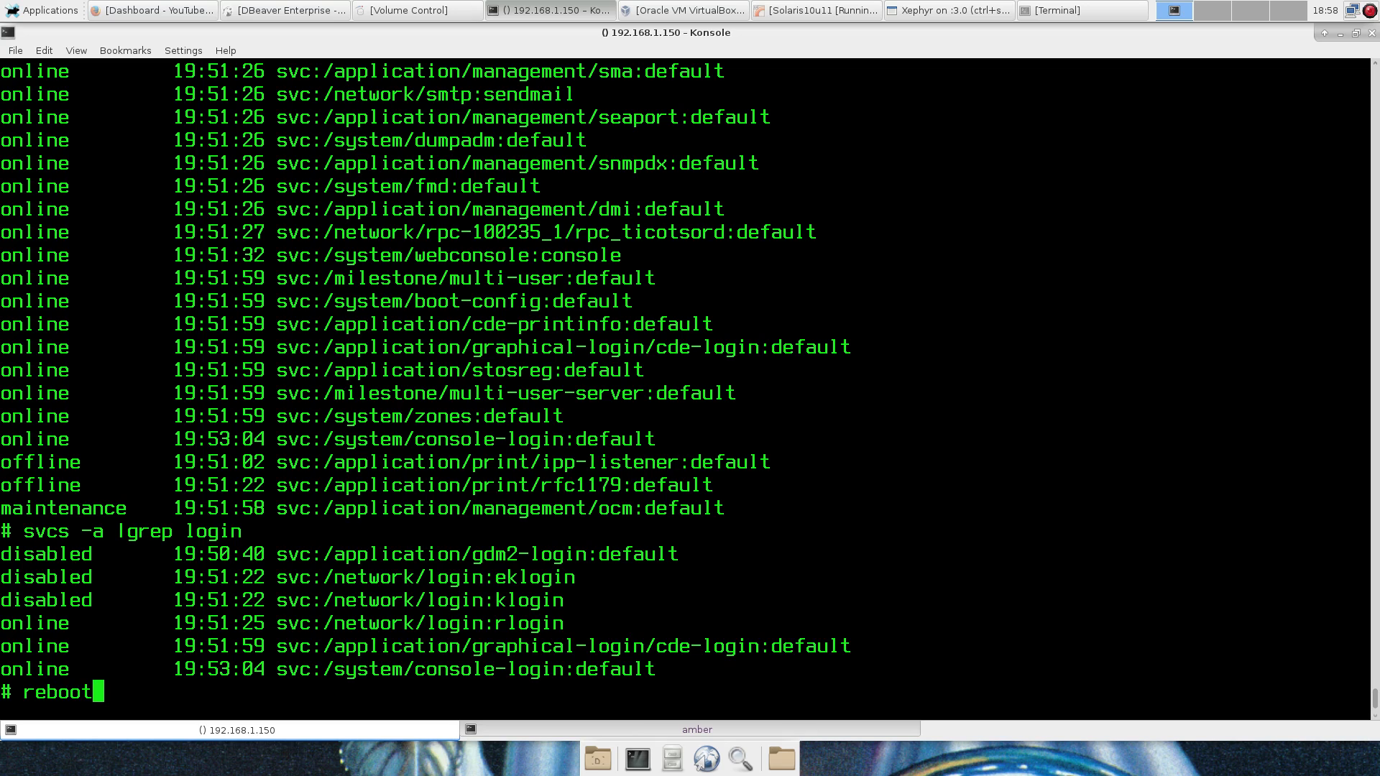
{"action": "key", "text": "Return"}
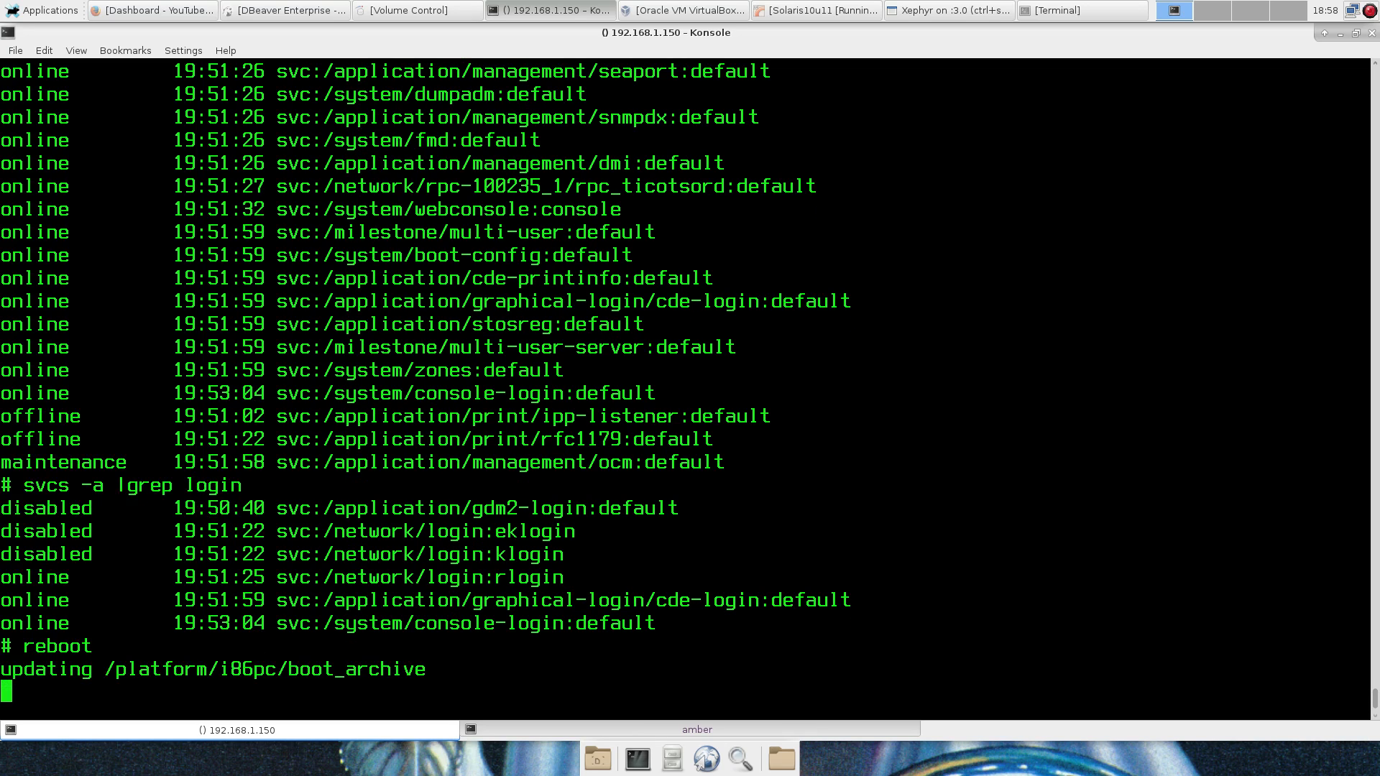
{"action": "mouse_move", "coordinate": [942, 578]}
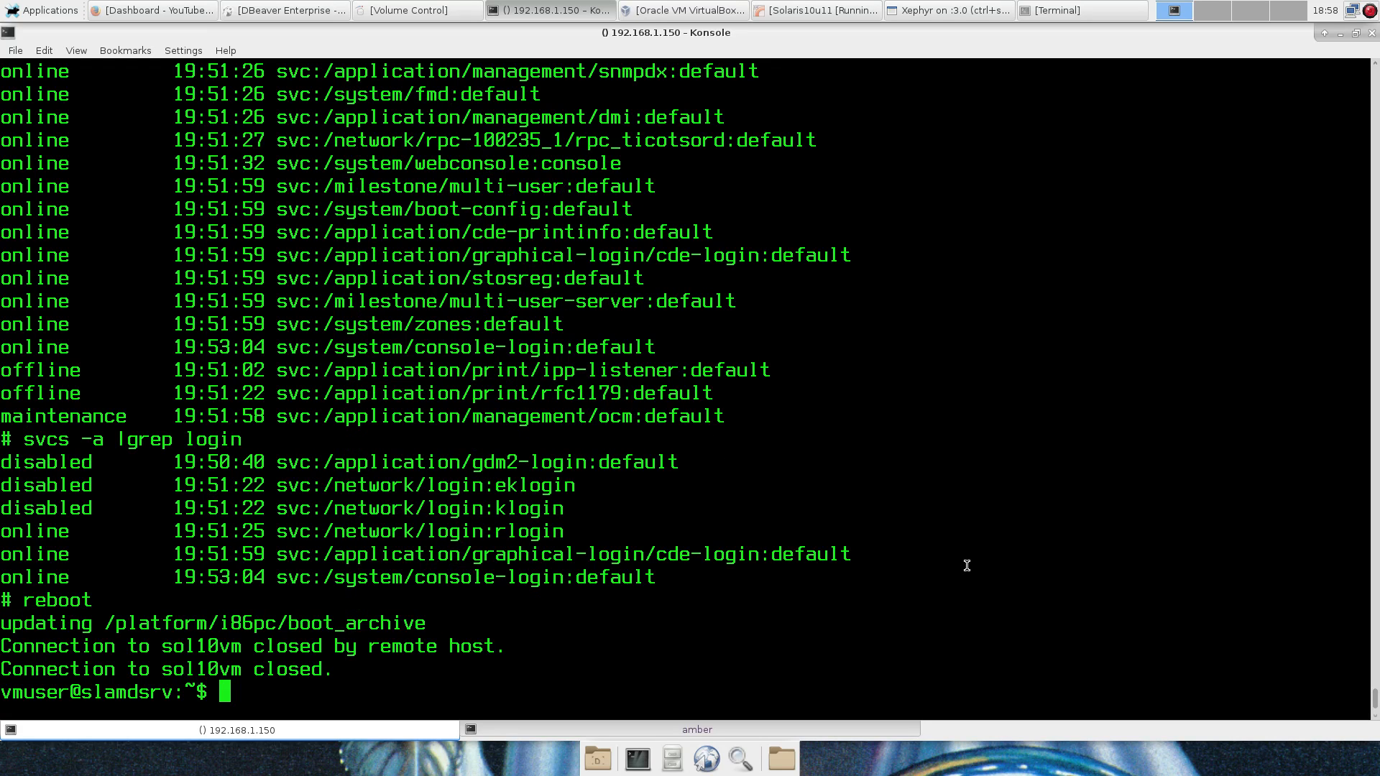
{"action": "mouse_move", "coordinate": [767, 94]}
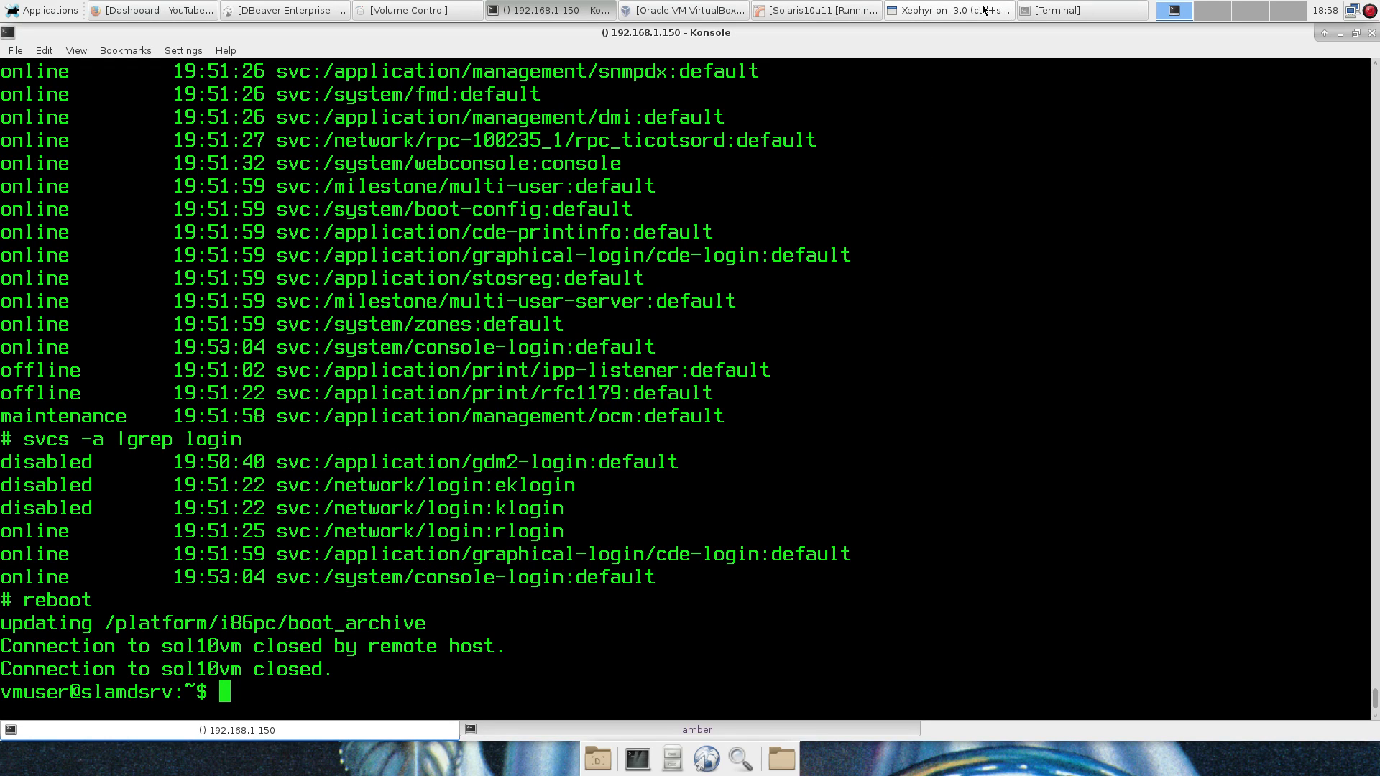
{"action": "left_click", "coordinate": [814, 9]}
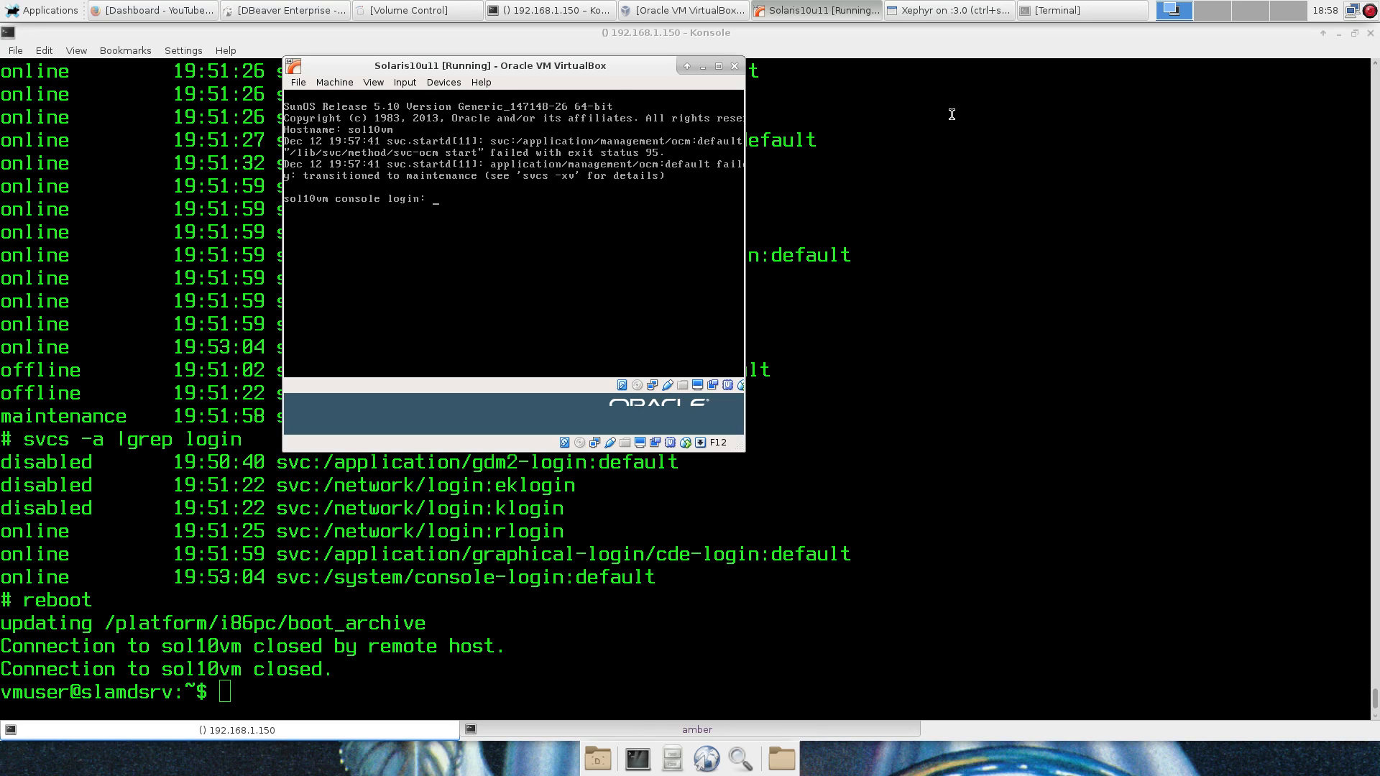
Step: Bring up the Solaris10u11 VM console showing the post-reboot login prompt
{"action": "left_click", "coordinate": [946, 10]}
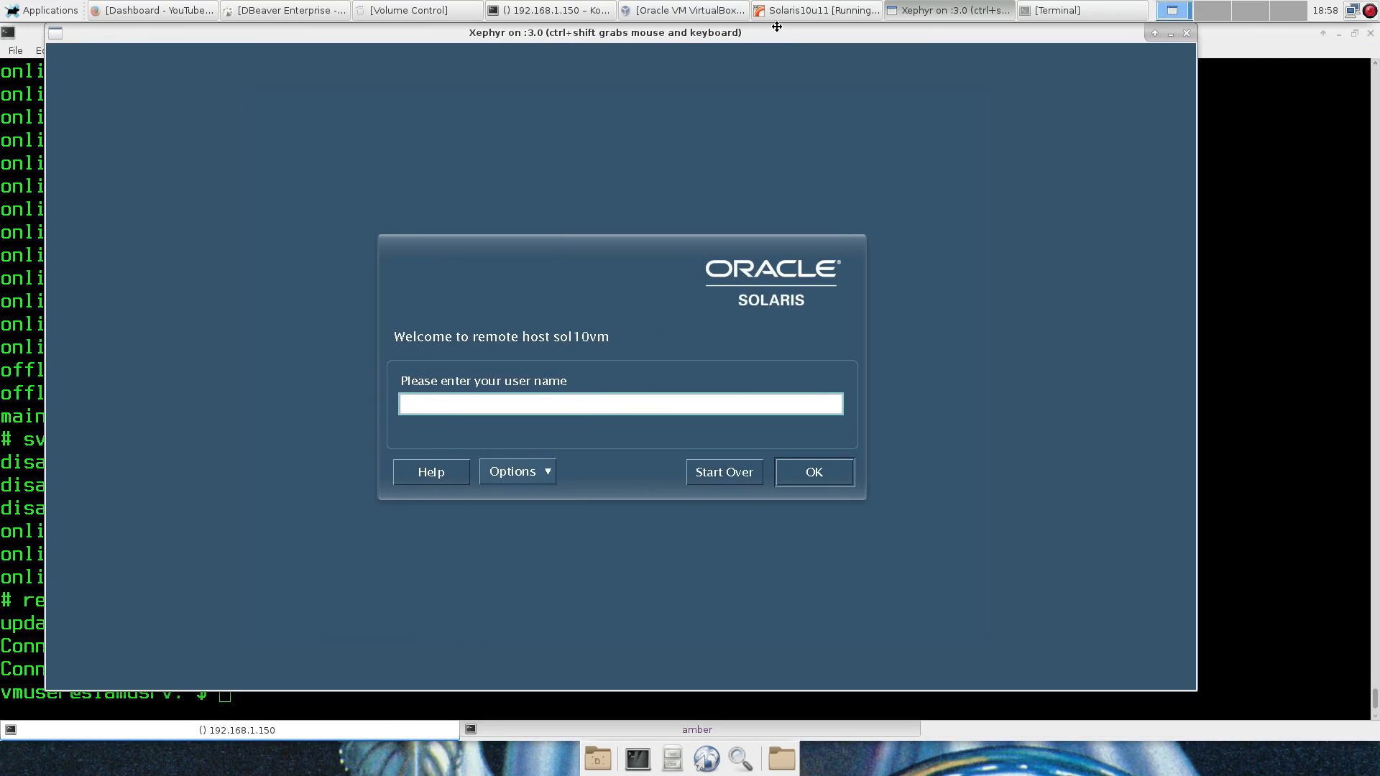
Step: Pick the OpenWindows Desktop session at login and dismiss the CDE deprecation notice
{"action": "left_click", "coordinate": [517, 470]}
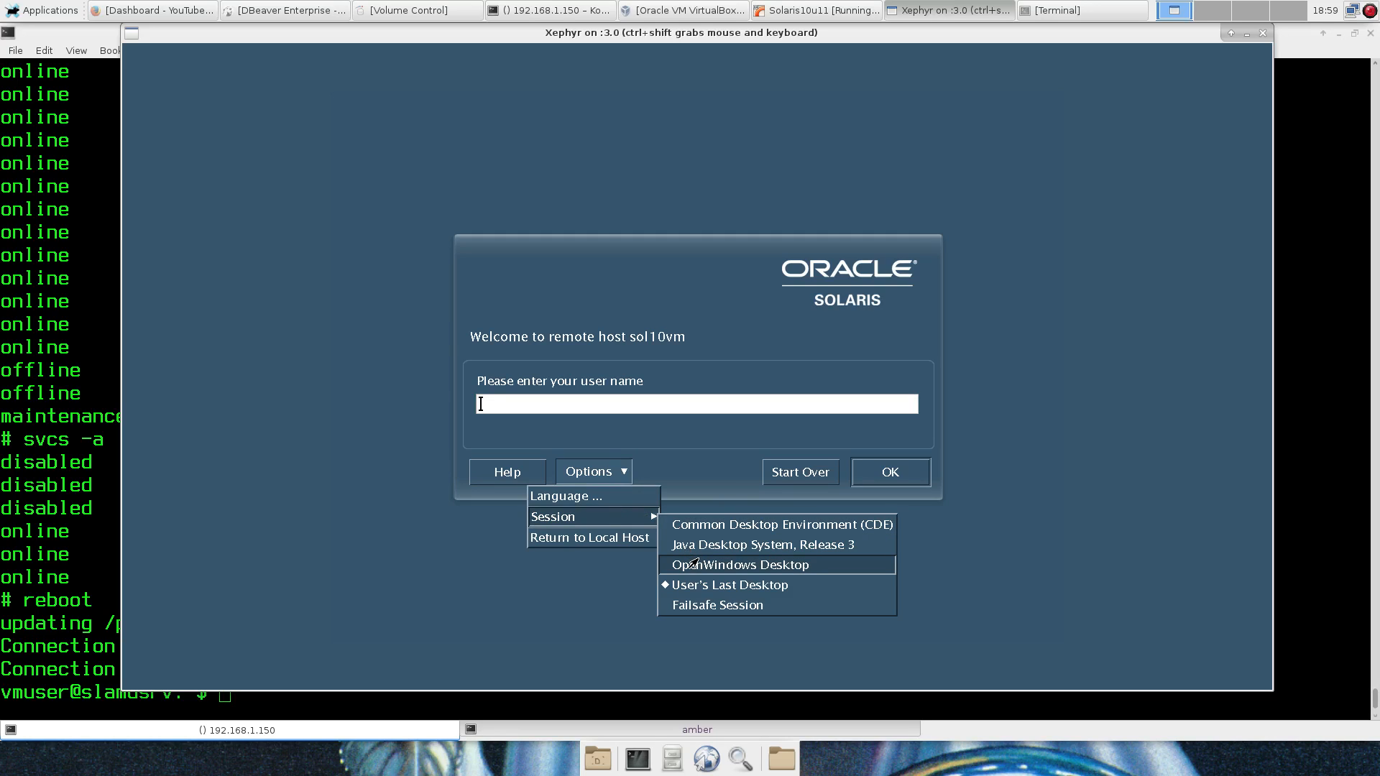
{"action": "left_click", "coordinate": [738, 565]}
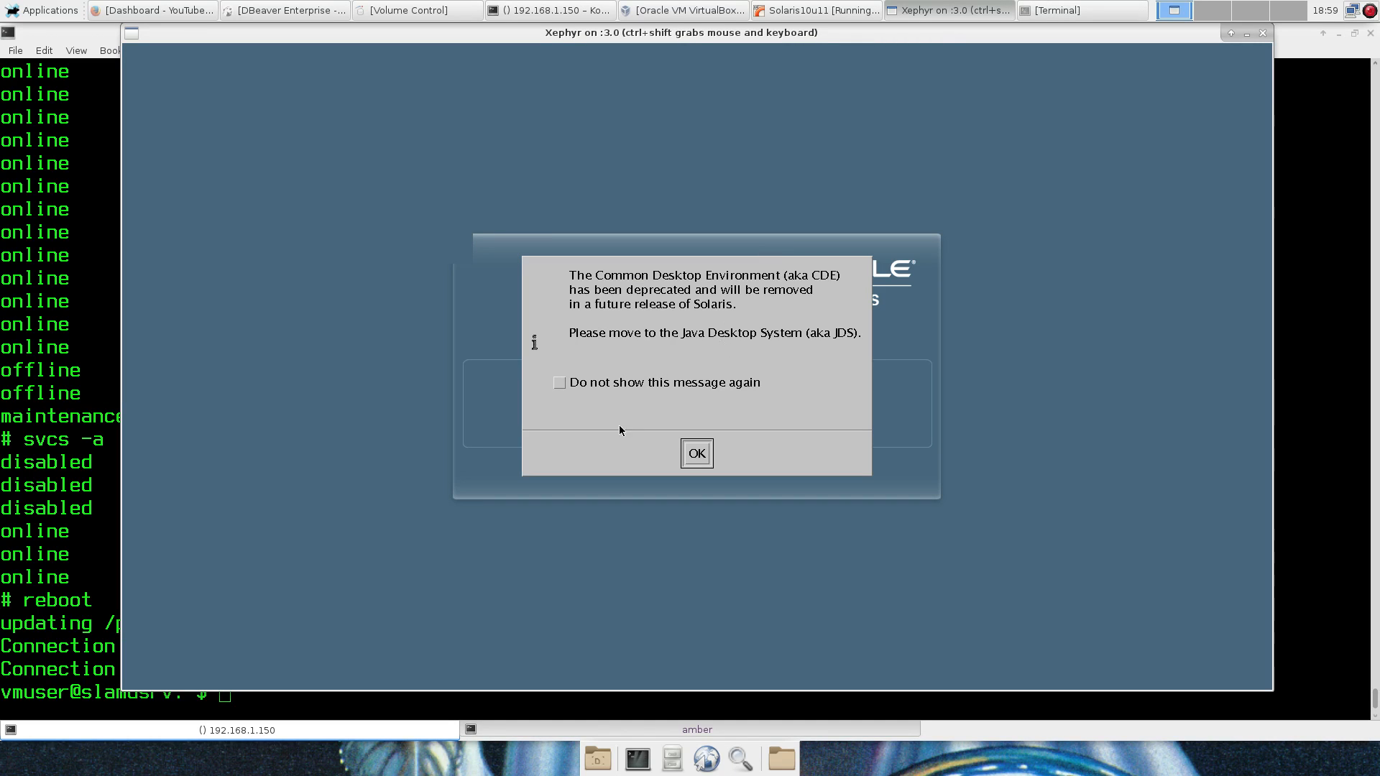
{"action": "mouse_move", "coordinate": [564, 385]}
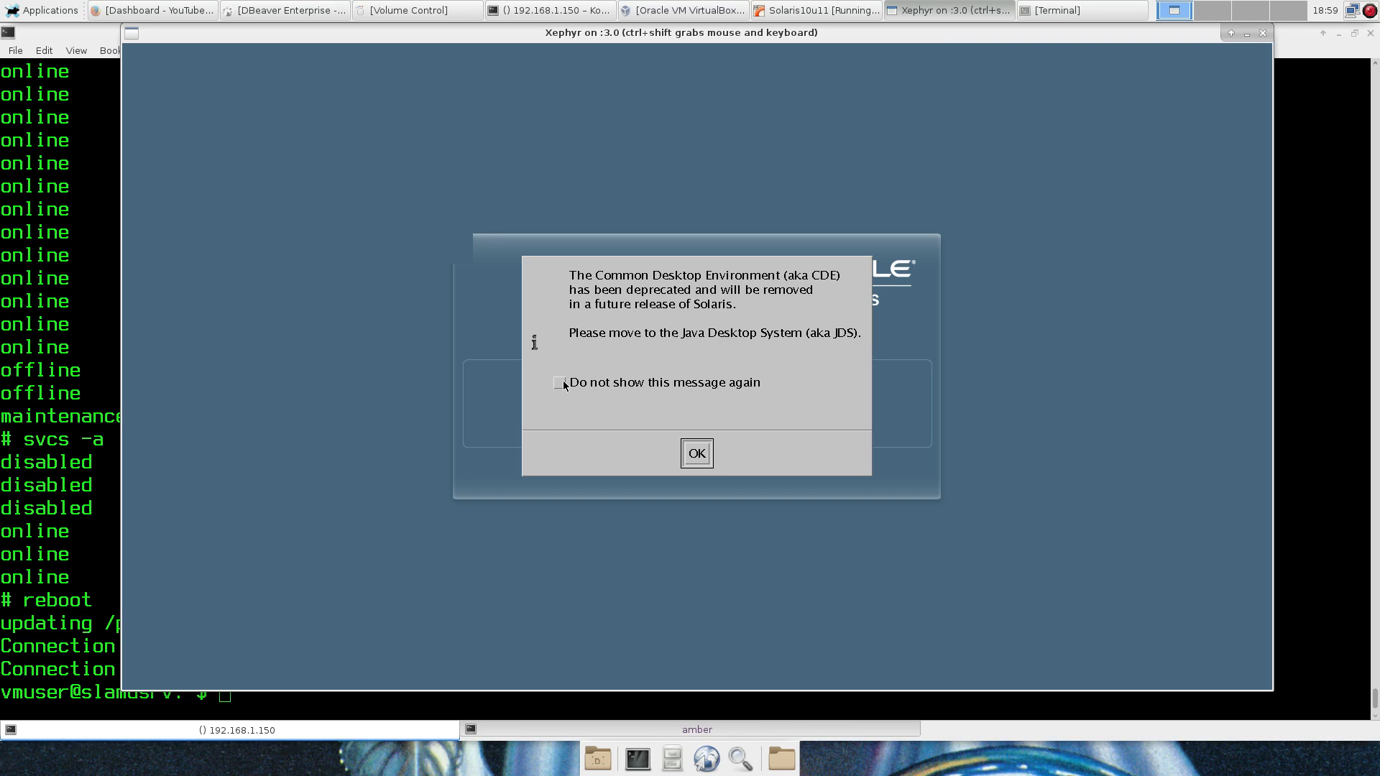
{"action": "left_click", "coordinate": [696, 452]}
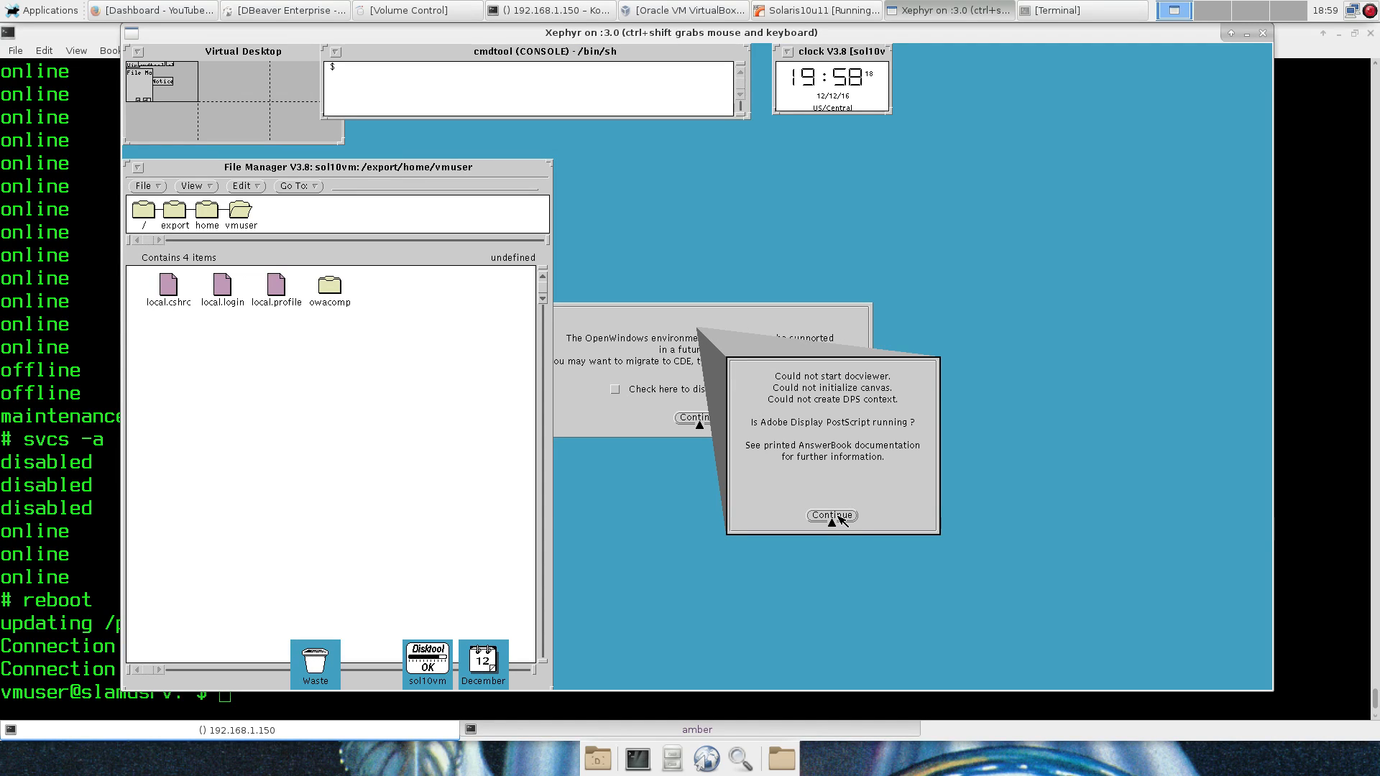
Step: Dismiss the docviewer error and OpenWindows warning, then open Disktool and iconify it
{"action": "left_click", "coordinate": [830, 515]}
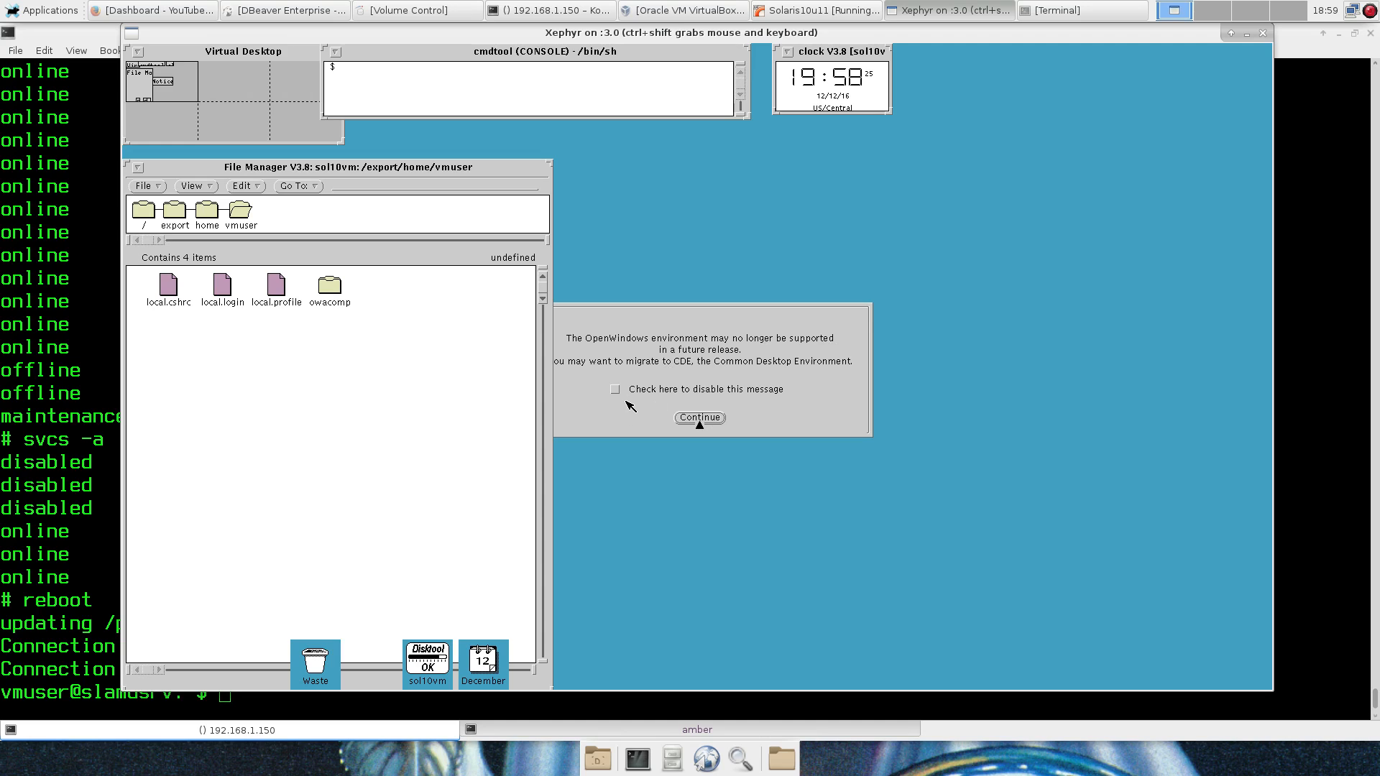
{"action": "left_click", "coordinate": [699, 417]}
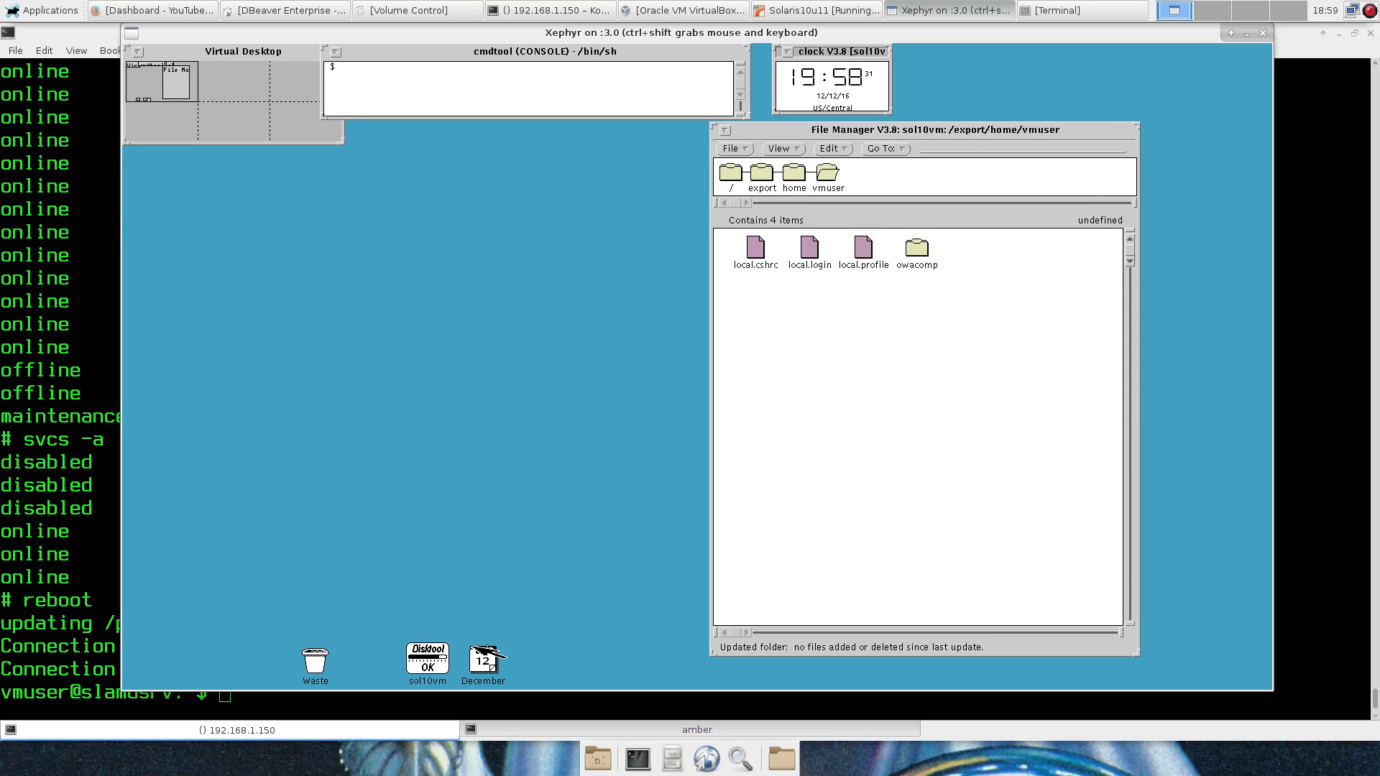
{"action": "double_click", "coordinate": [427, 658]}
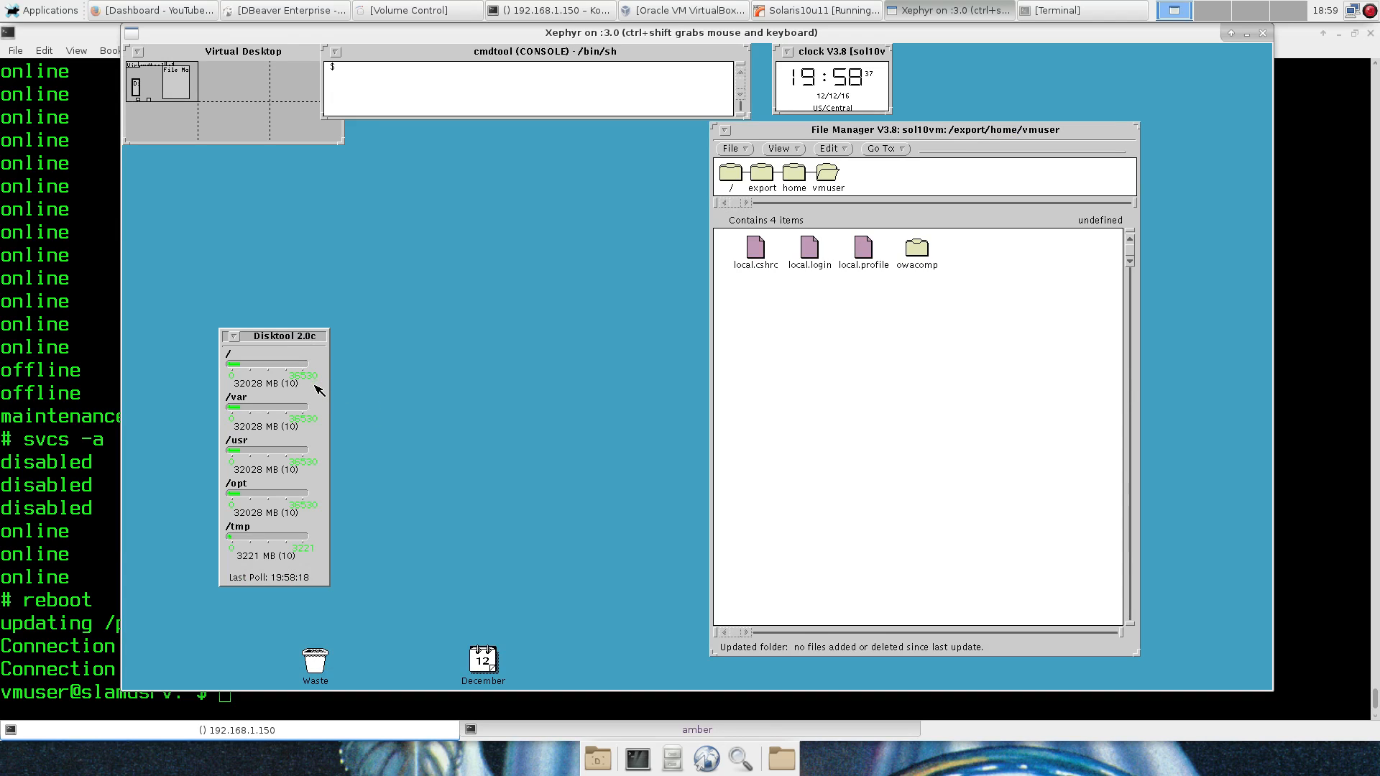
{"action": "left_click", "coordinate": [231, 335]}
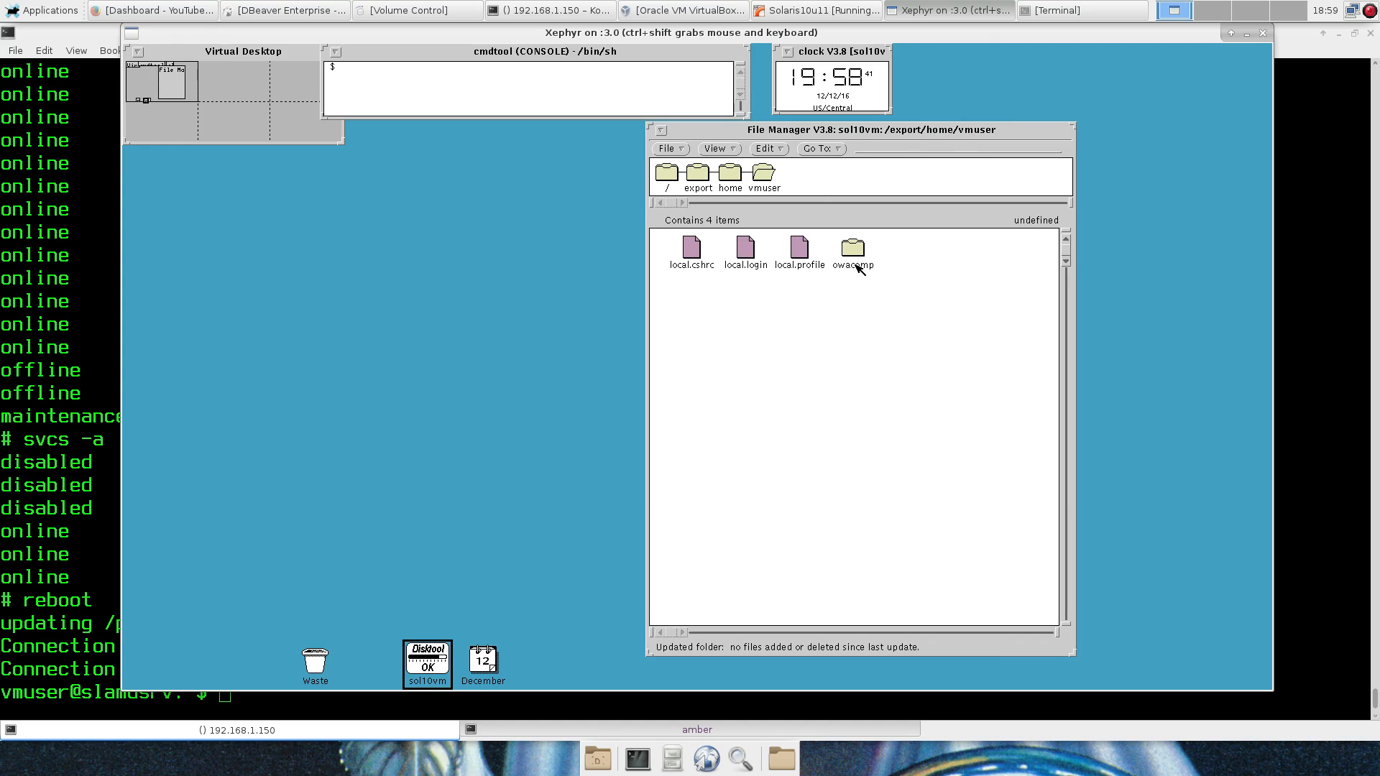
Step: Open owacomp and its ReadMe_OW3_Sol_9_10.txt, scrolling down to the installation steps
{"action": "double_click", "coordinate": [852, 248]}
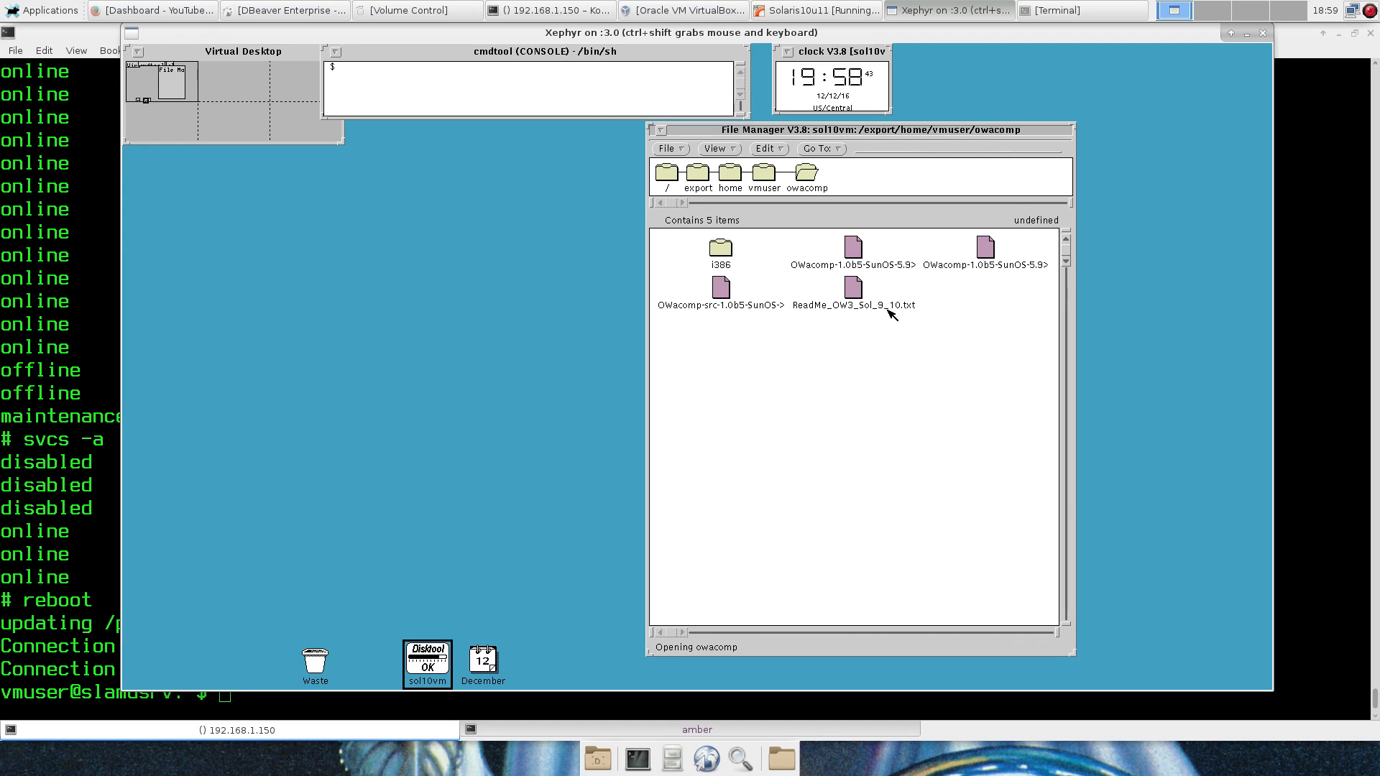
{"action": "double_click", "coordinate": [852, 288]}
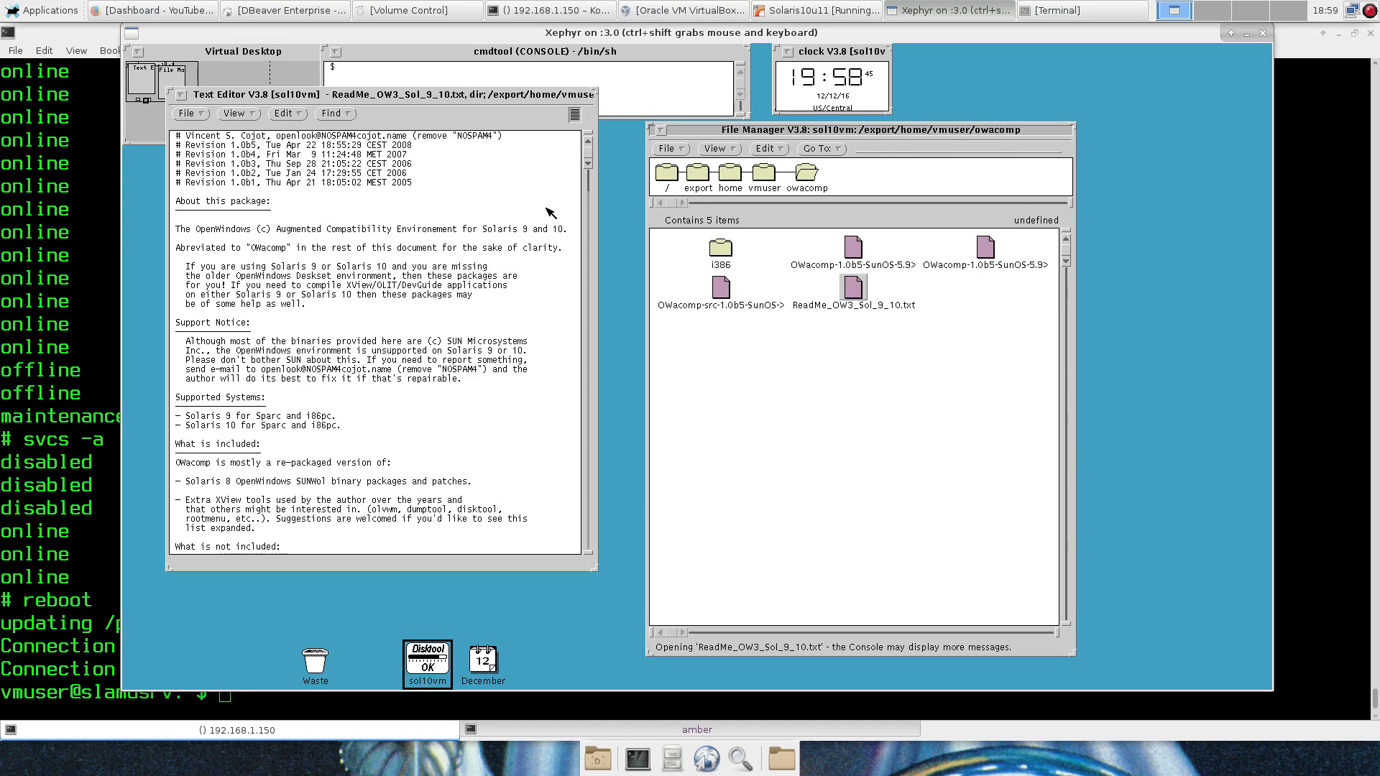
{"action": "scroll", "scroll_direction": "down", "scroll_amount": 3}
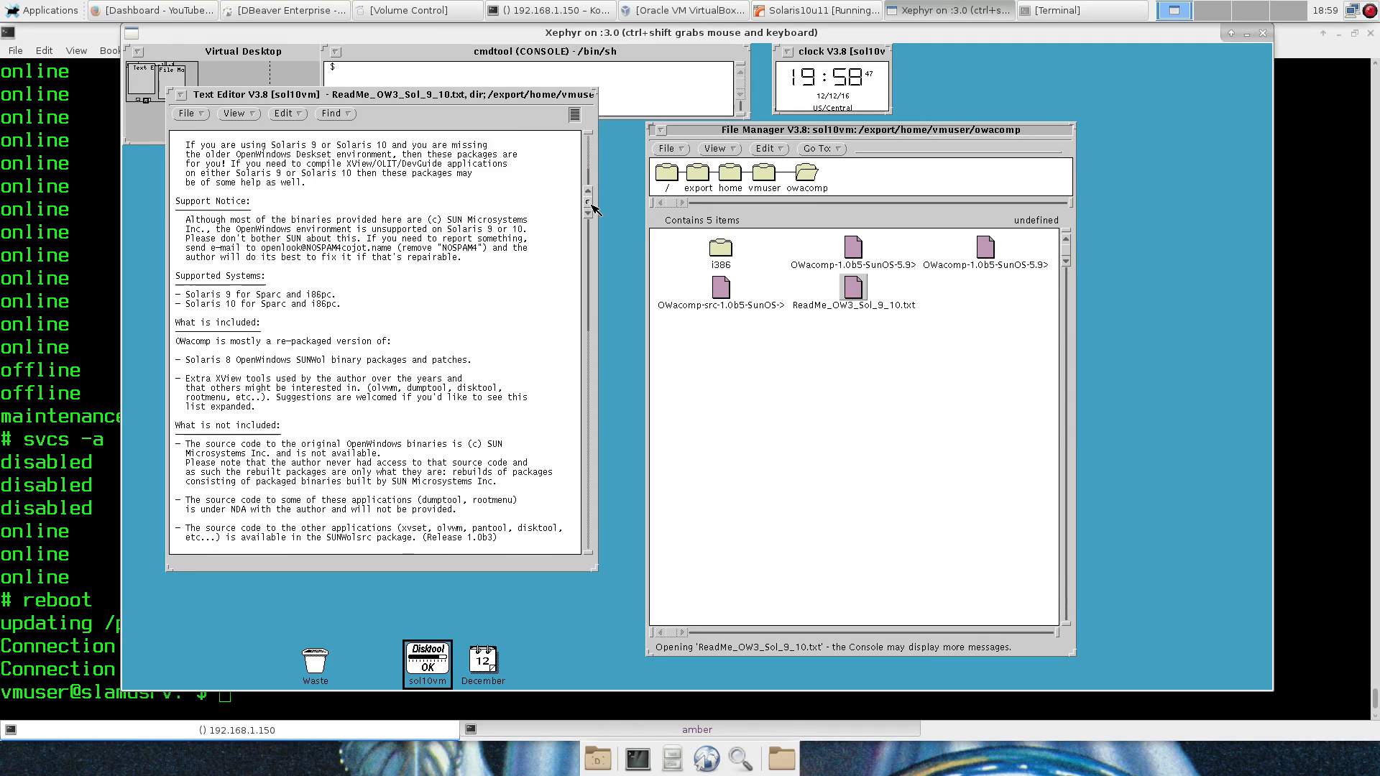
{"action": "scroll", "scroll_direction": "down", "scroll_amount": 3}
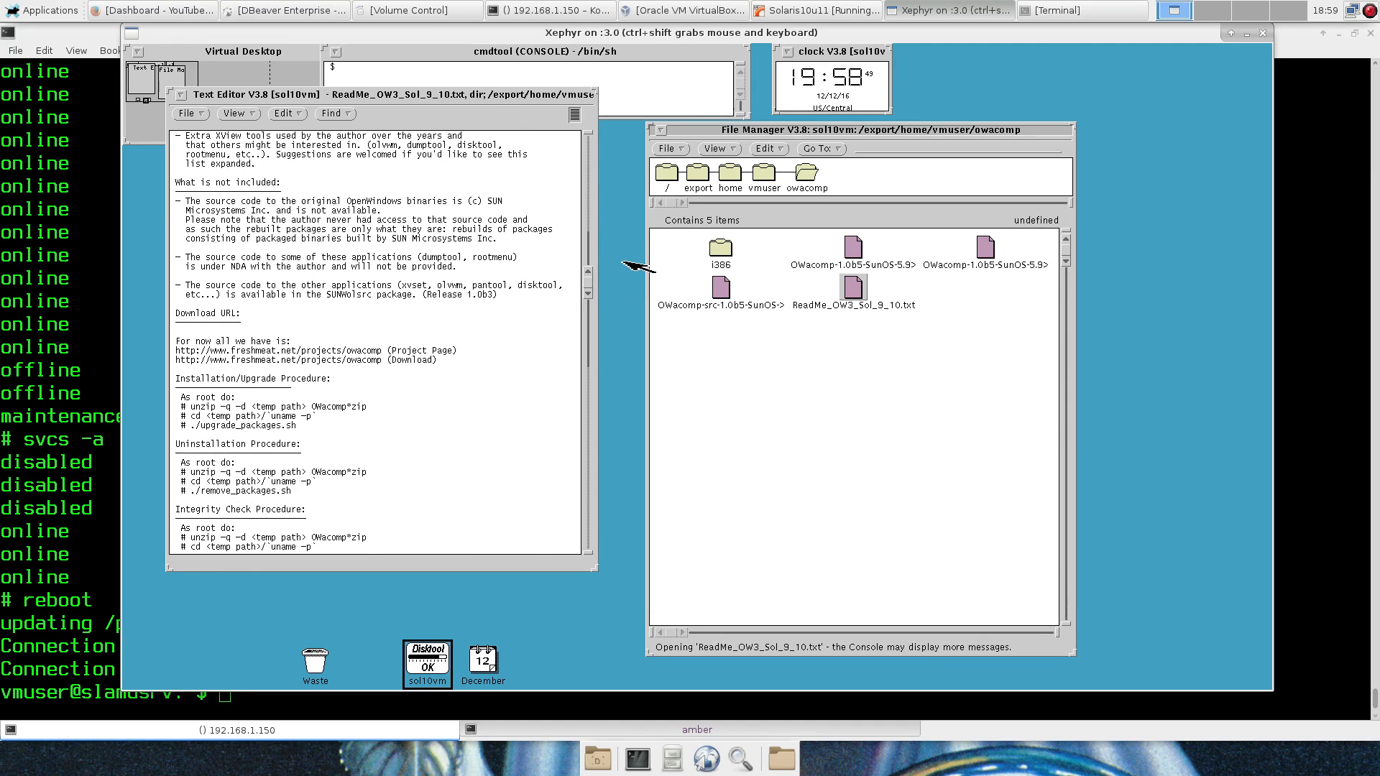
{"action": "mouse_move", "coordinate": [404, 114]}
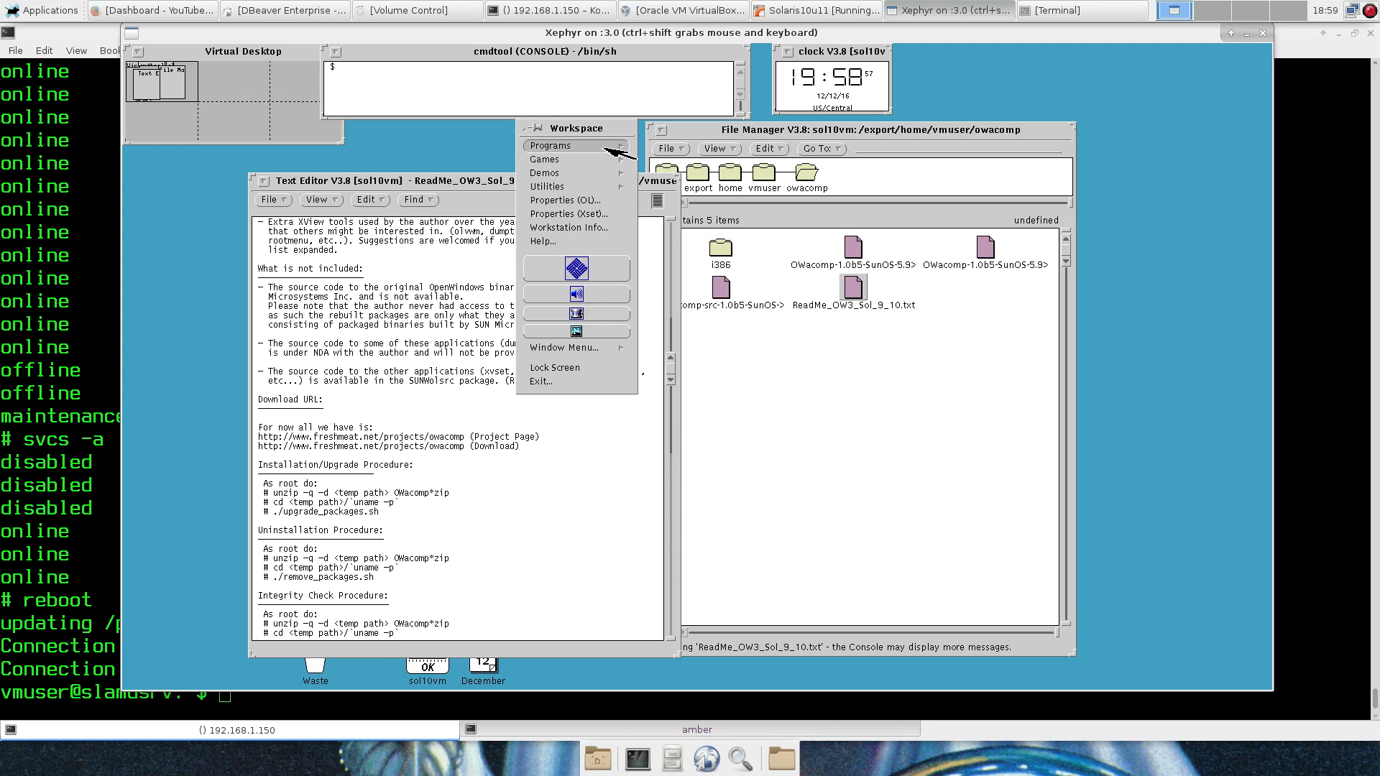
Step: Start Dumptool from Workspace > Programs, then choose Properties (Xset) in the pinned menu
{"action": "left_click", "coordinate": [551, 145]}
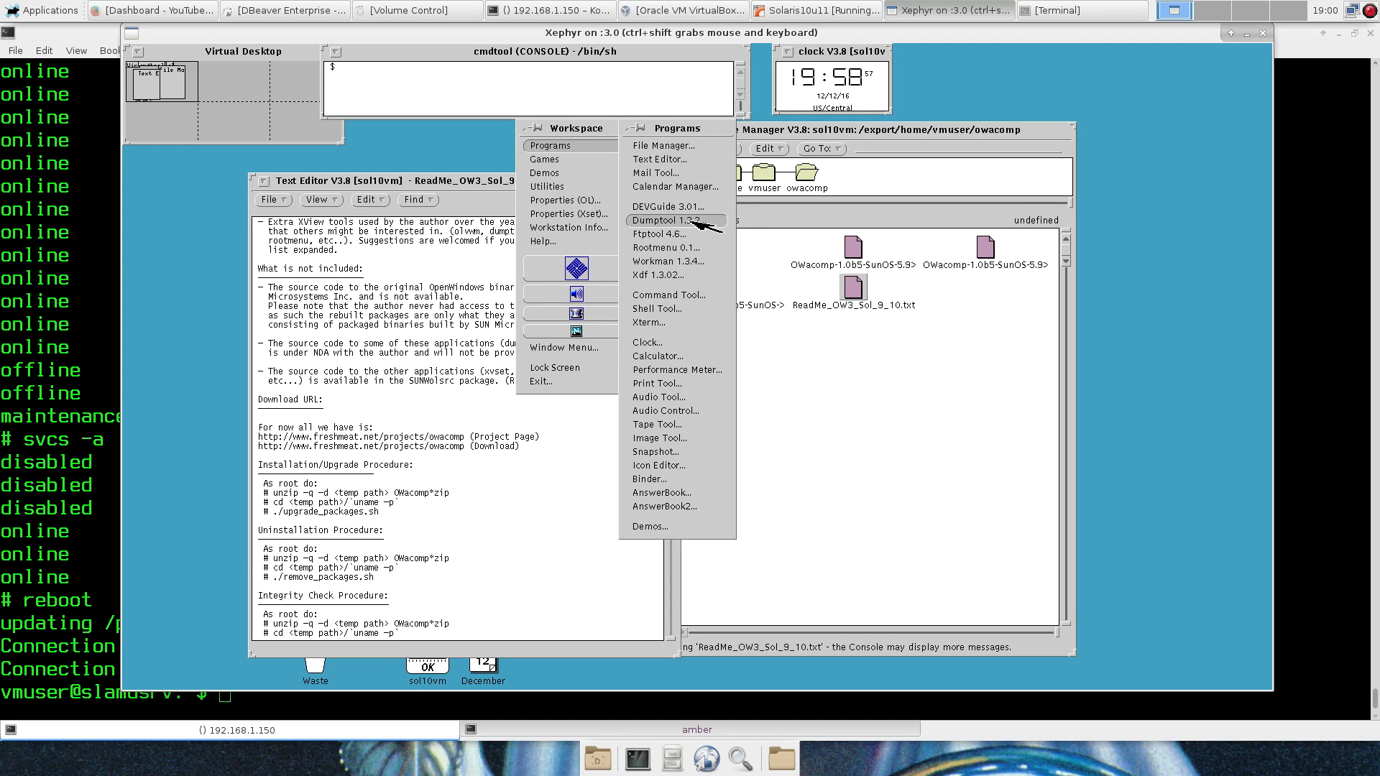
{"action": "left_click", "coordinate": [661, 220]}
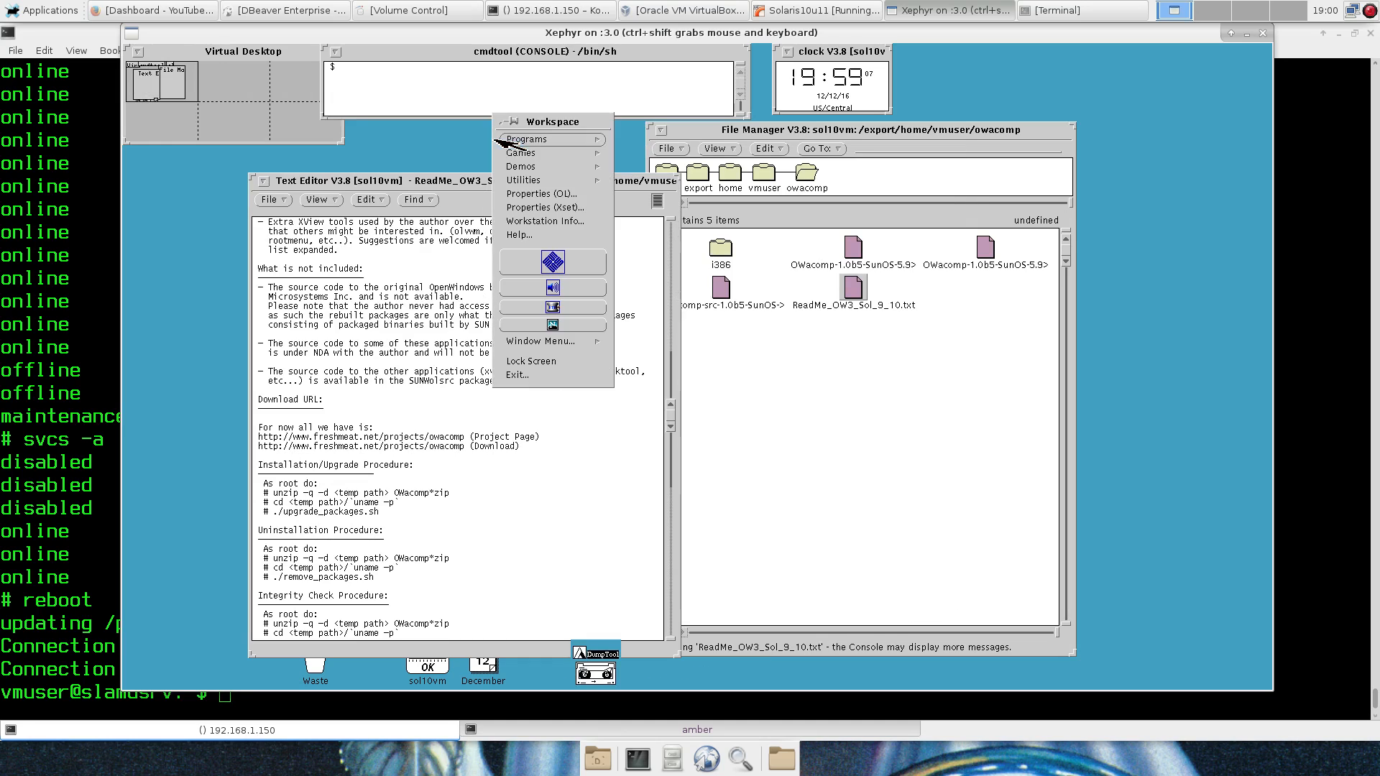
{"action": "mouse_move", "coordinate": [546, 207]}
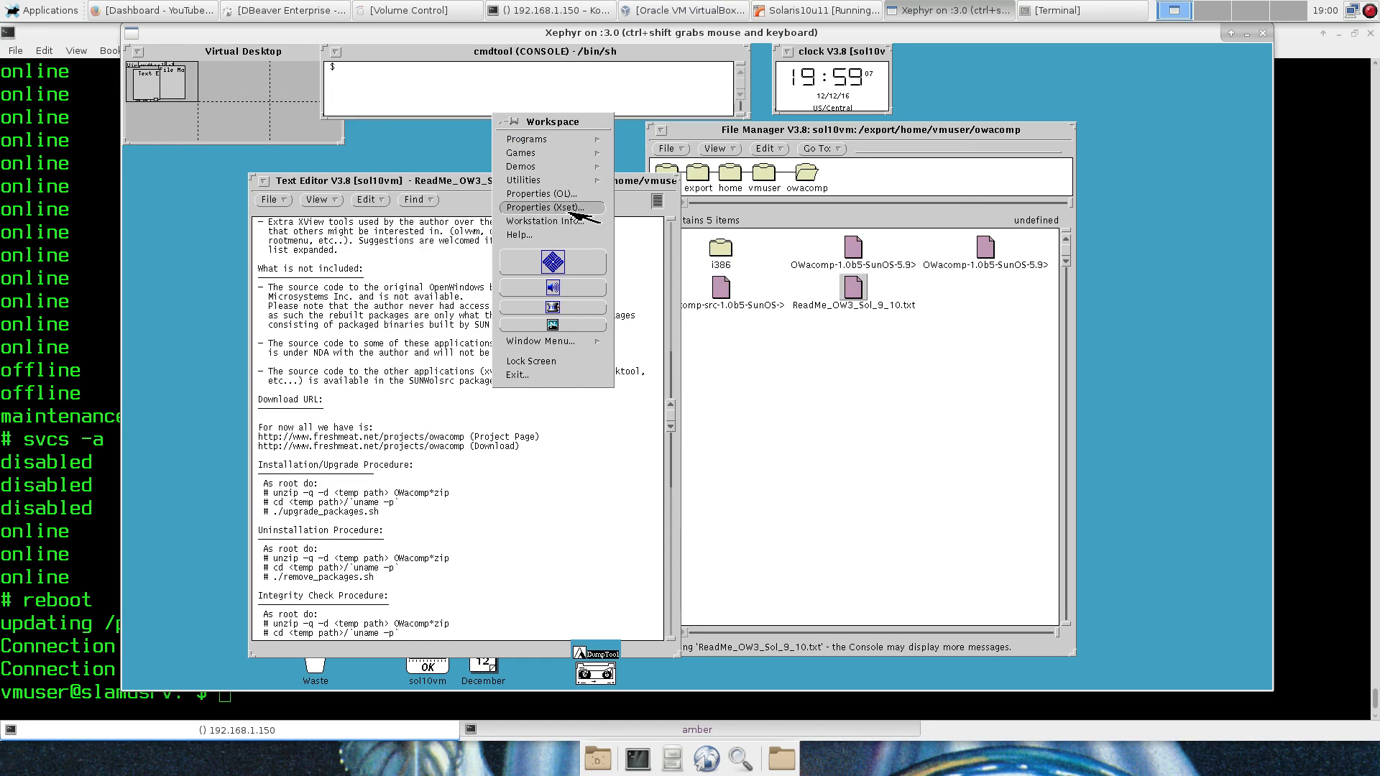
{"action": "left_click", "coordinate": [542, 207]}
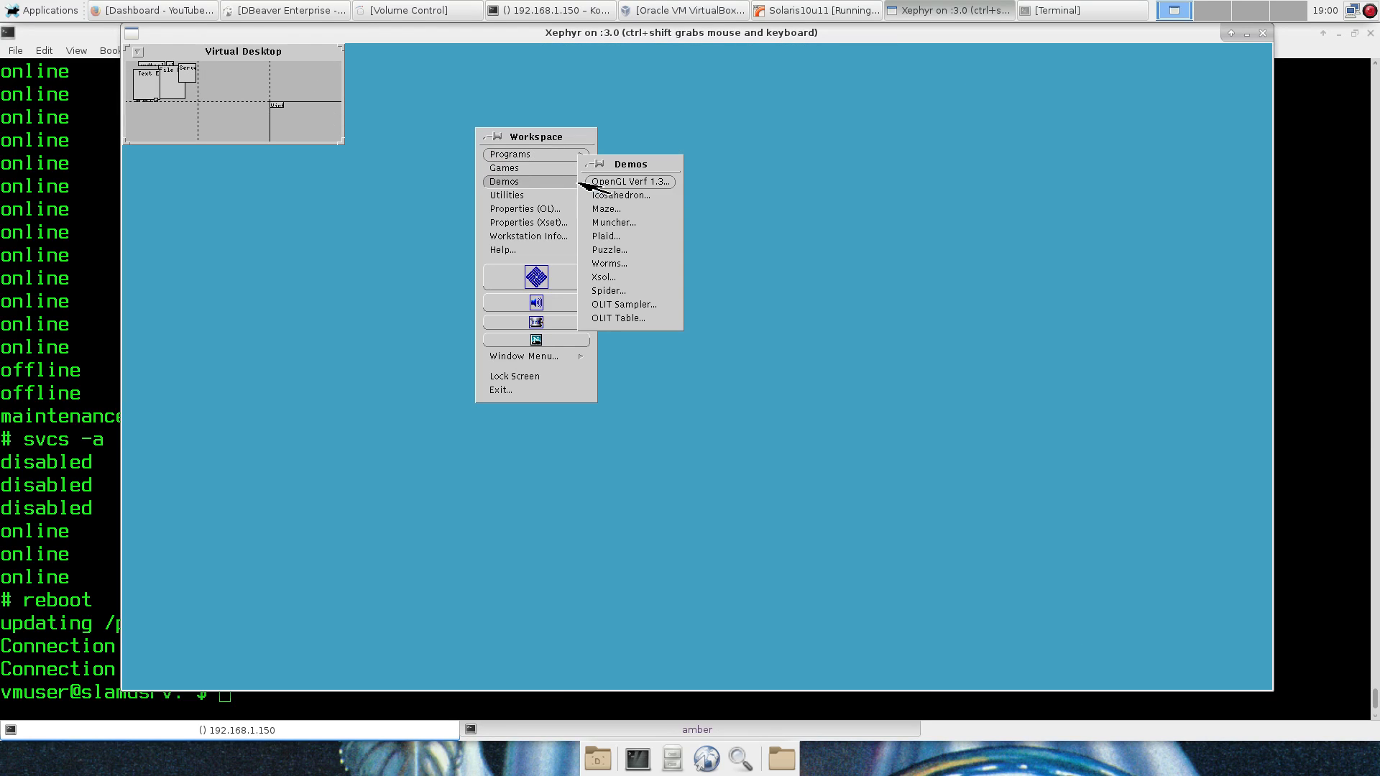
Step: Launch a demo entry from the Workspace Demos menu in an empty desktop area
{"action": "left_click", "coordinate": [620, 195]}
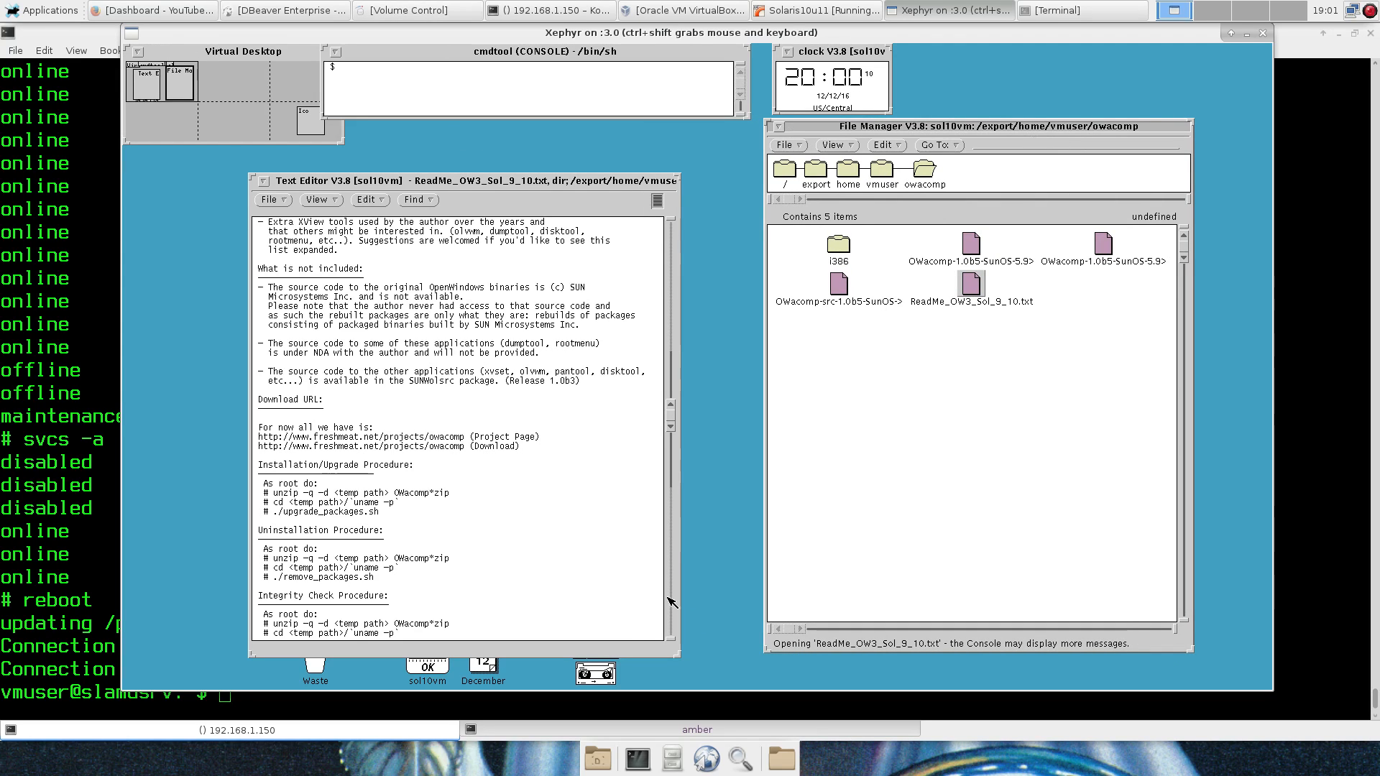
Step: Scroll the OWacomp ReadMe to its top and drag Text Editor right, then back left
{"action": "scroll", "scroll_direction": "up", "scroll_amount": 3}
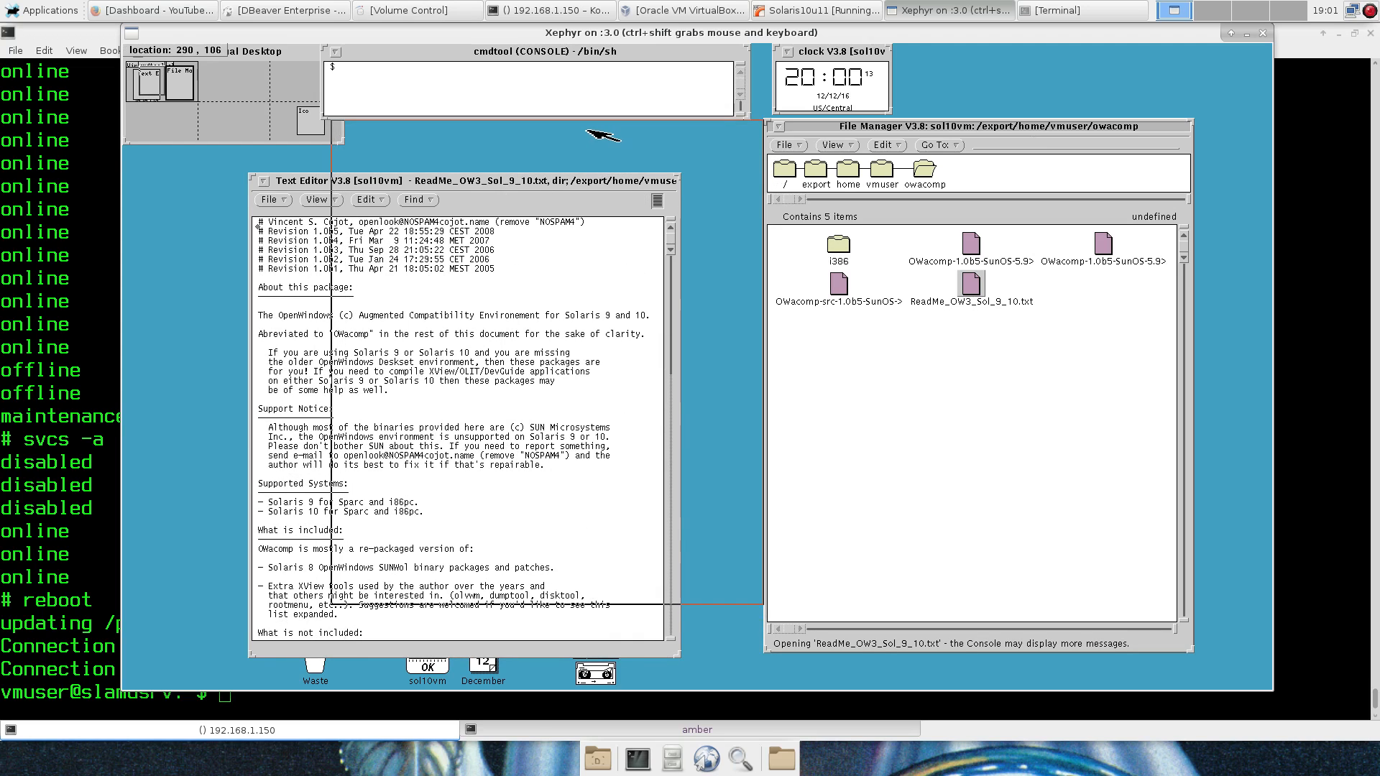
{"action": "left_click_drag", "start_coordinate": [458, 180], "coordinate": [542, 126]}
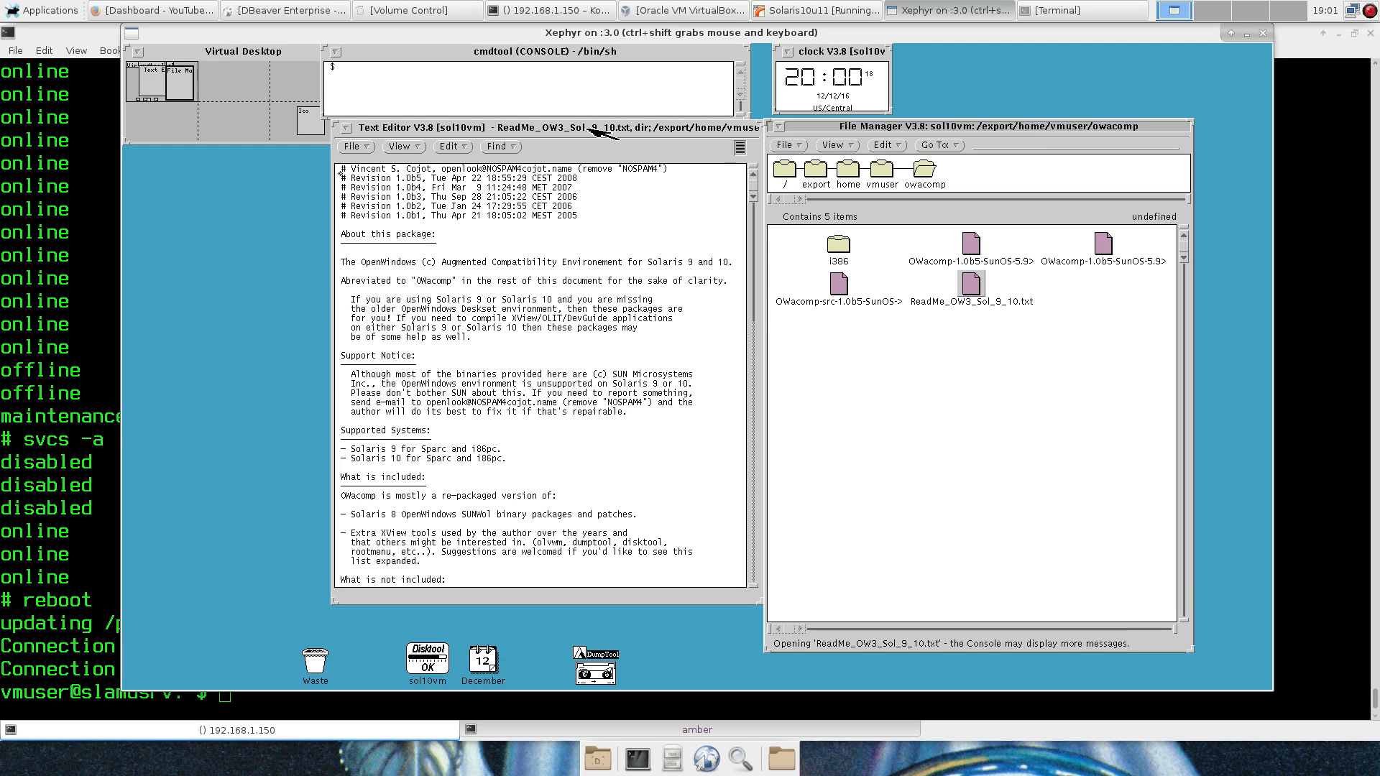
{"action": "mouse_move", "coordinate": [299, 288]}
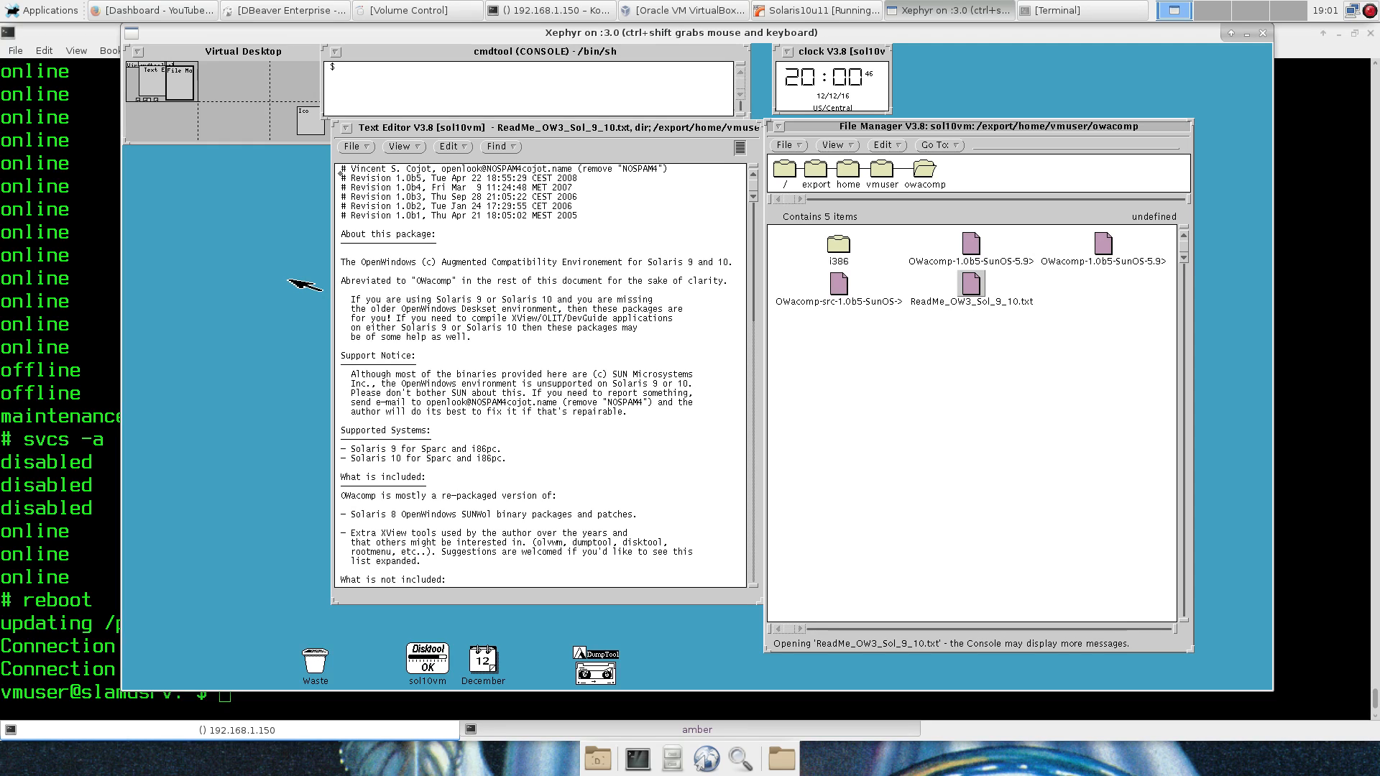
{"action": "mouse_move", "coordinate": [262, 295]}
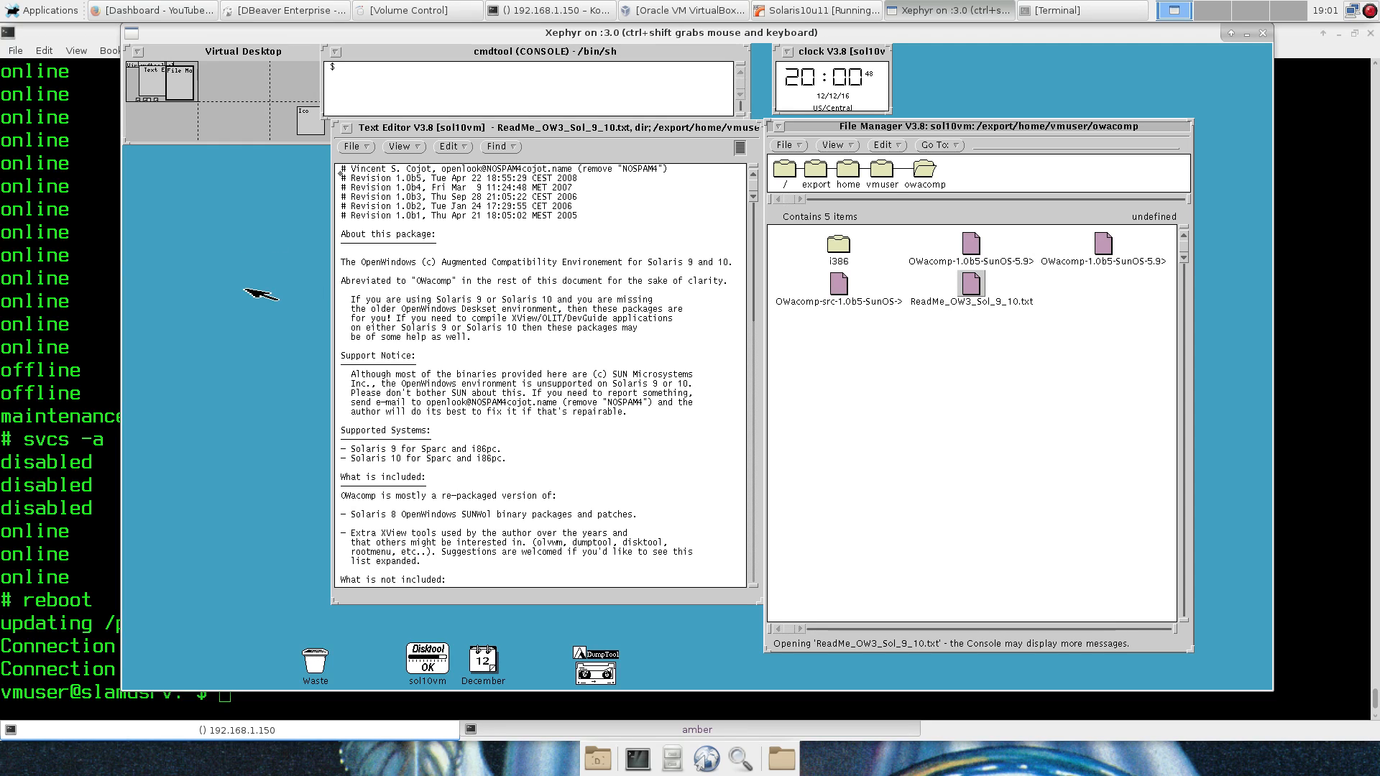
{"action": "left_click_drag", "start_coordinate": [541, 128], "coordinate": [440, 169]}
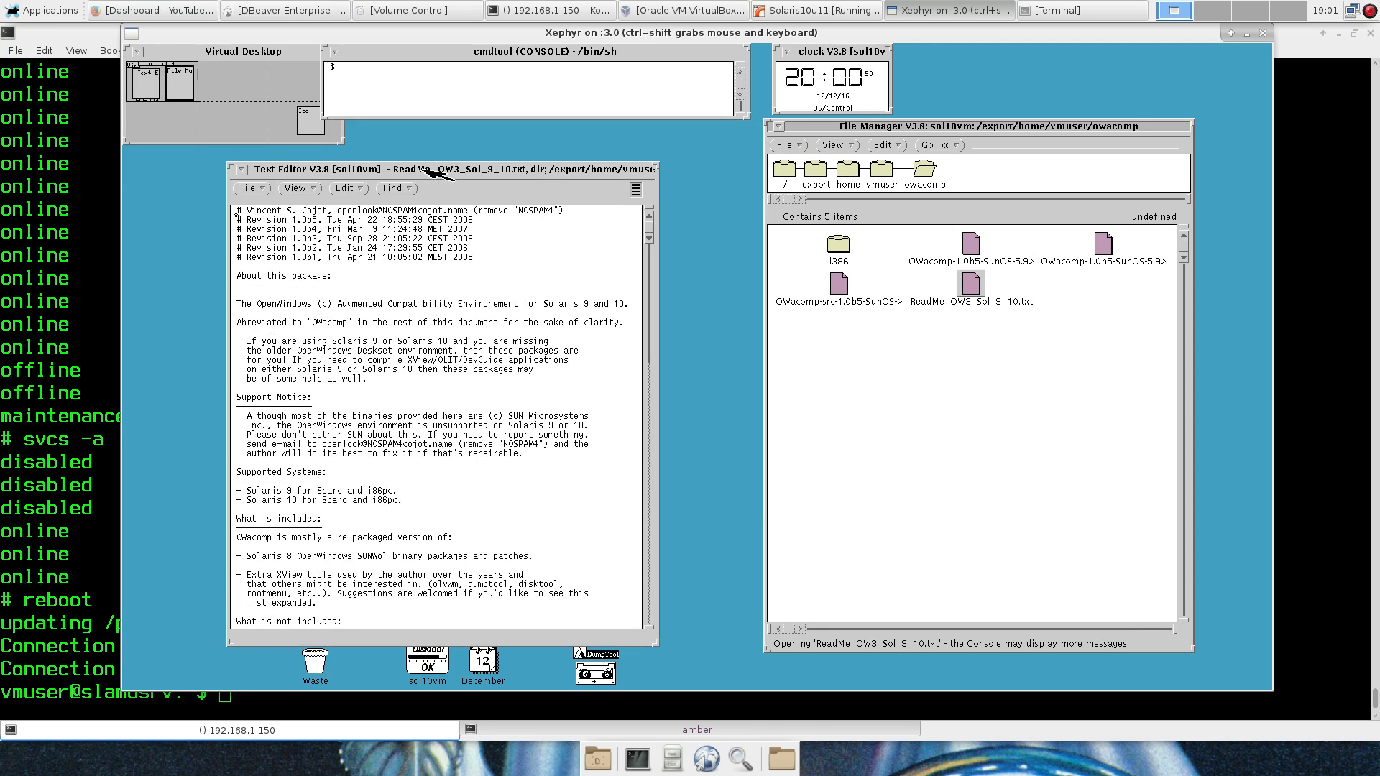